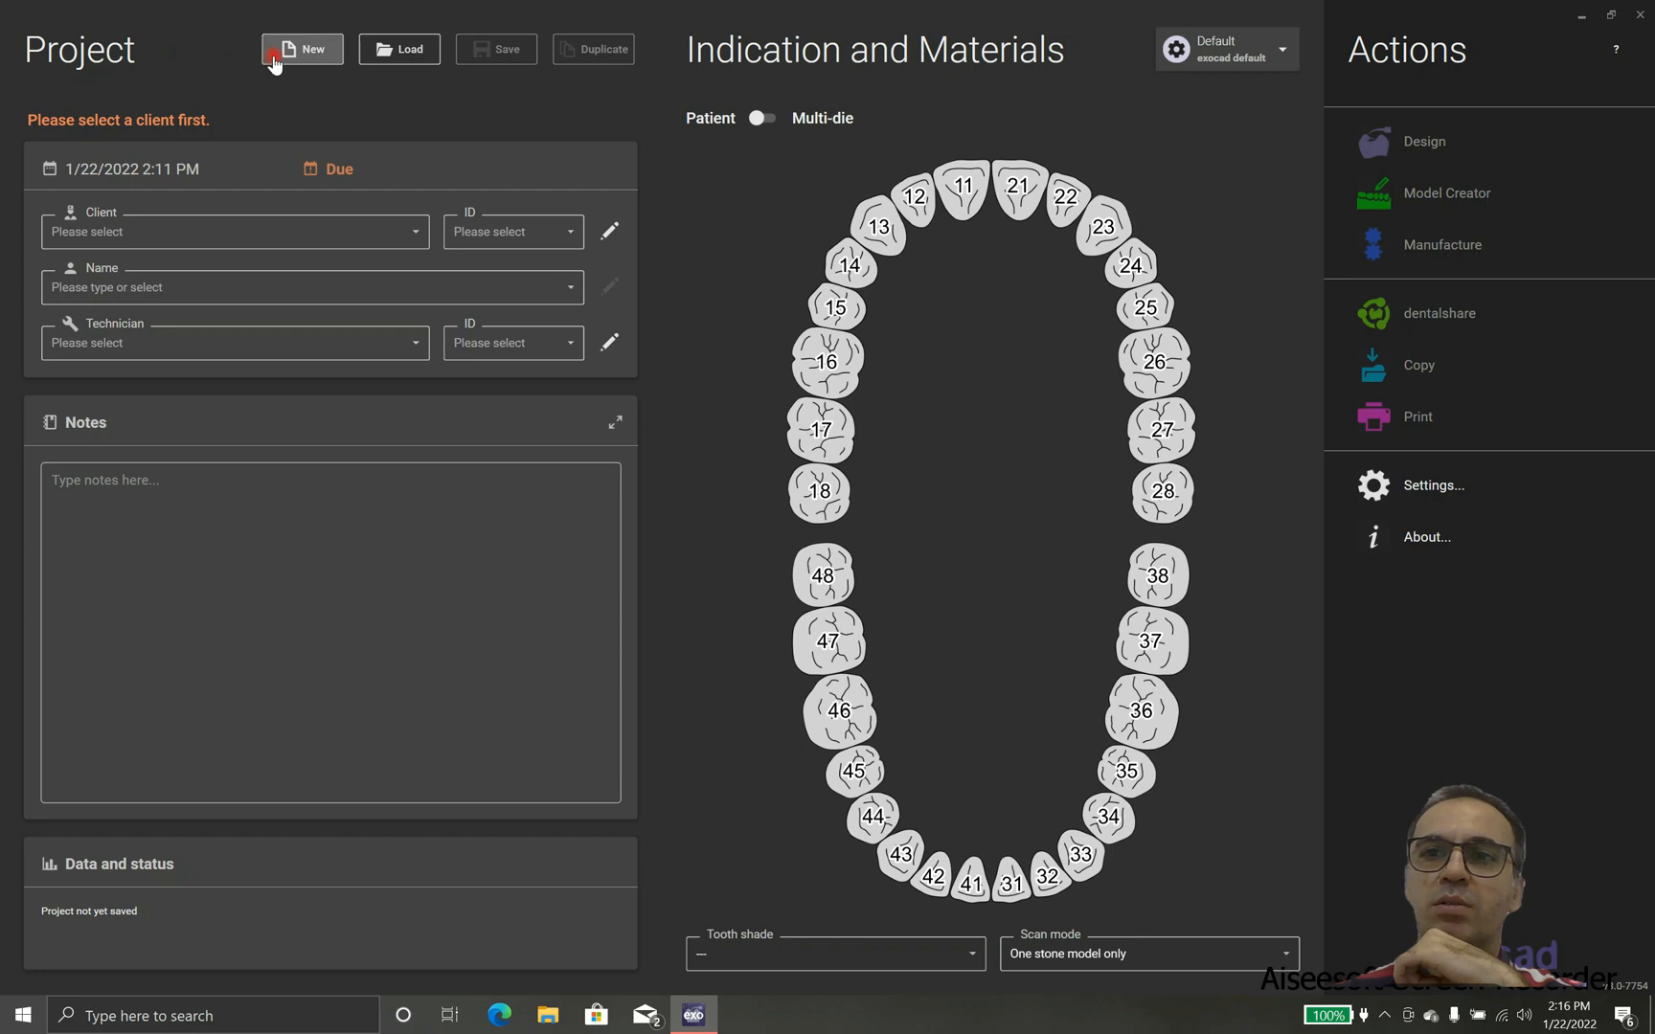
mouse_move(302, 48)
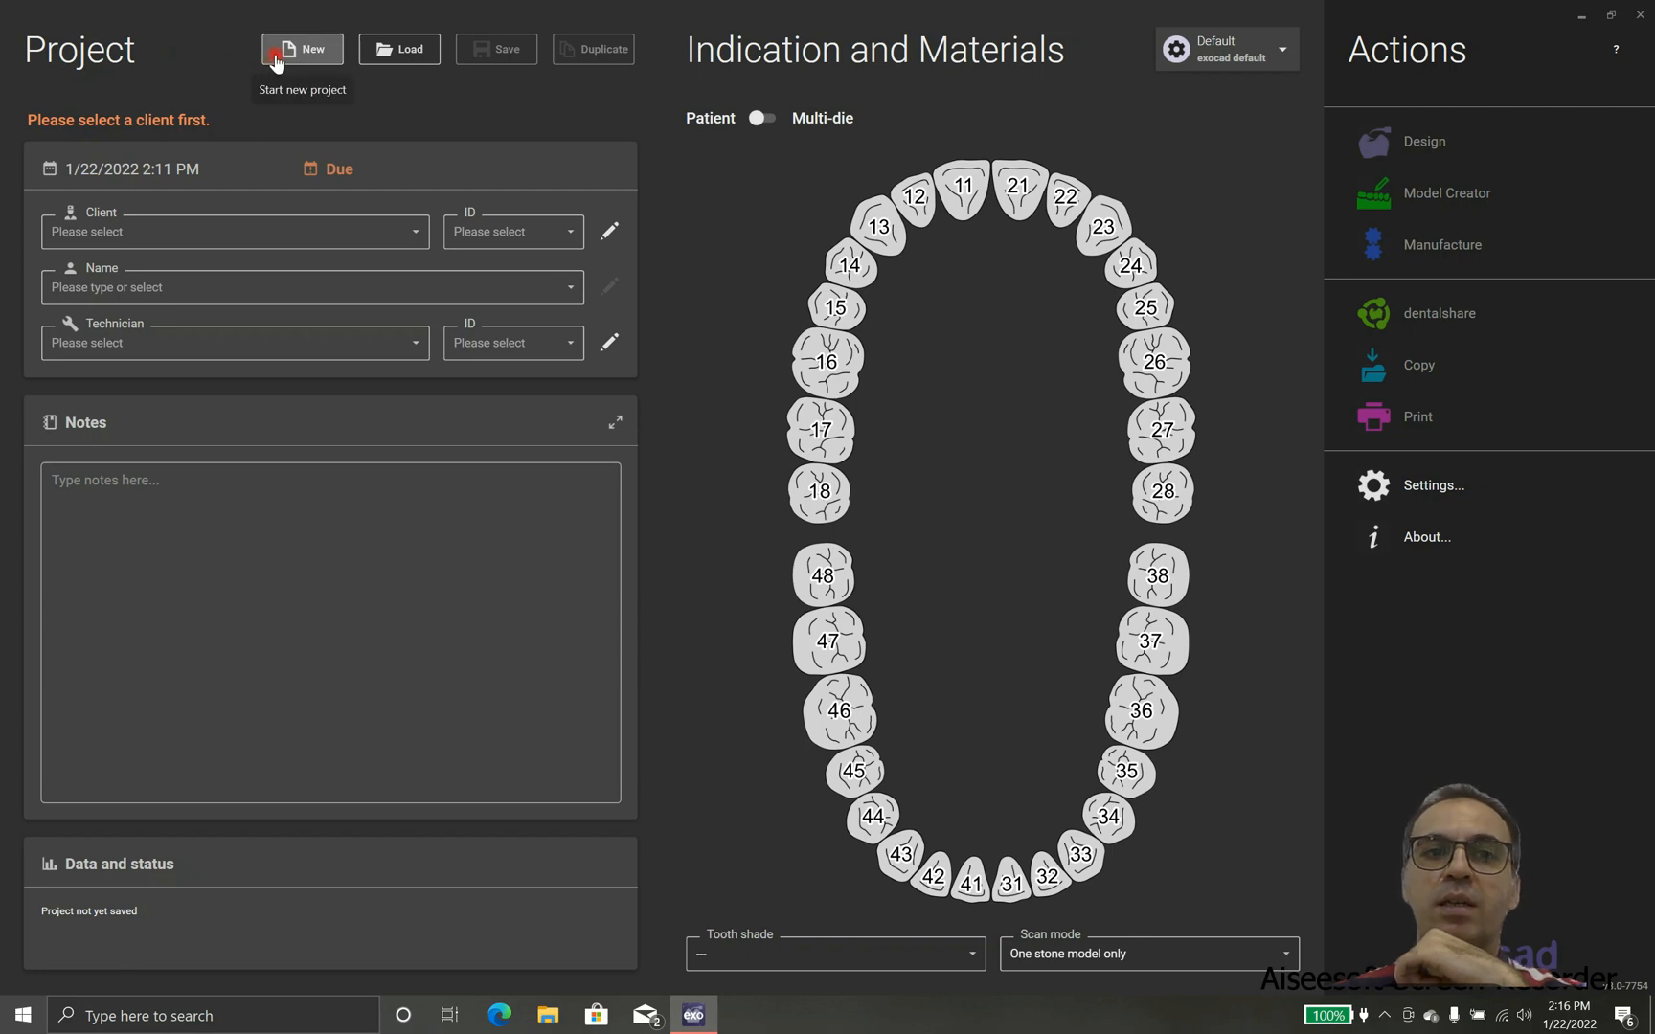
mouse_move(399, 49)
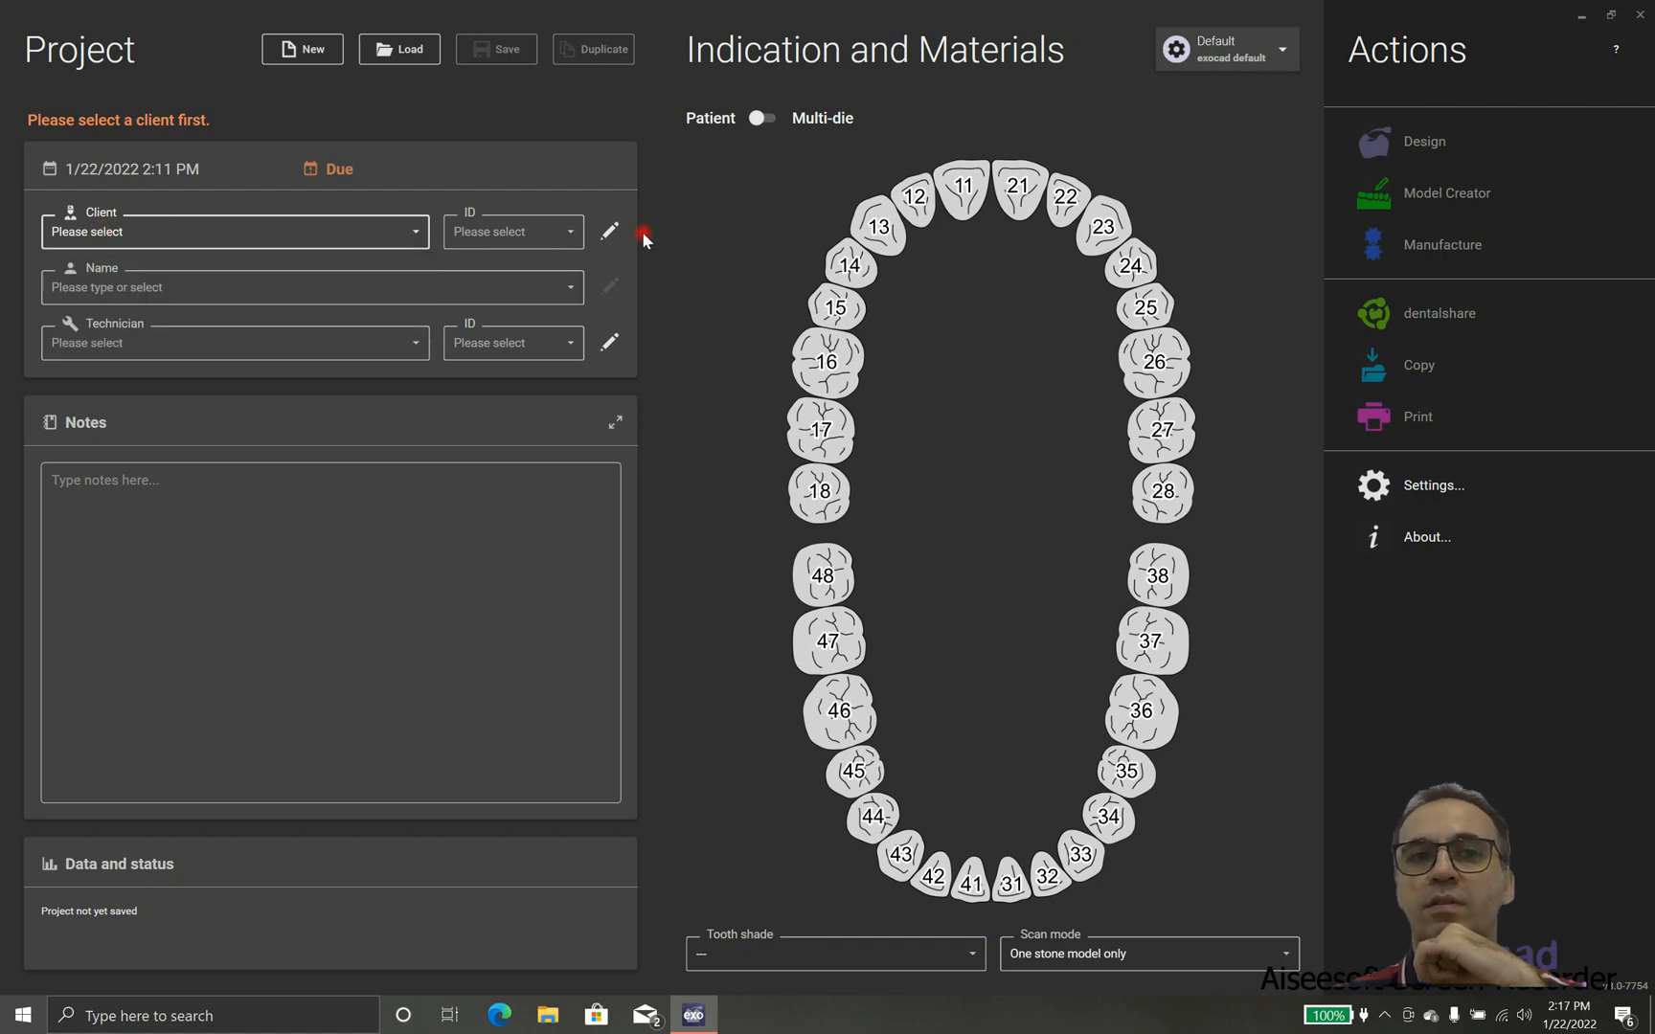
left_click(609, 231)
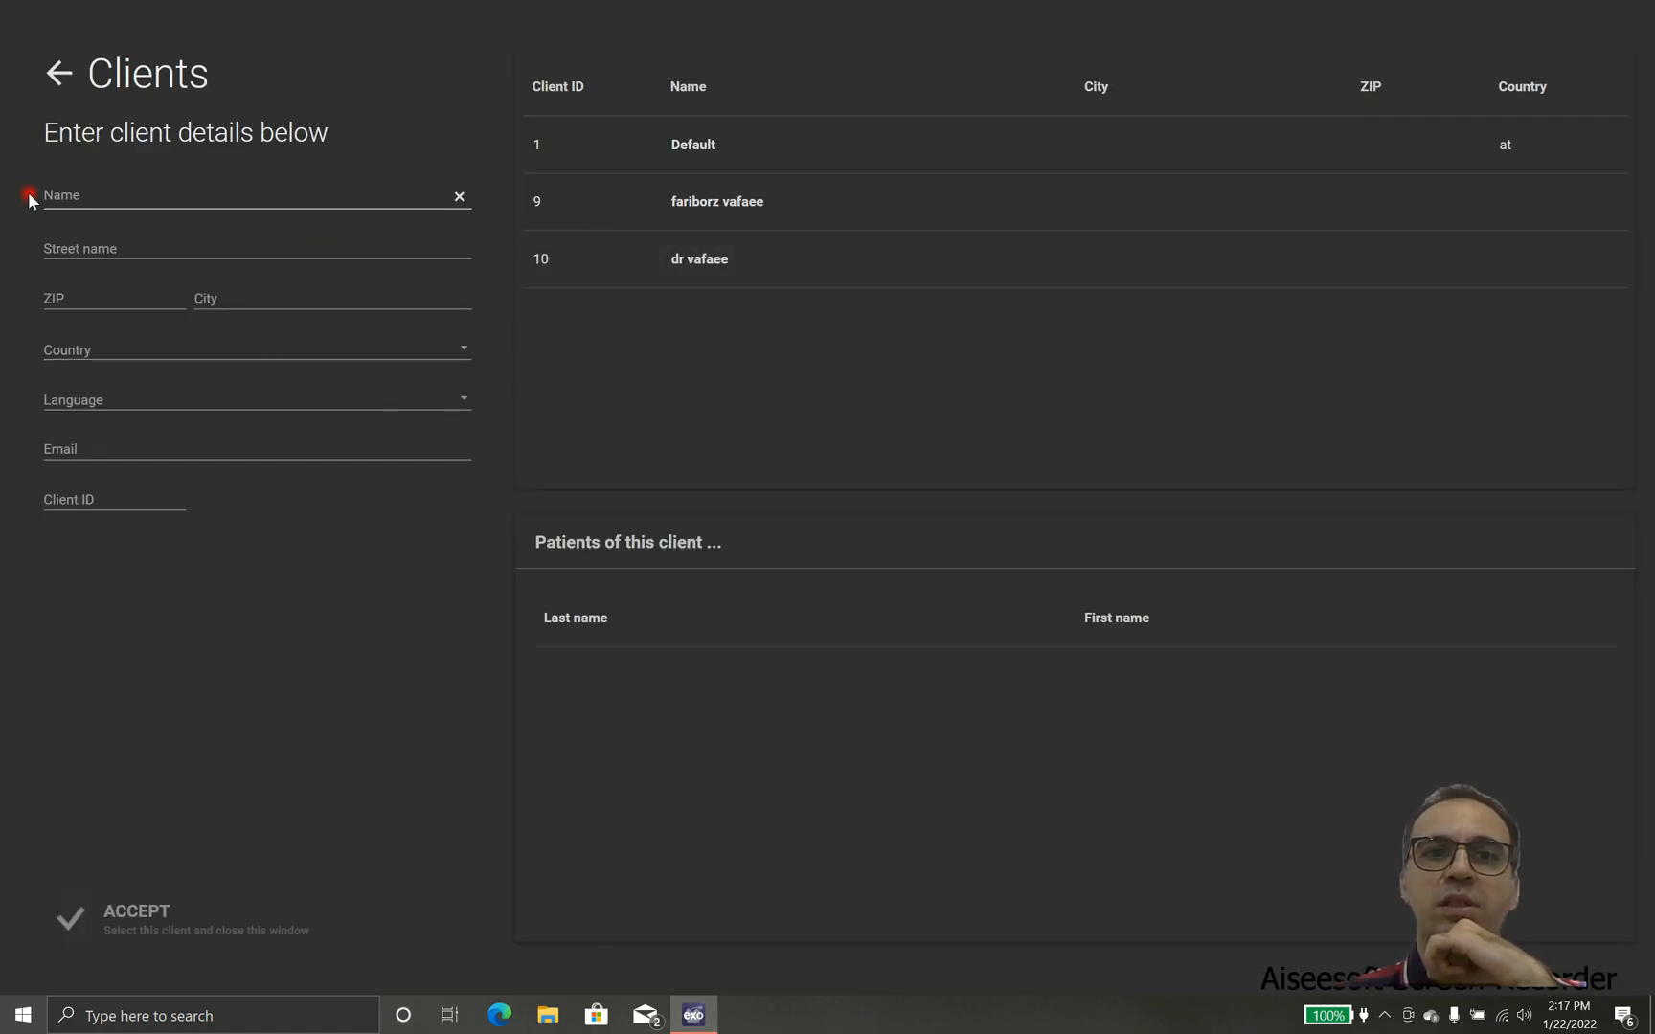
left_click(253, 195)
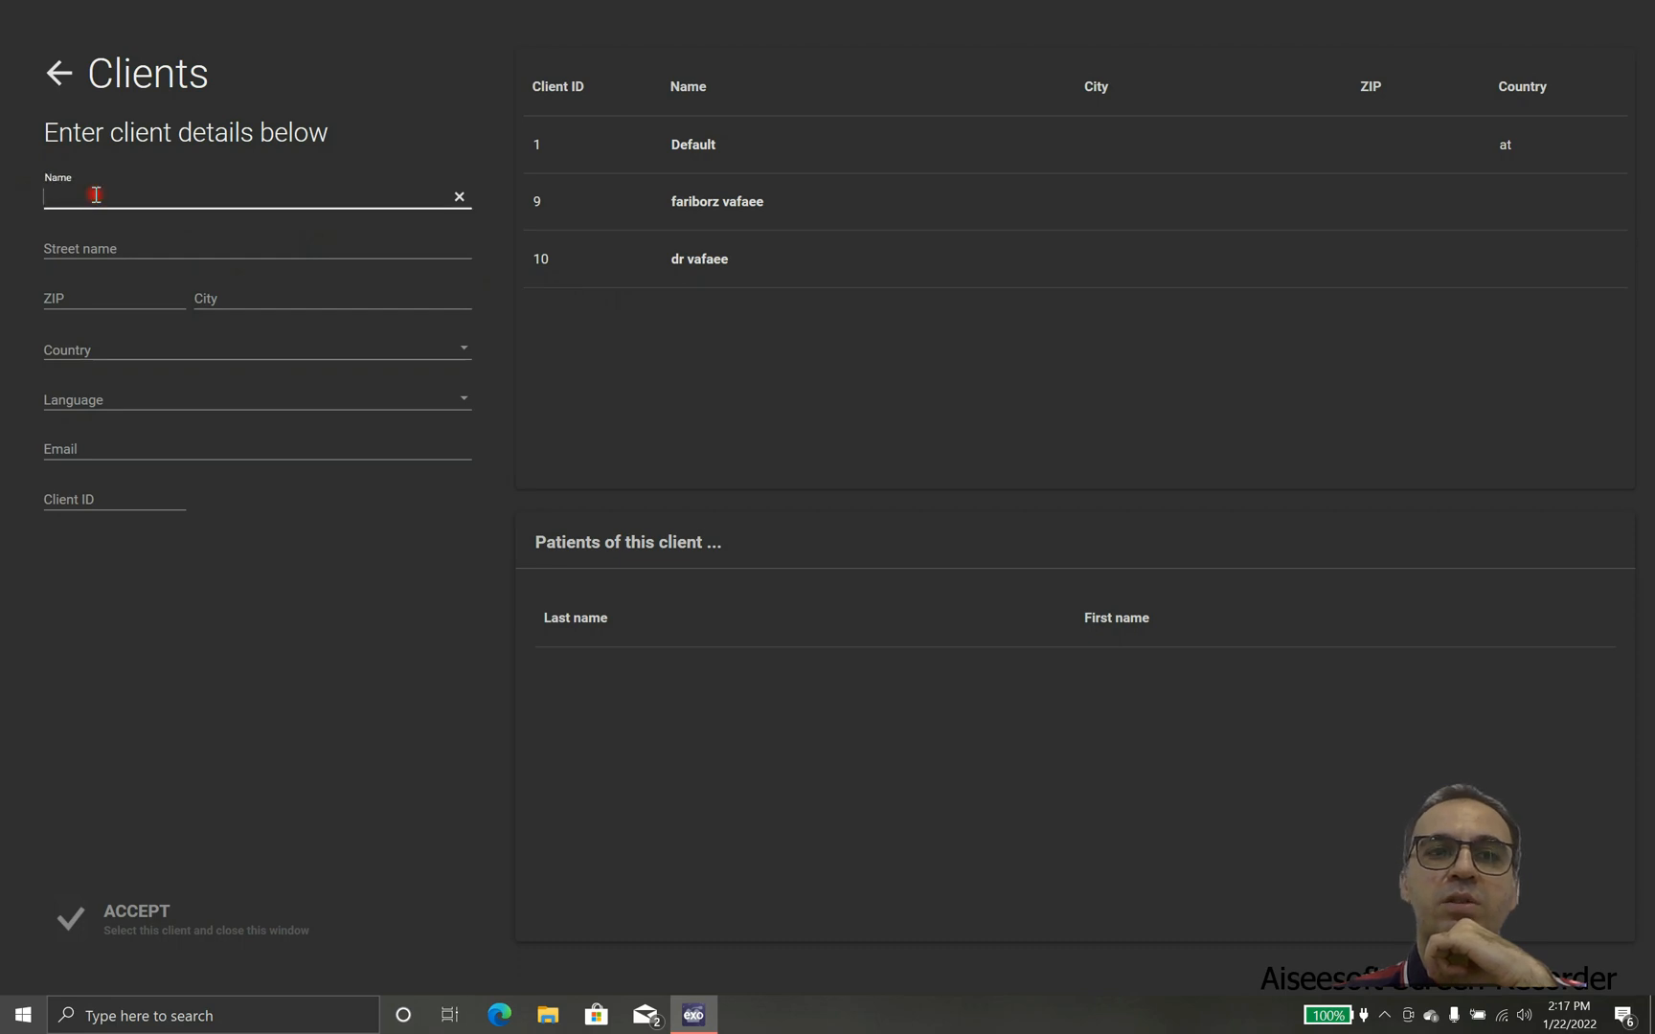
type("dr vafaee 2")
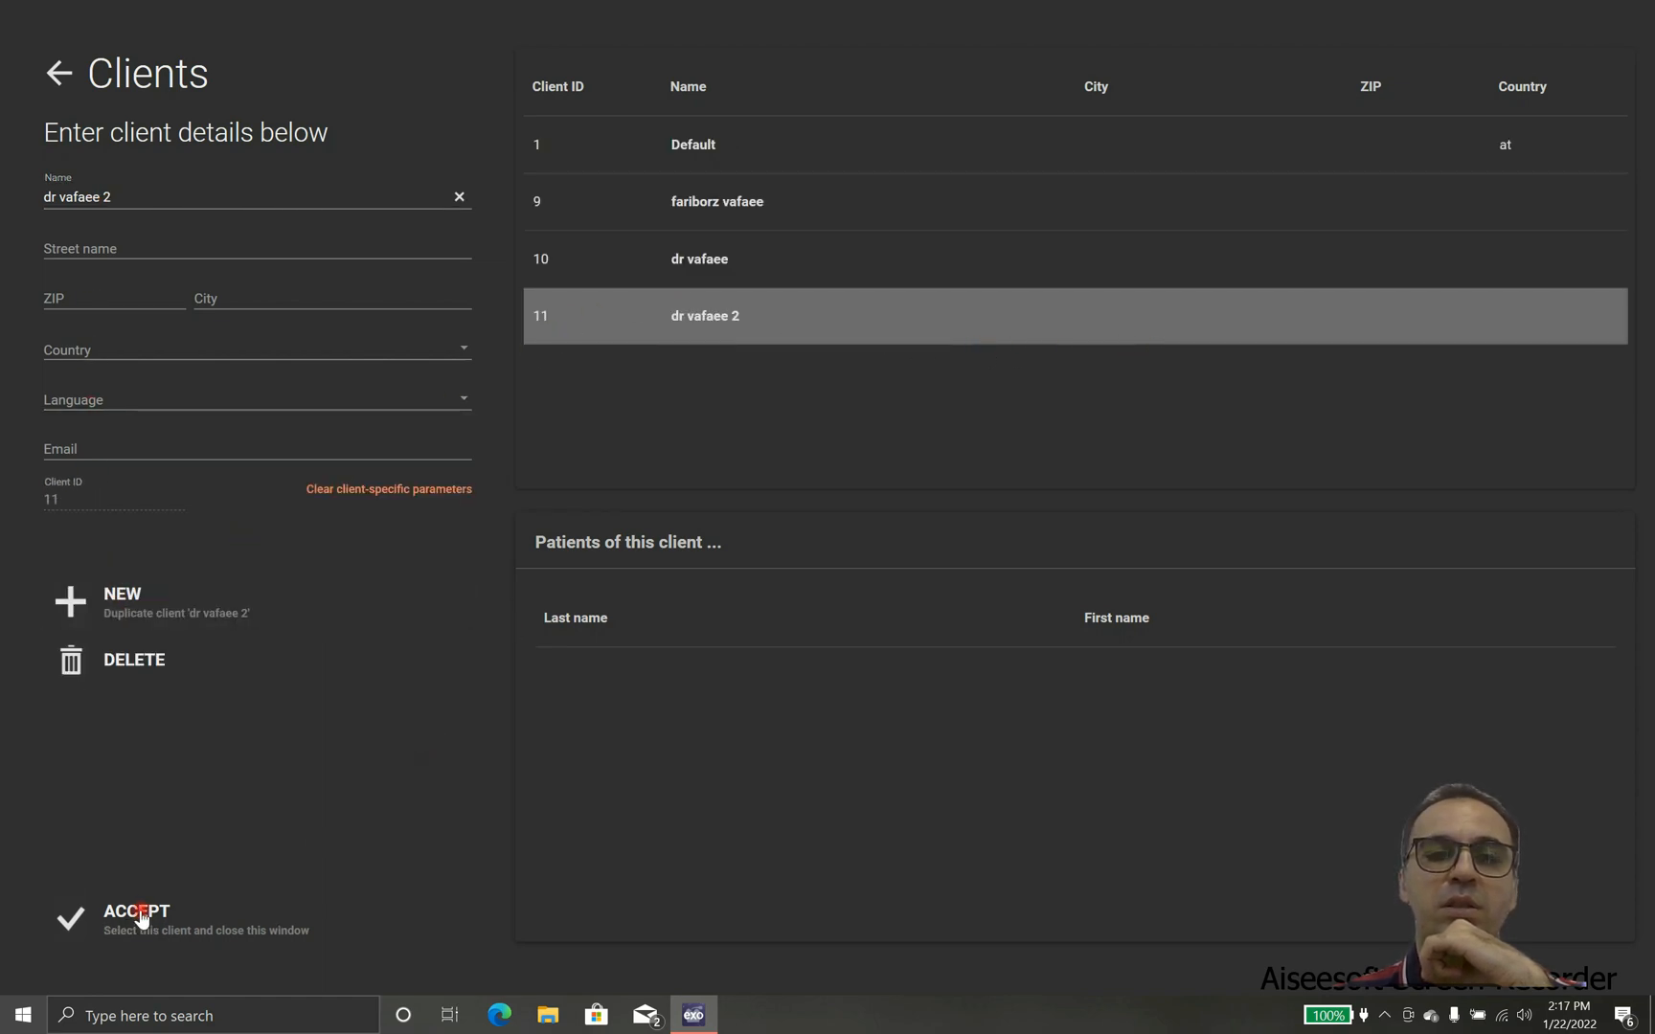
left_click(135, 918)
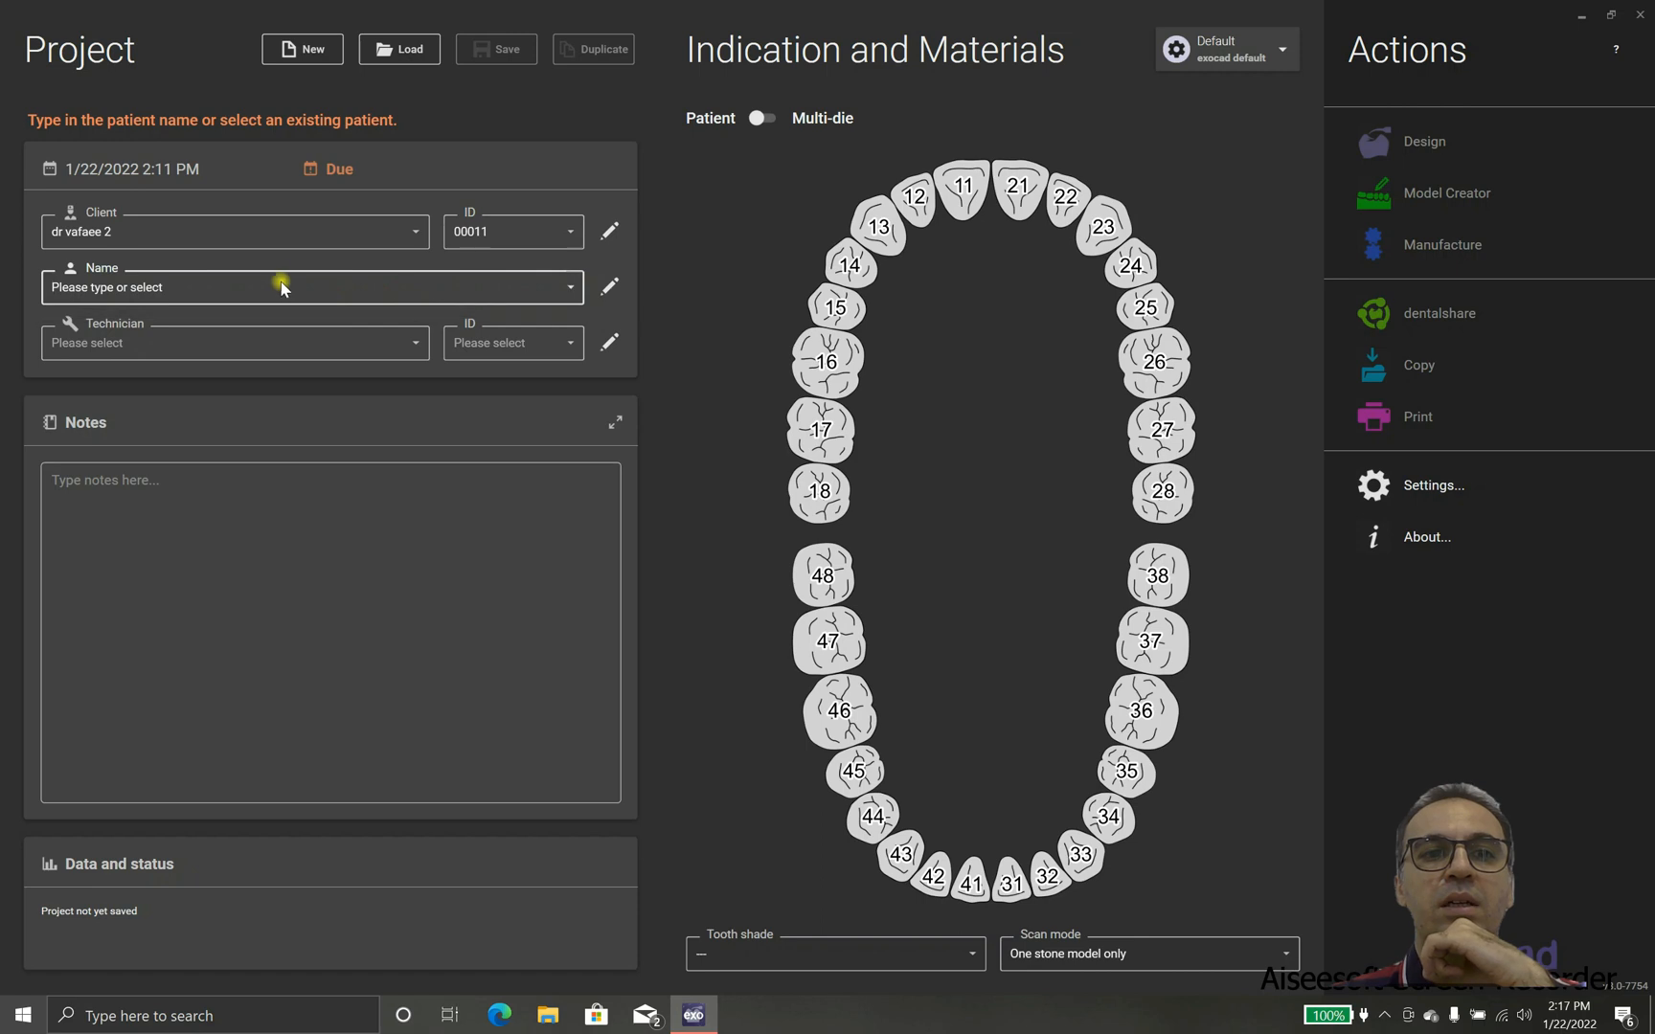
- Enter 'single crown demo' as the patient name, correcting the typo
type("sui8")
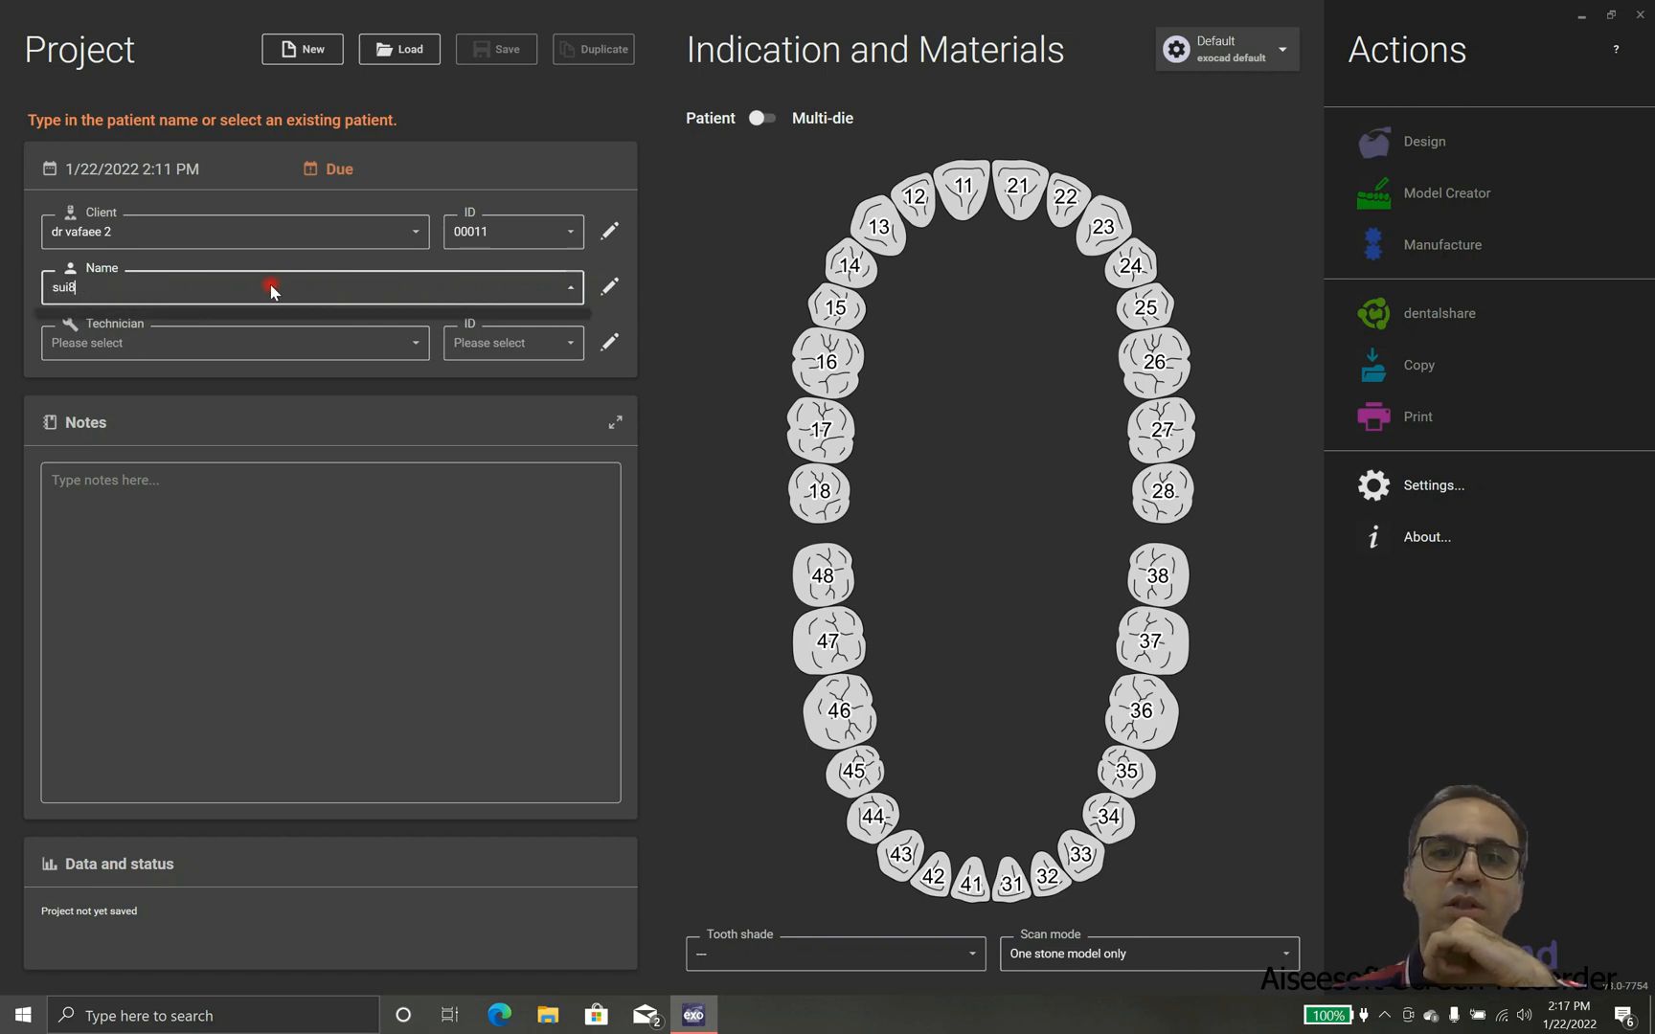
key("Backspace")
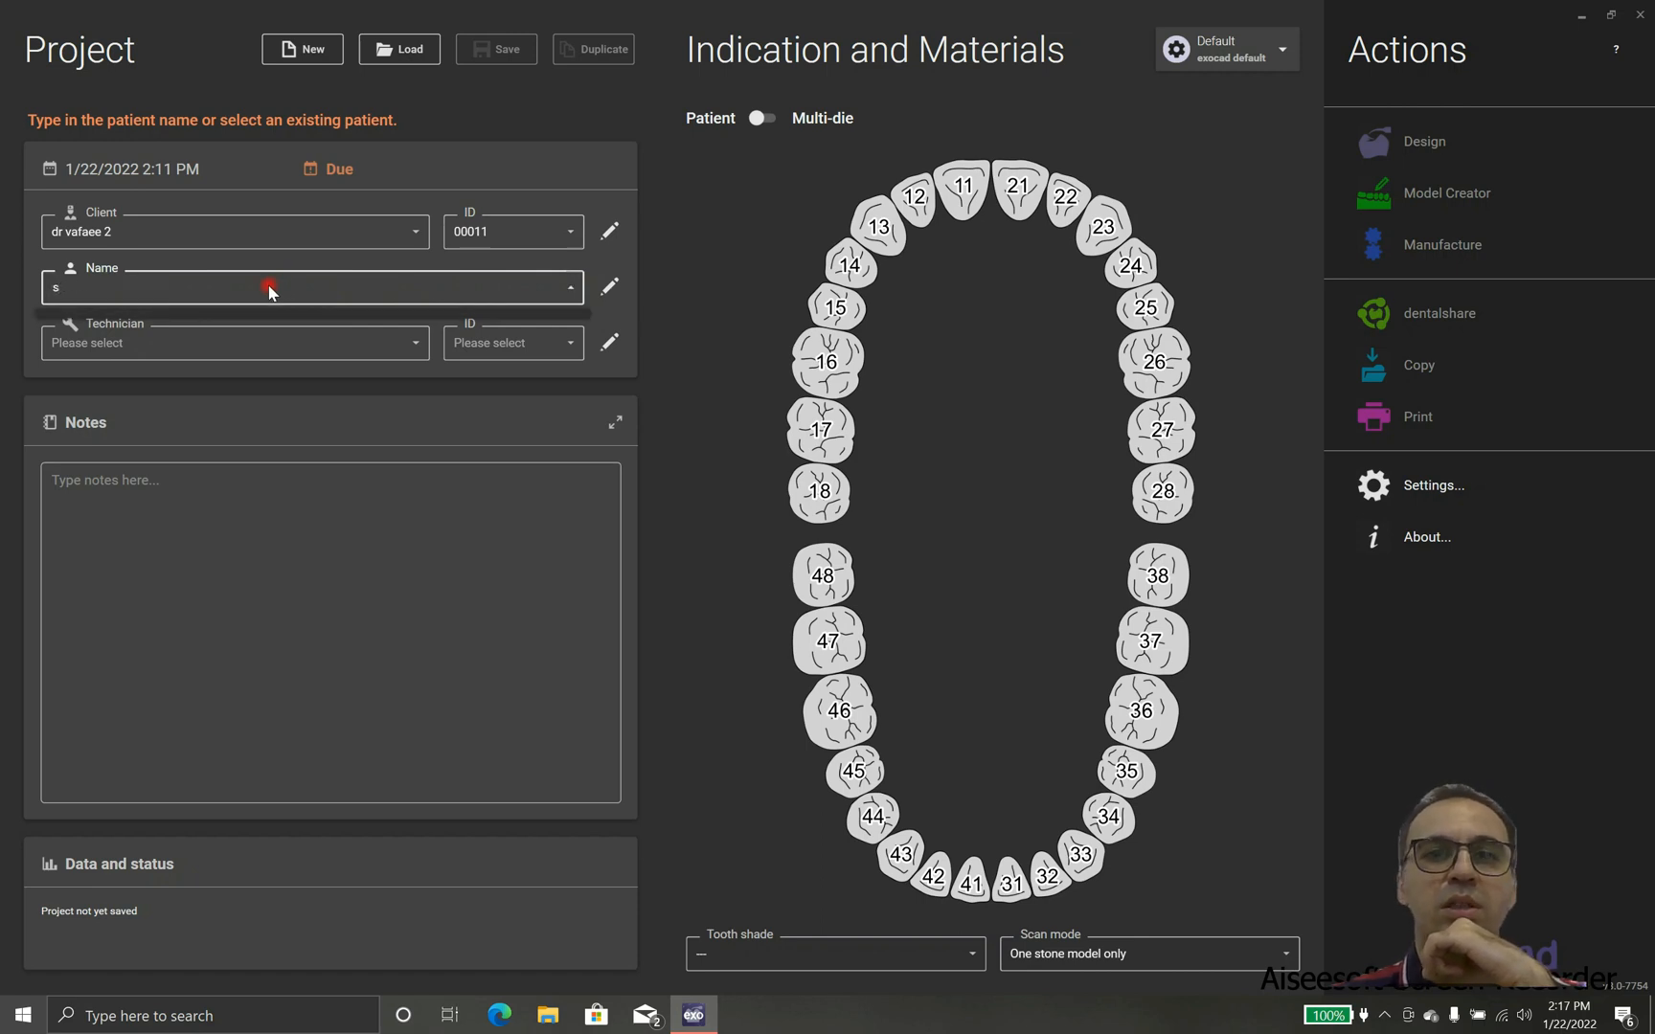
type("ingle crown demo")
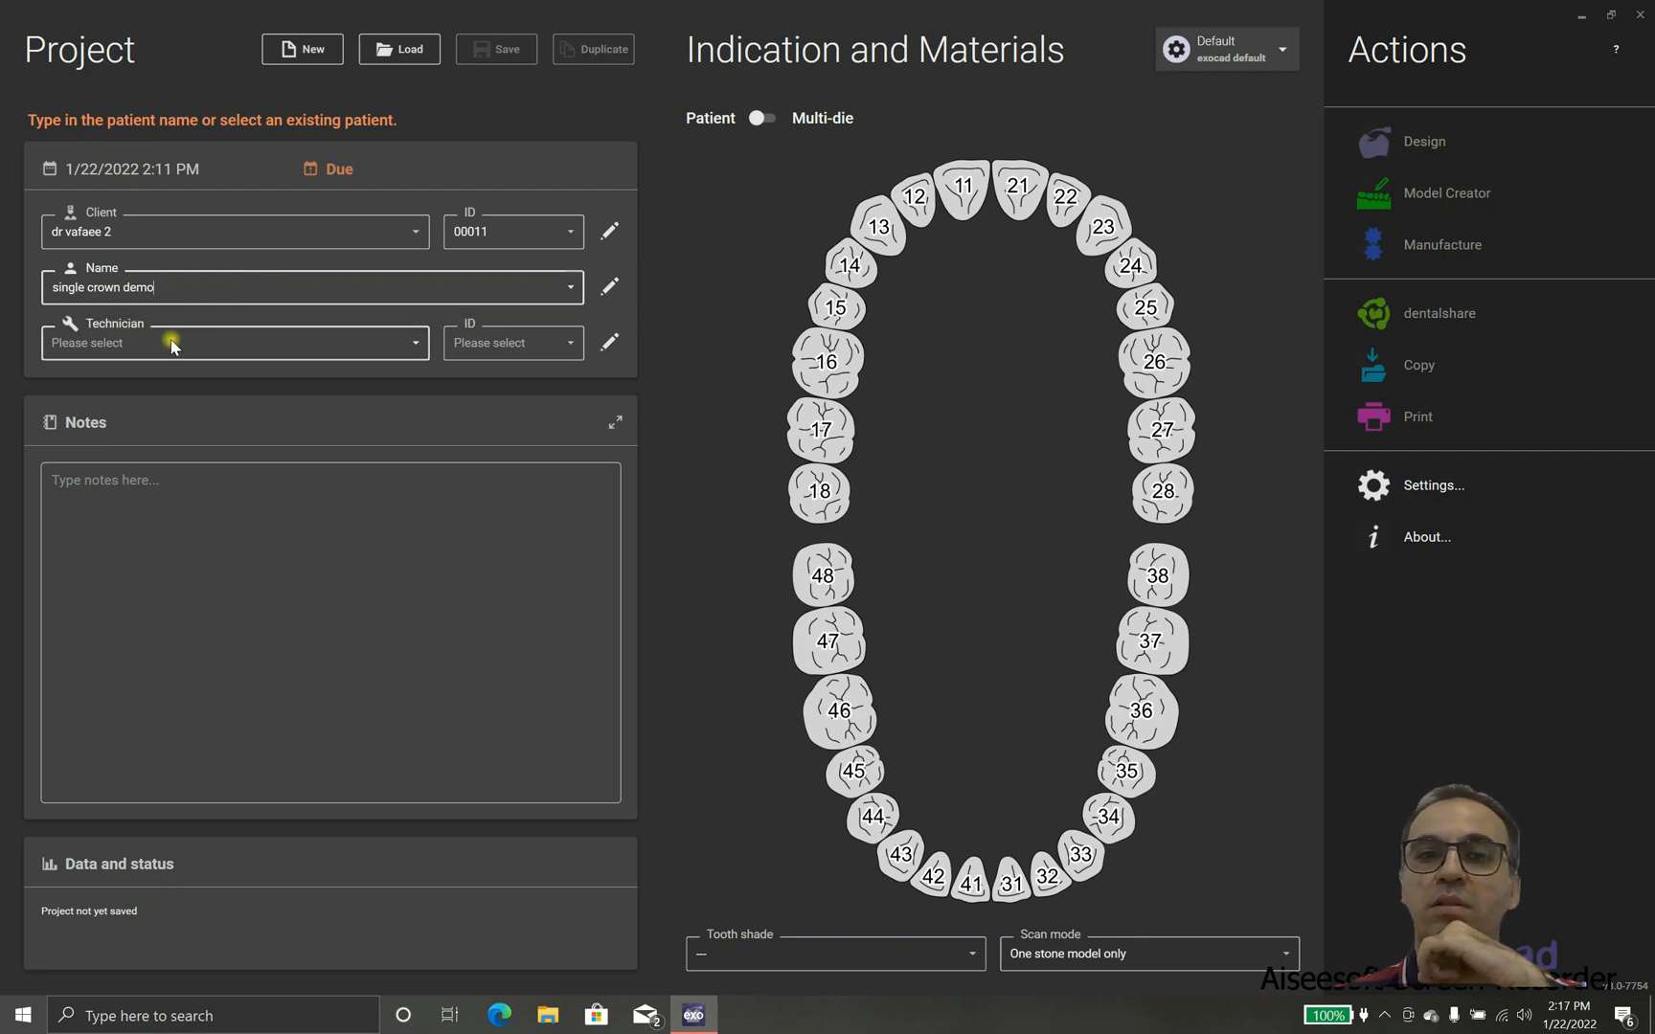
left_click(415, 342)
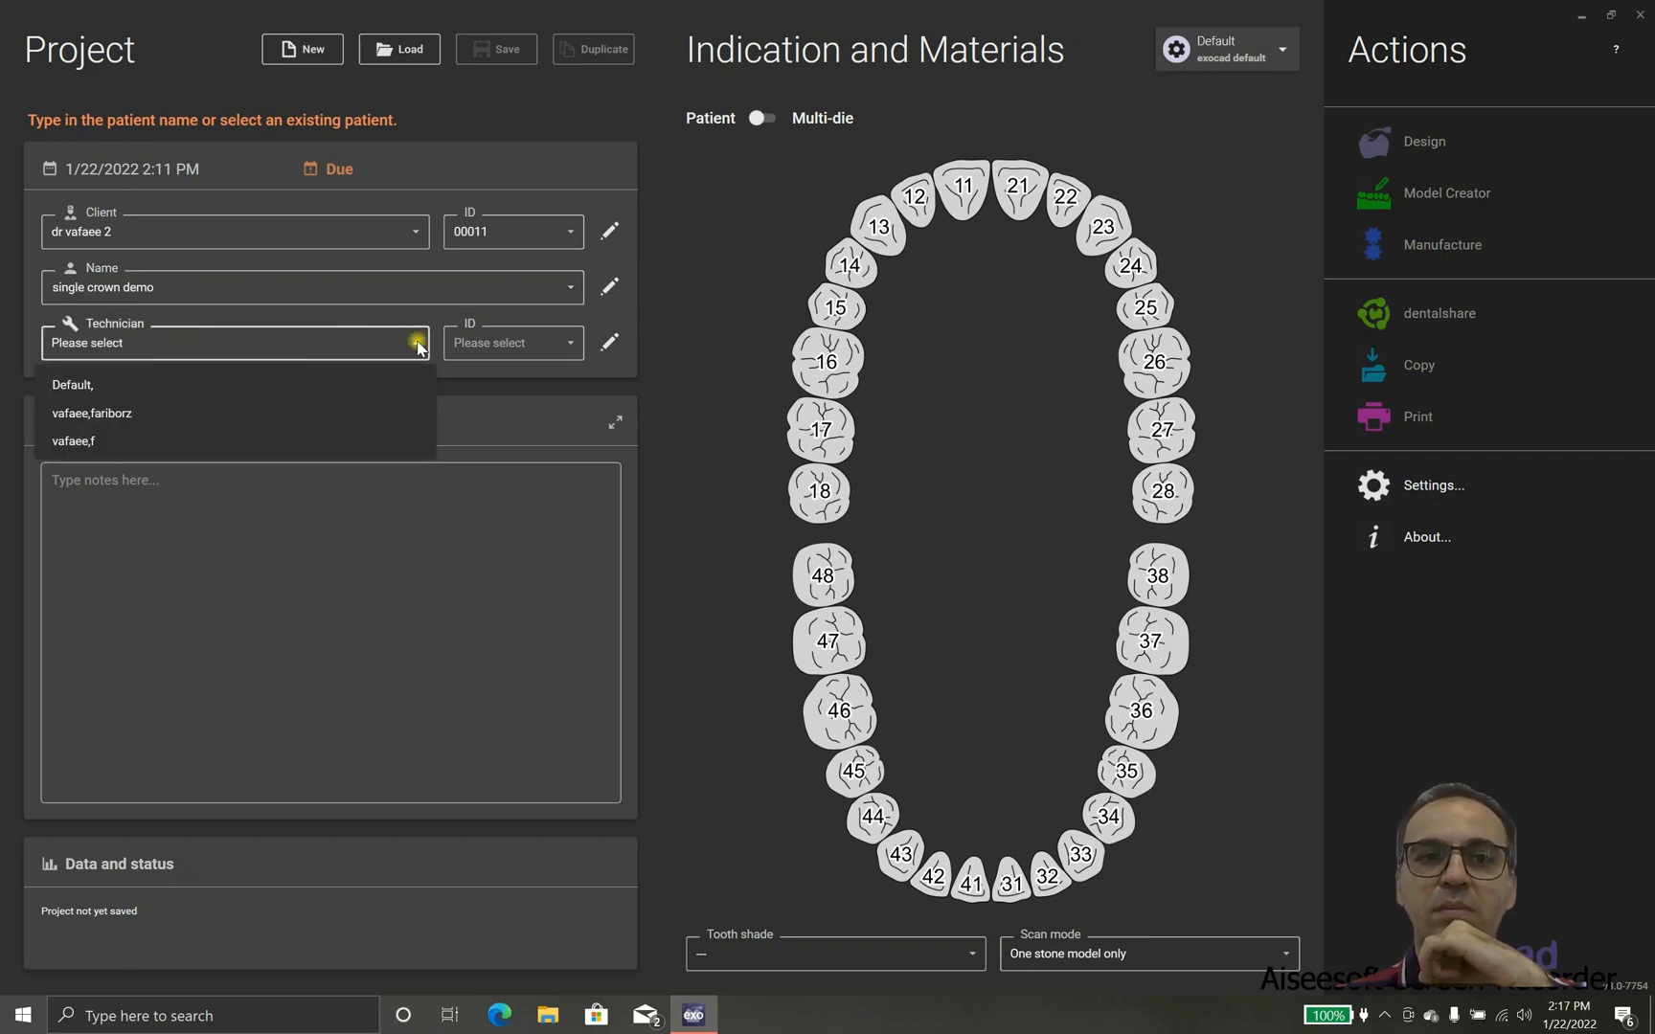
left_click(609, 342)
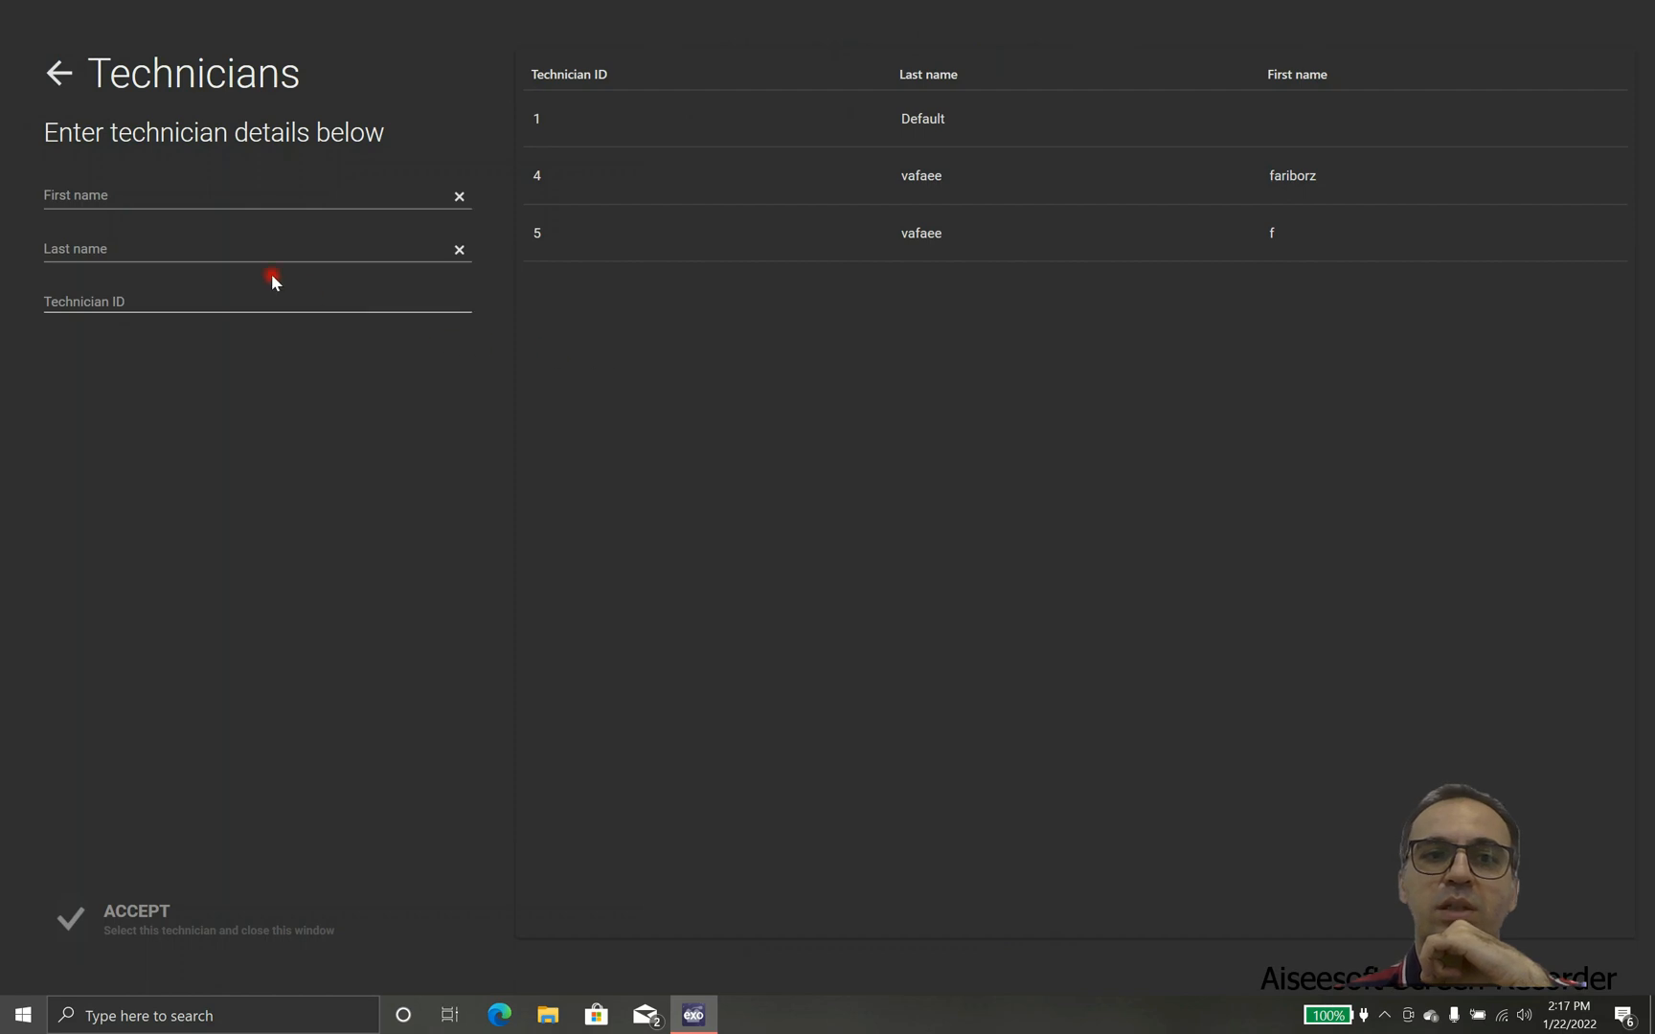
left_click(256, 195)
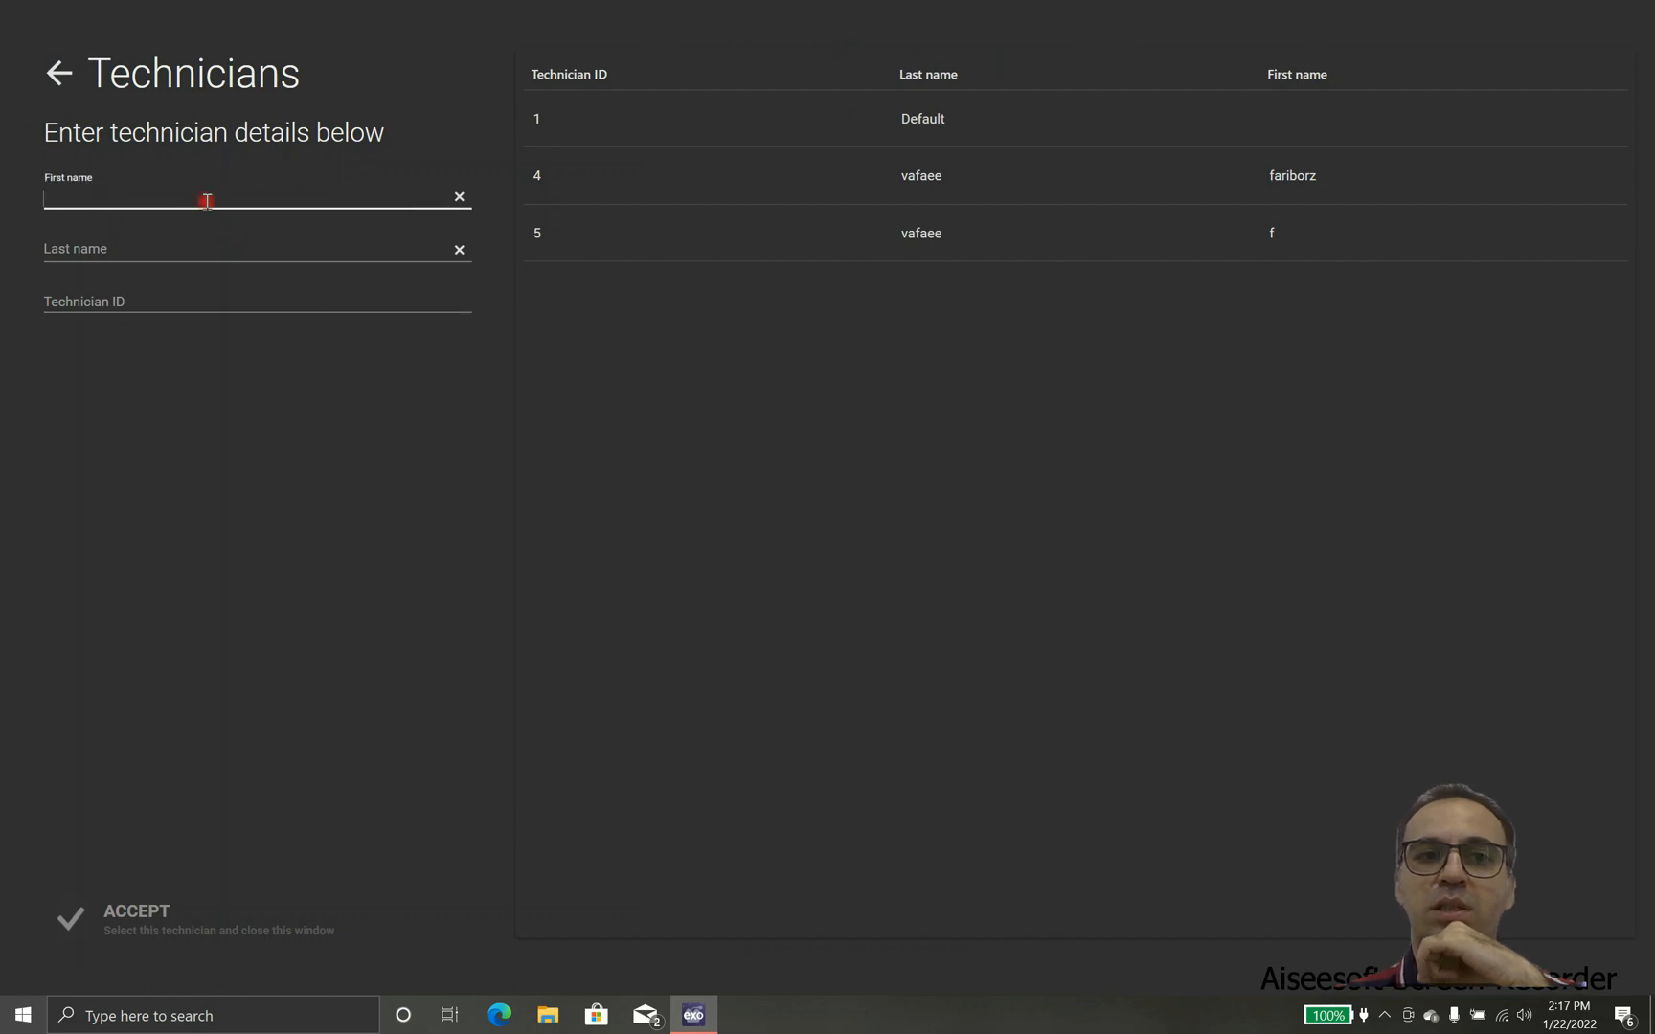
type("fariborz")
left_click(258, 248)
type("vafaee 2")
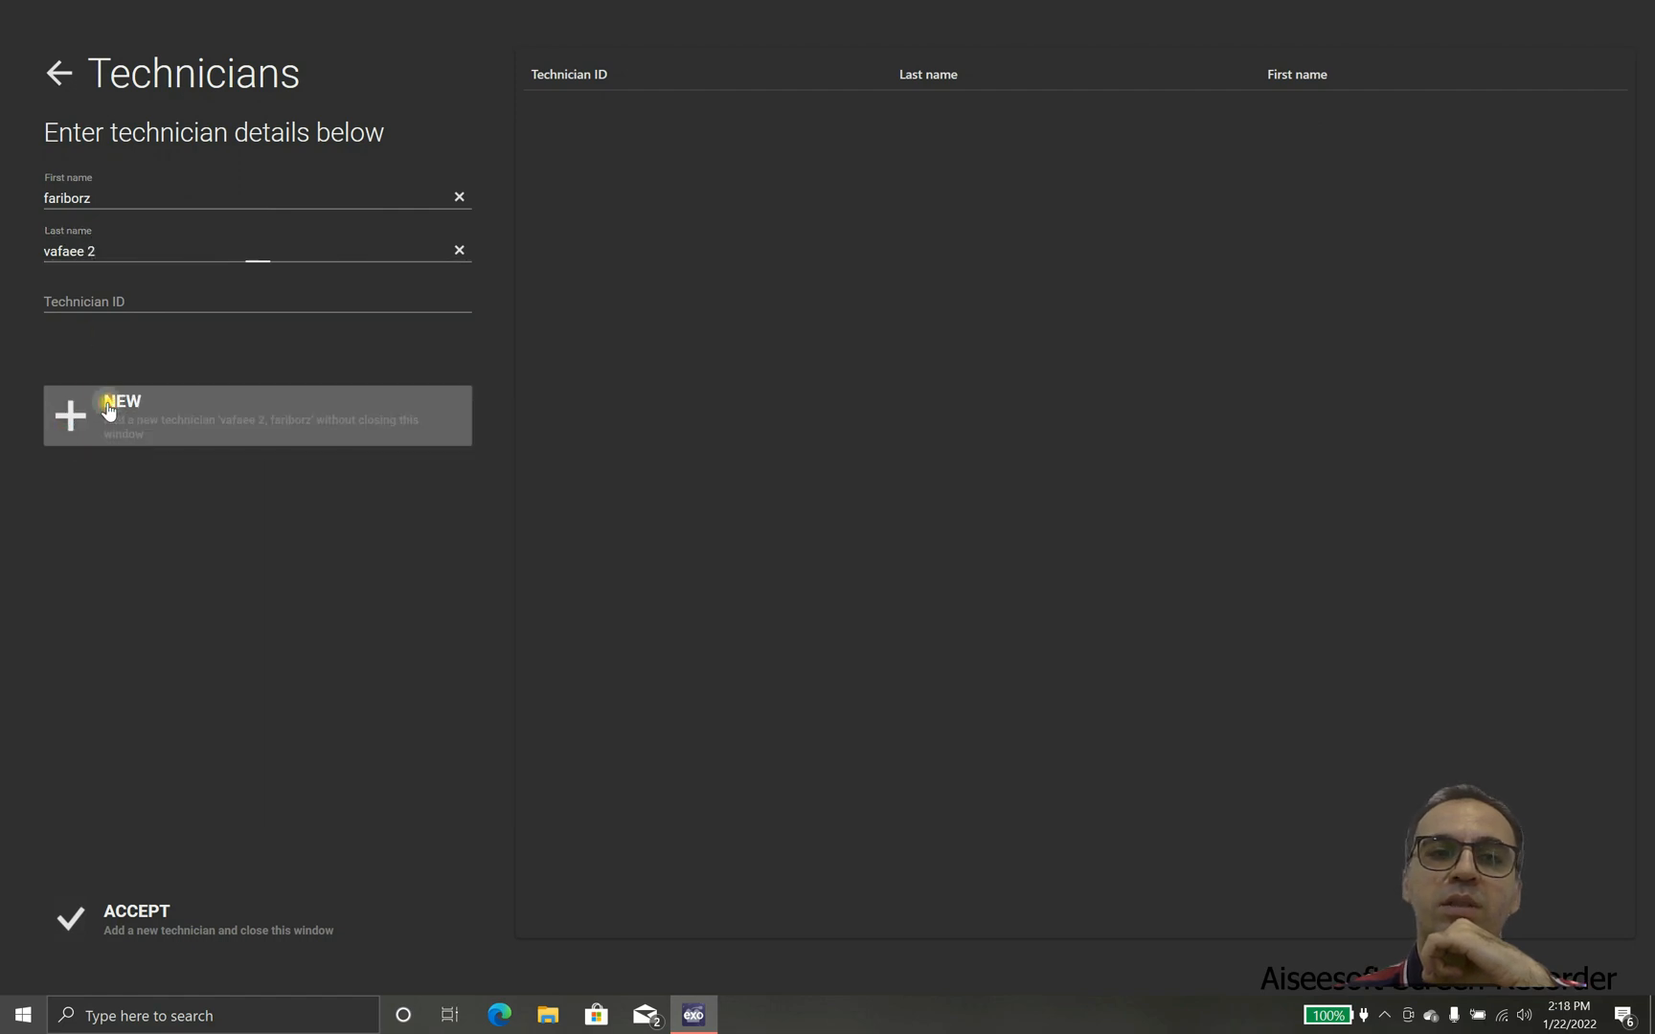
left_click(121, 415)
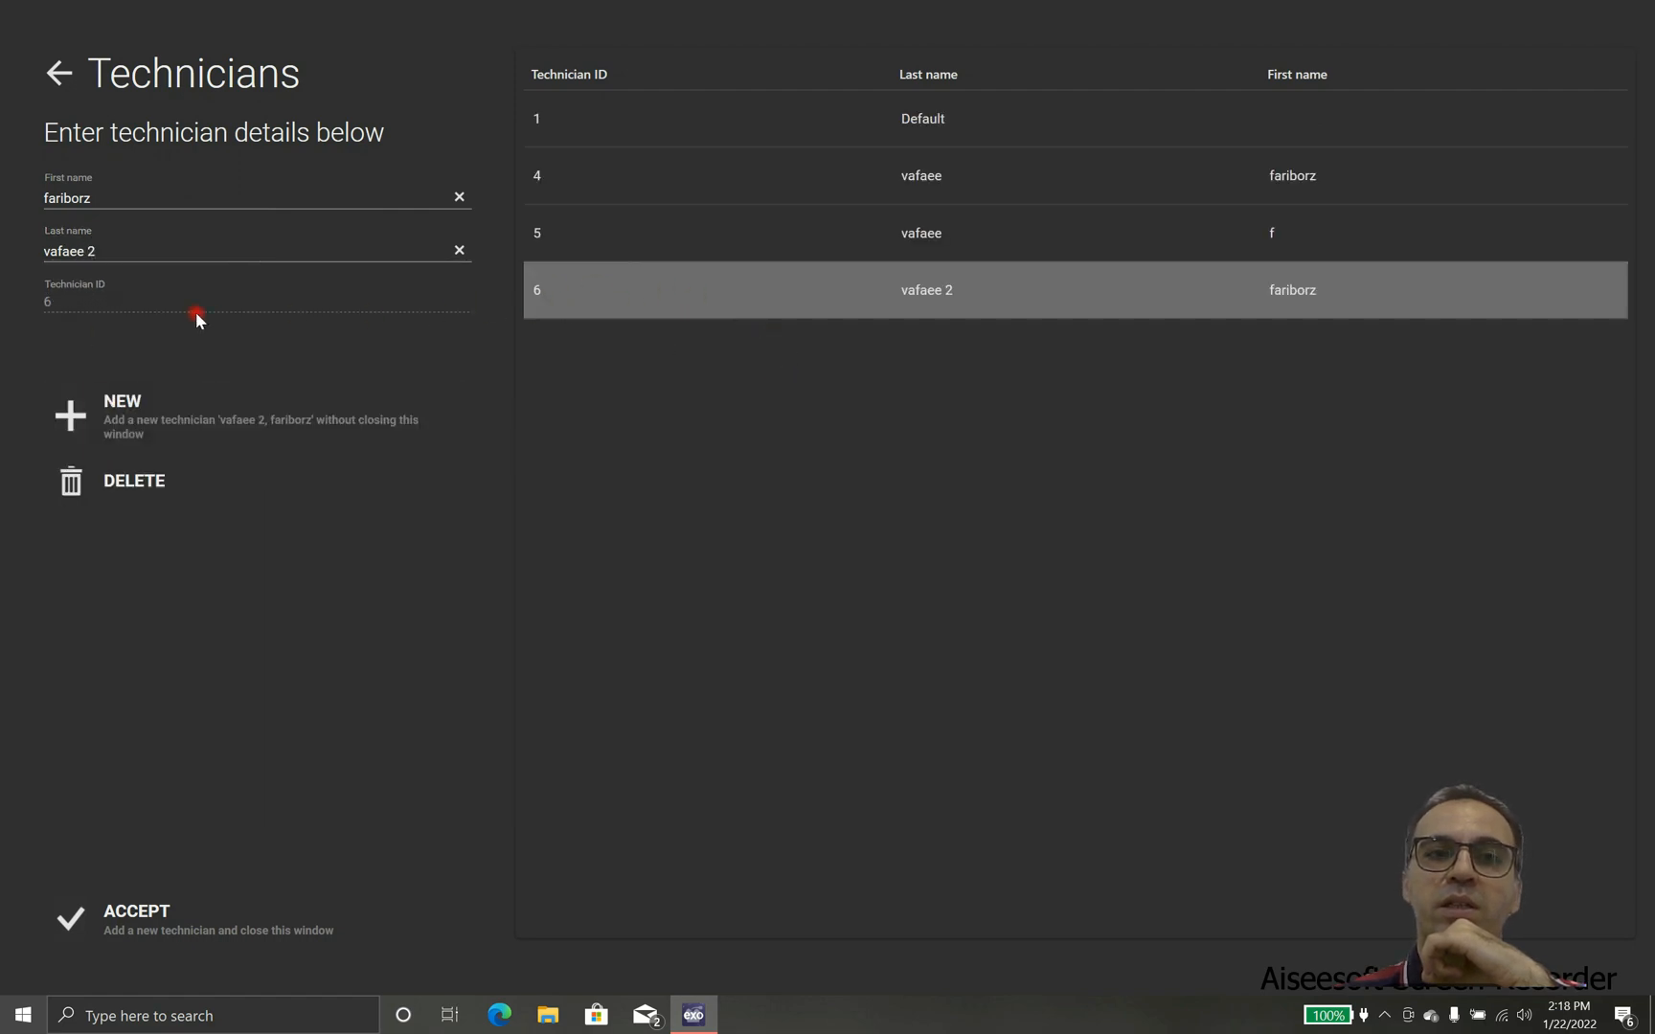
mouse_move(137, 806)
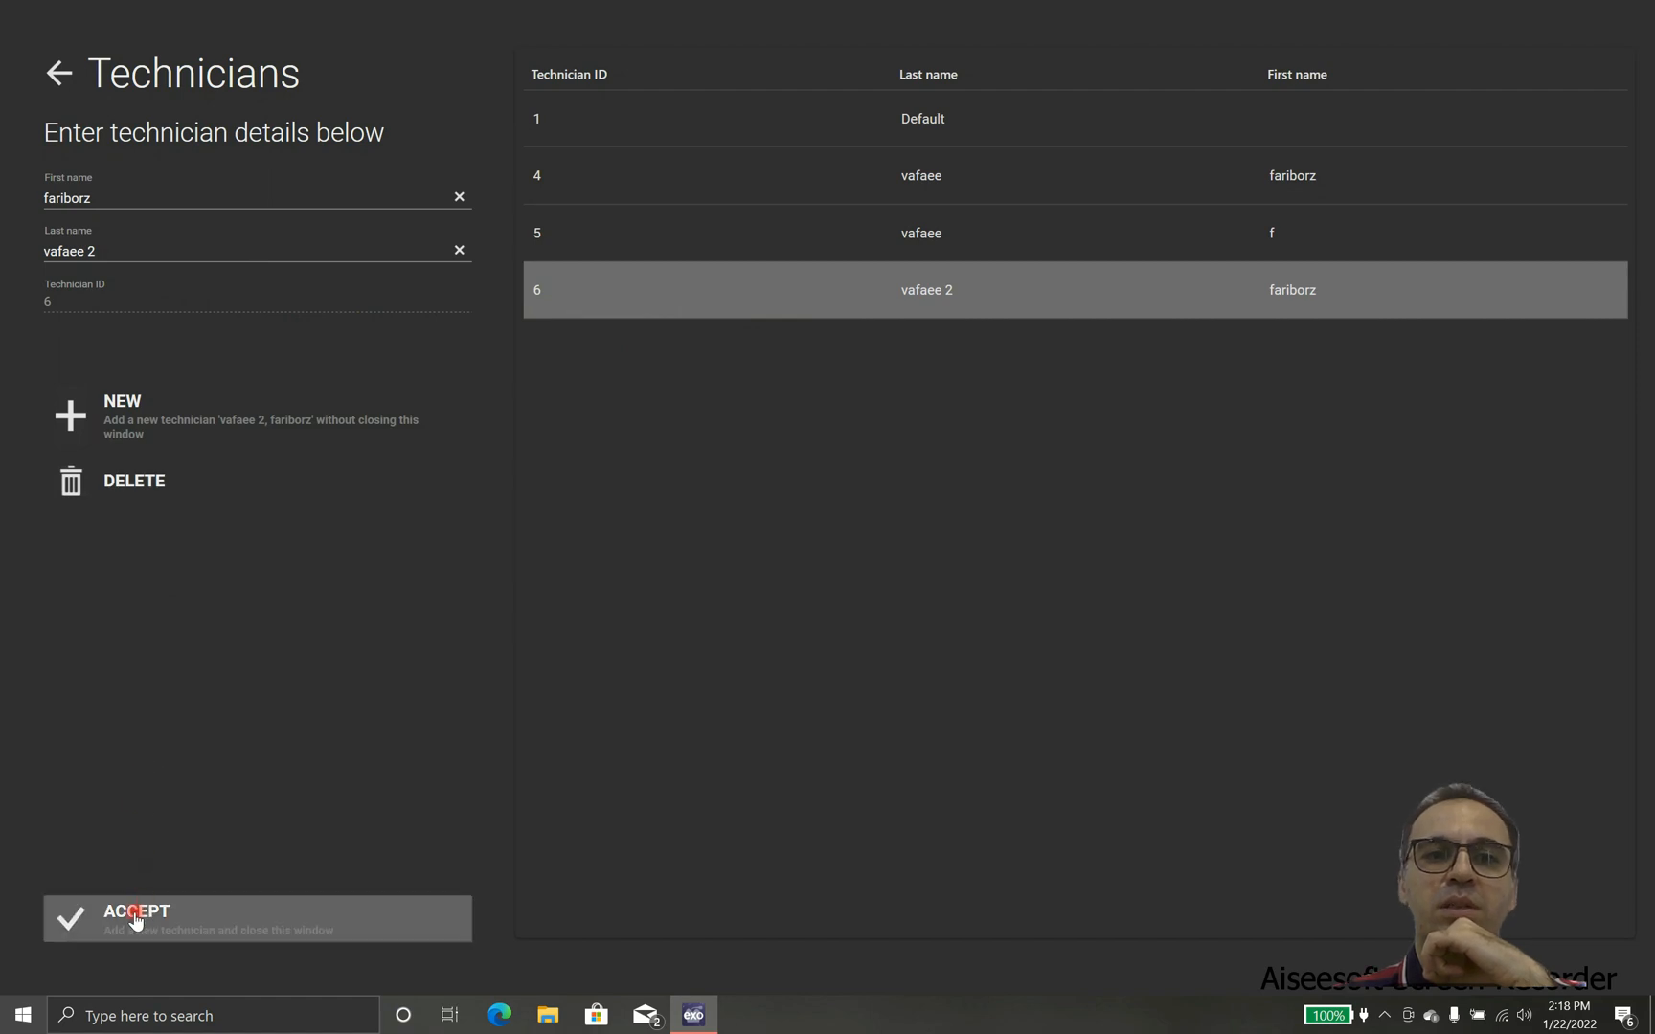
left_click(135, 918)
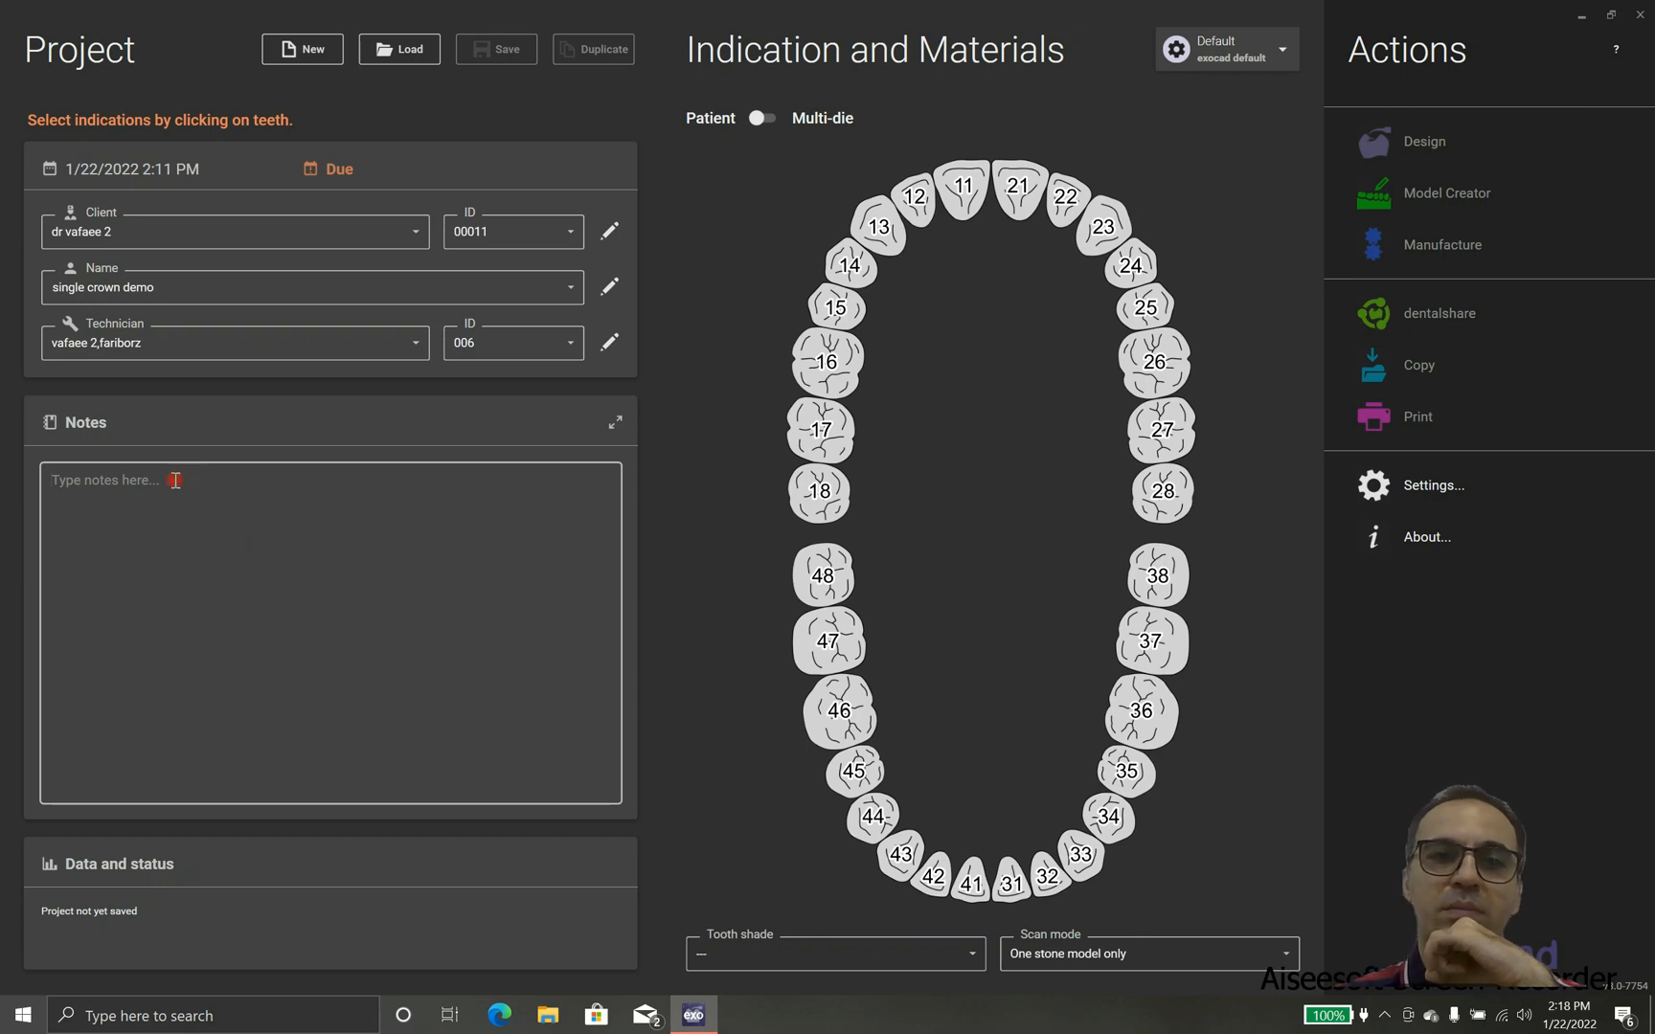
- Type 'hamadan dental school' into the Notes box
type("hadan")
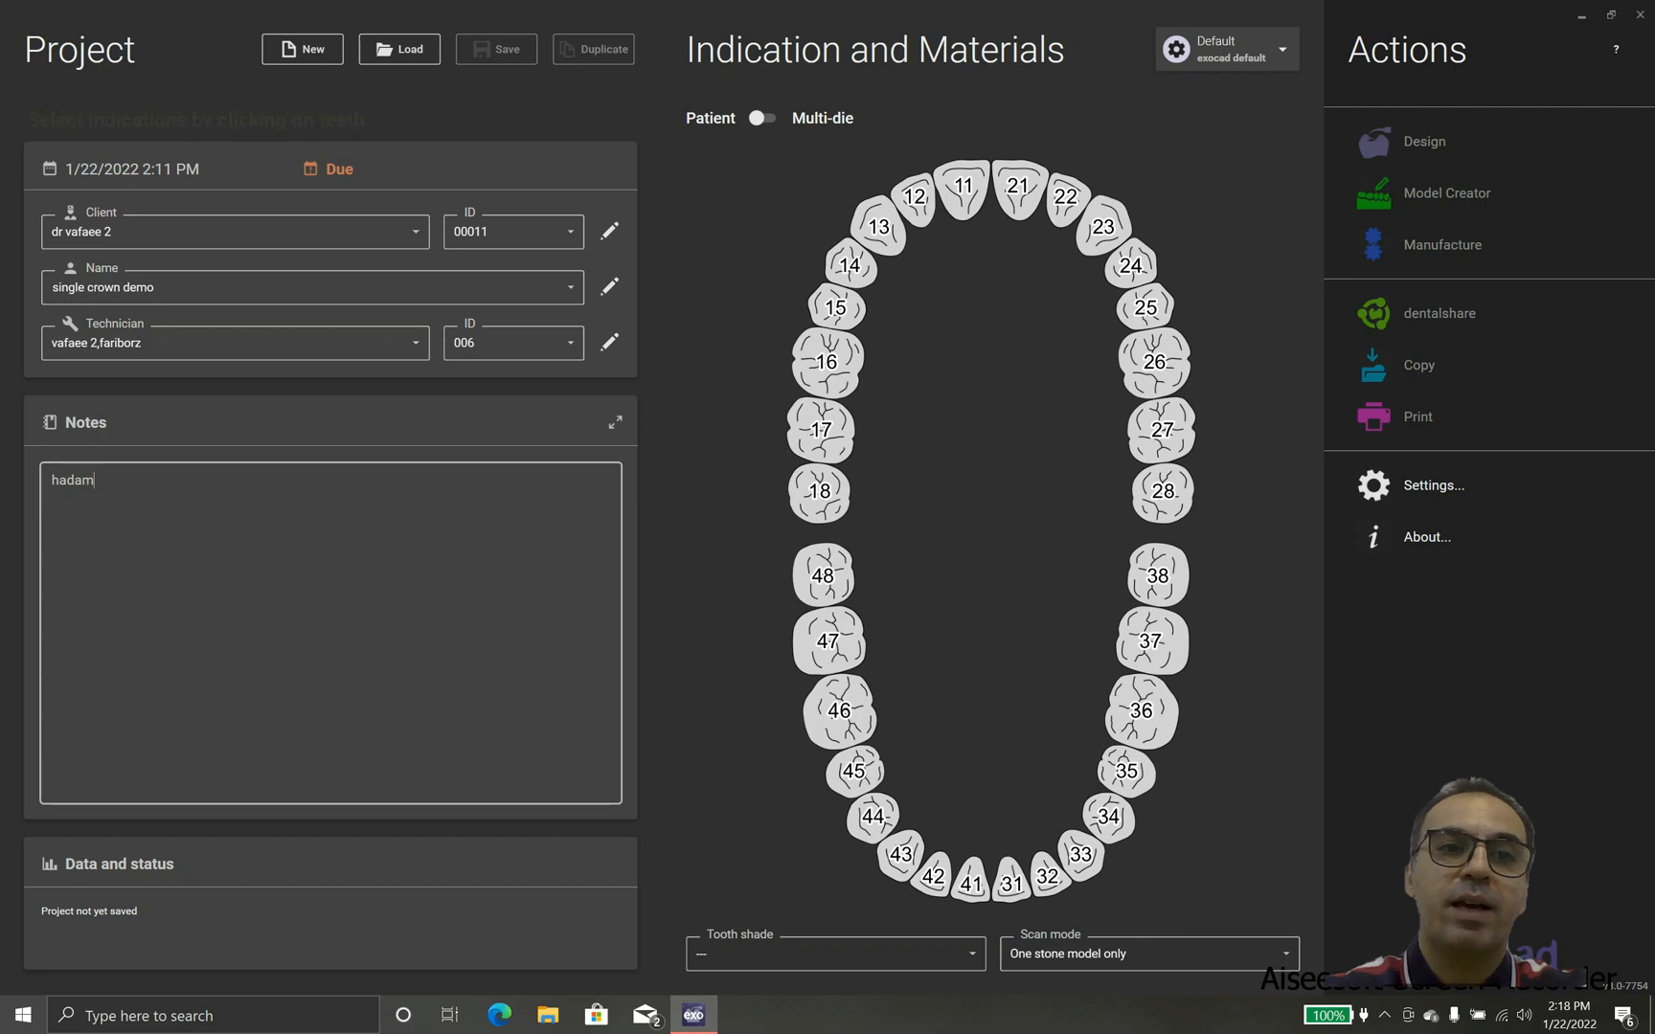
type("a")
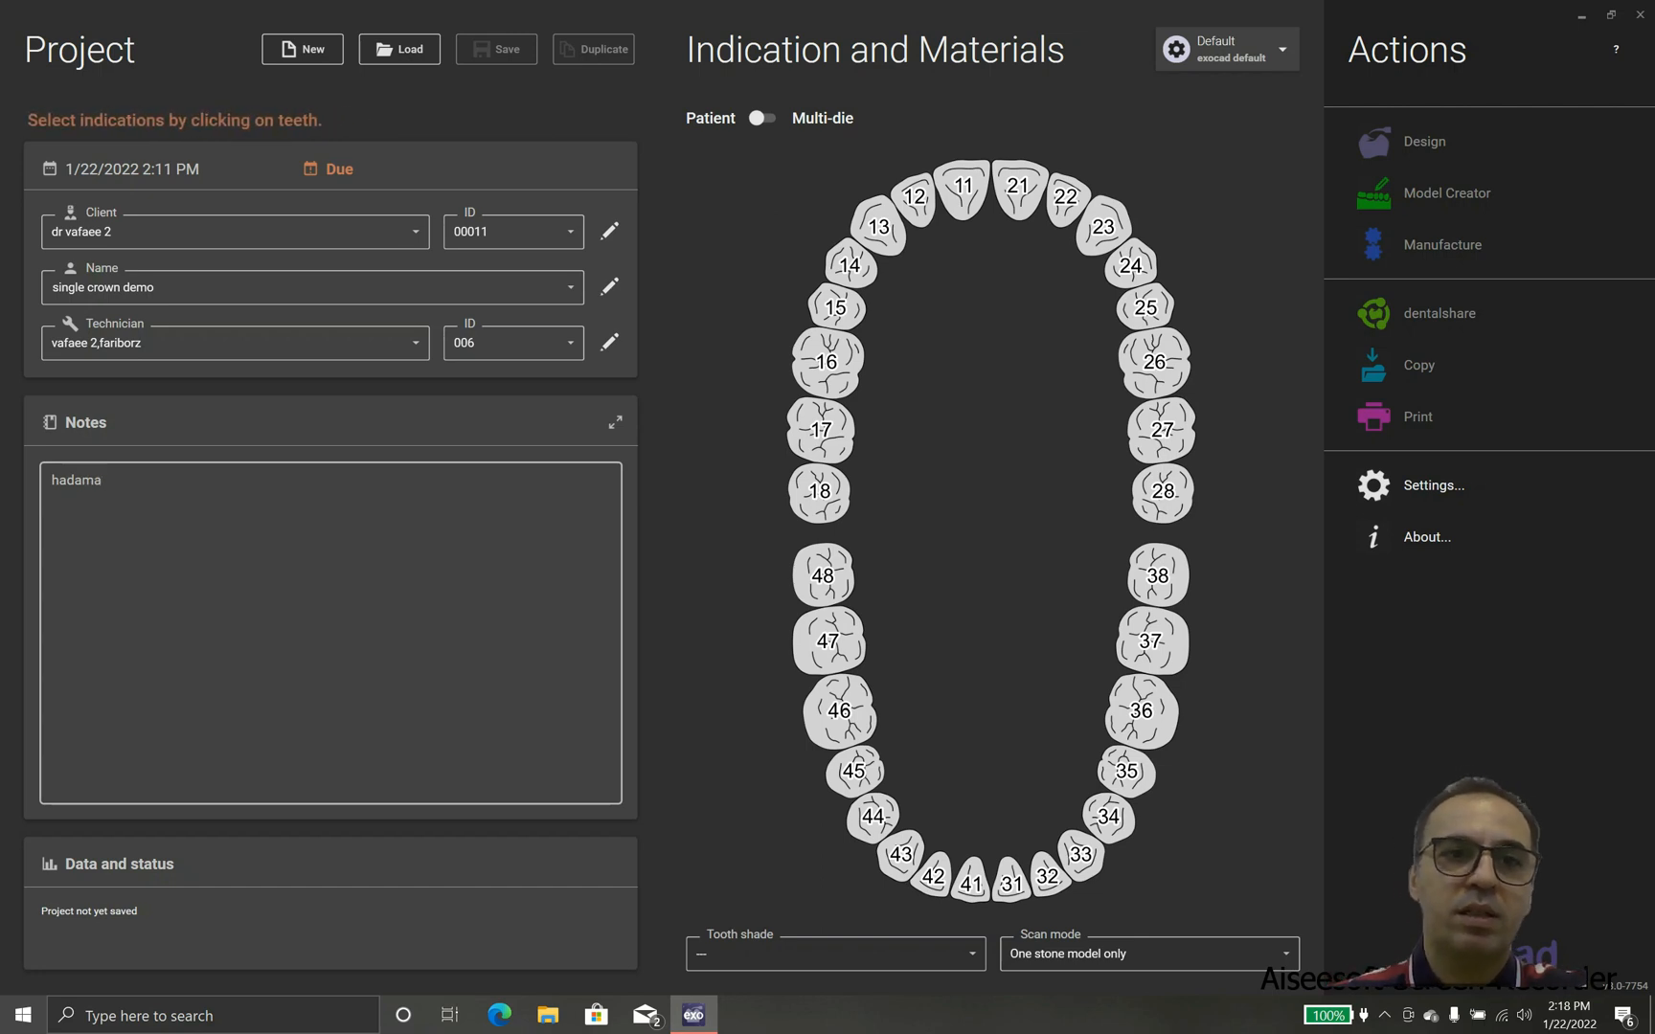
type("hj")
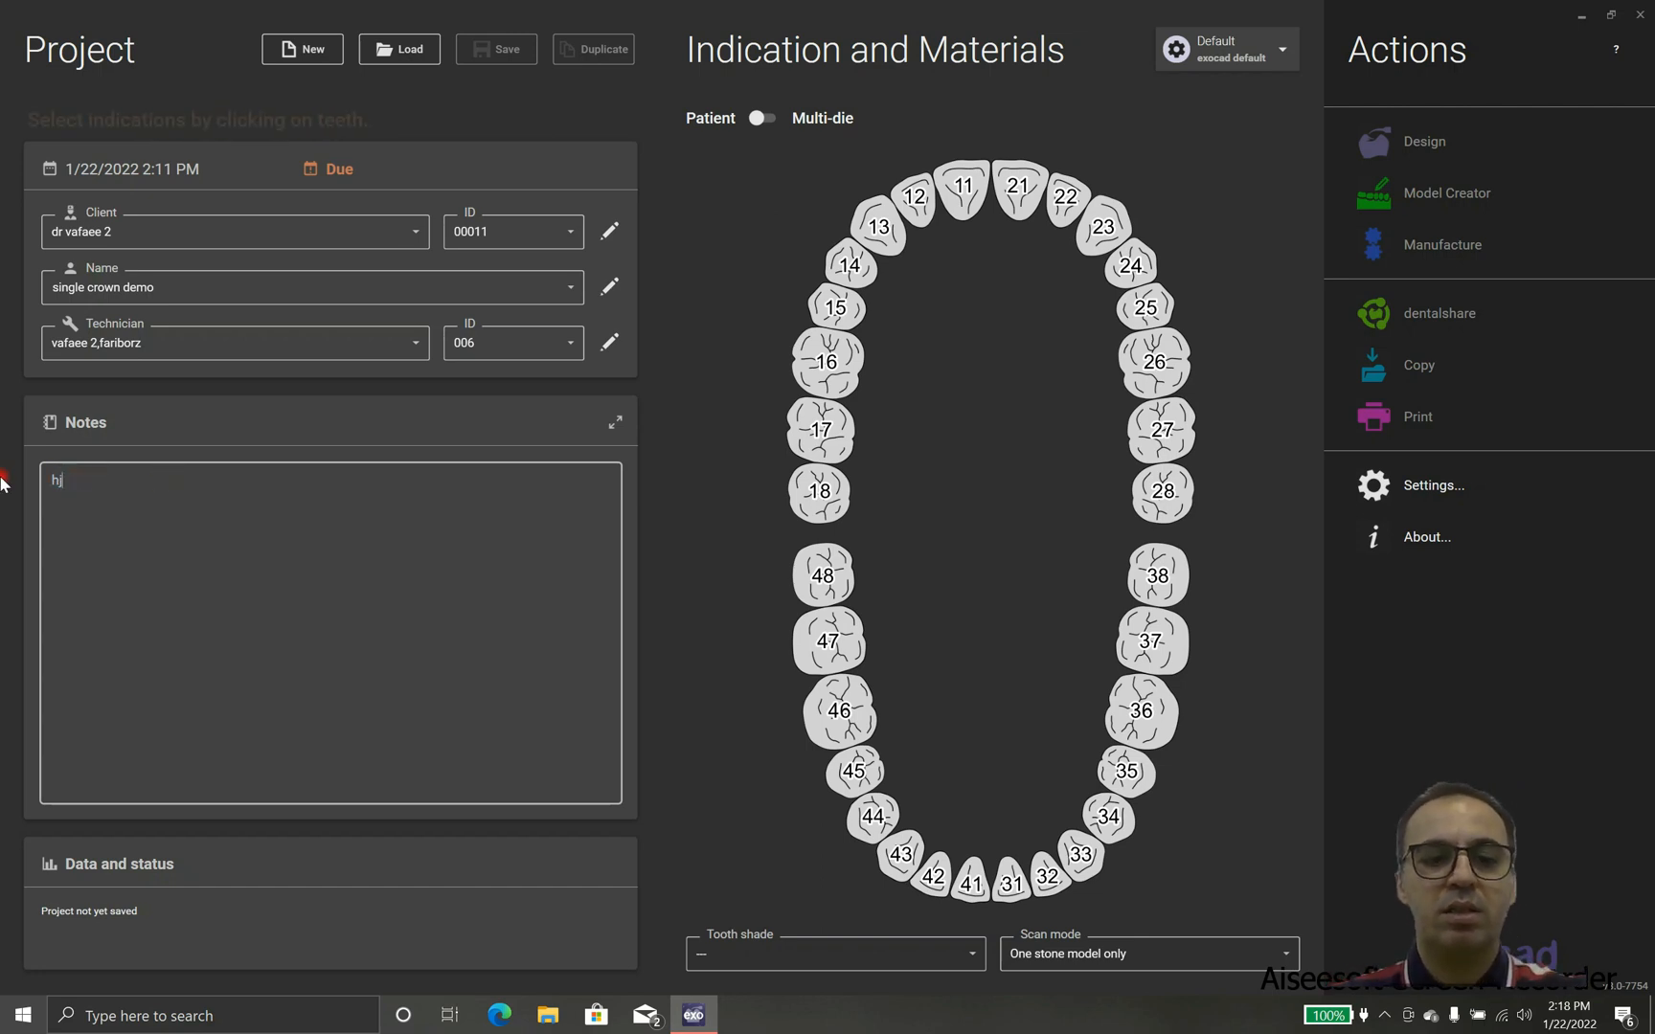
type("hamadan dental")
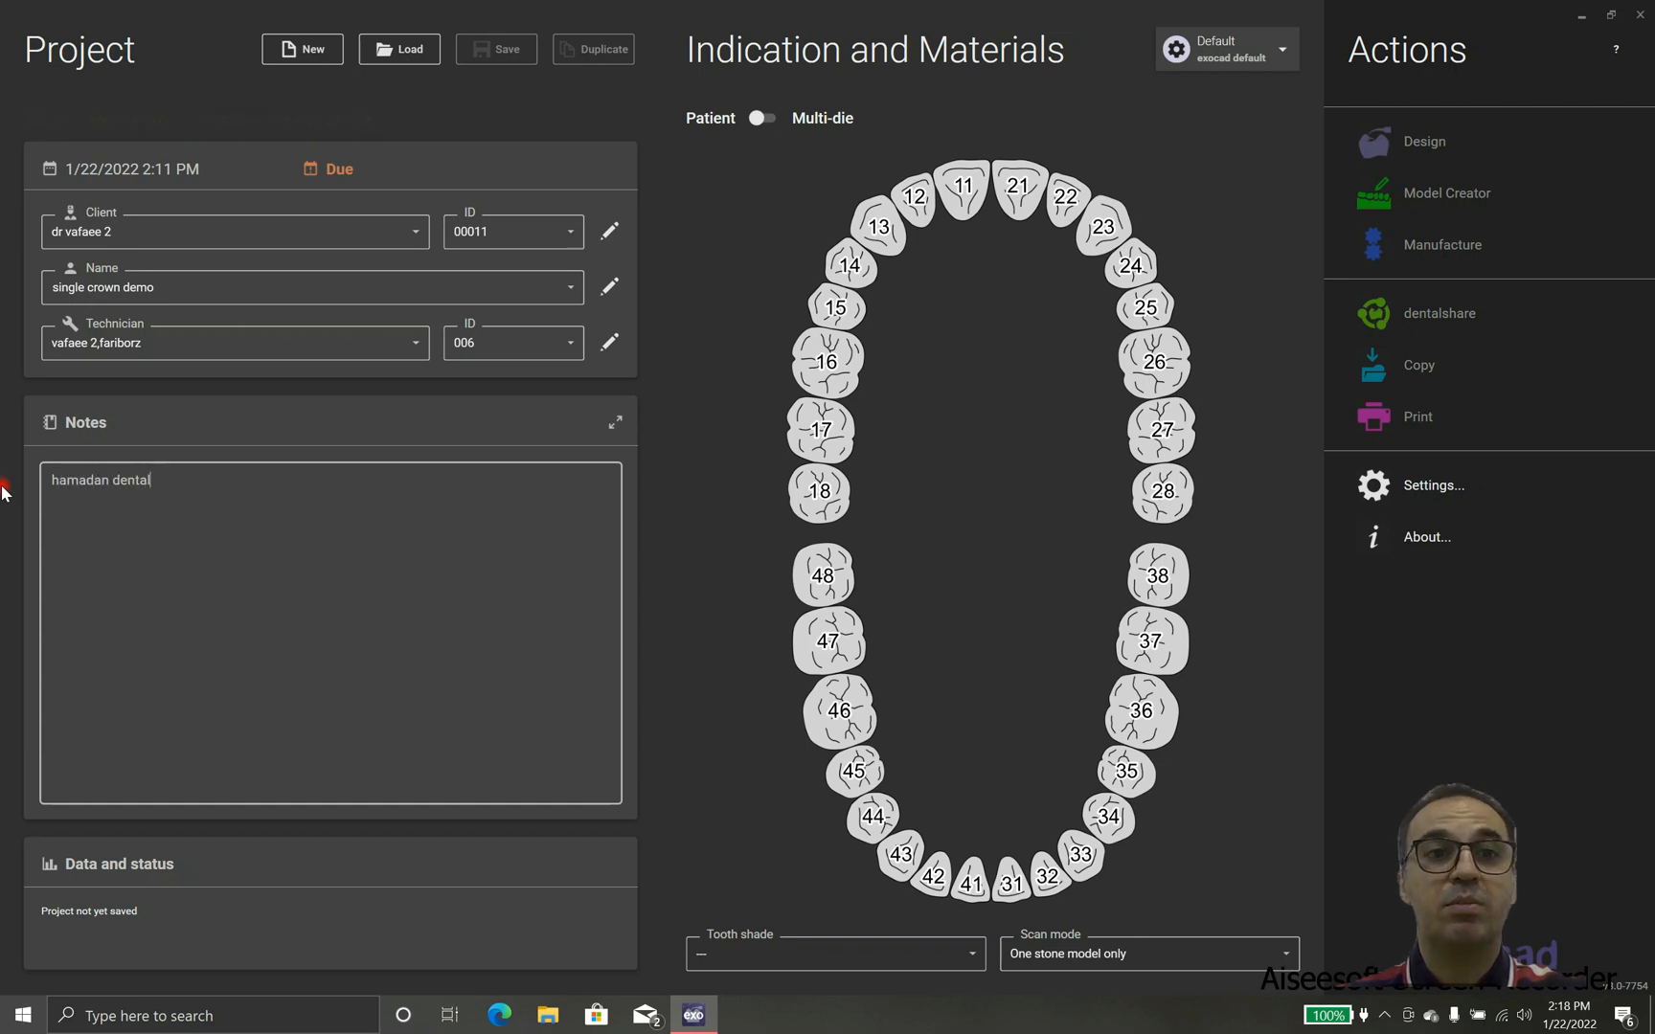
type("school")
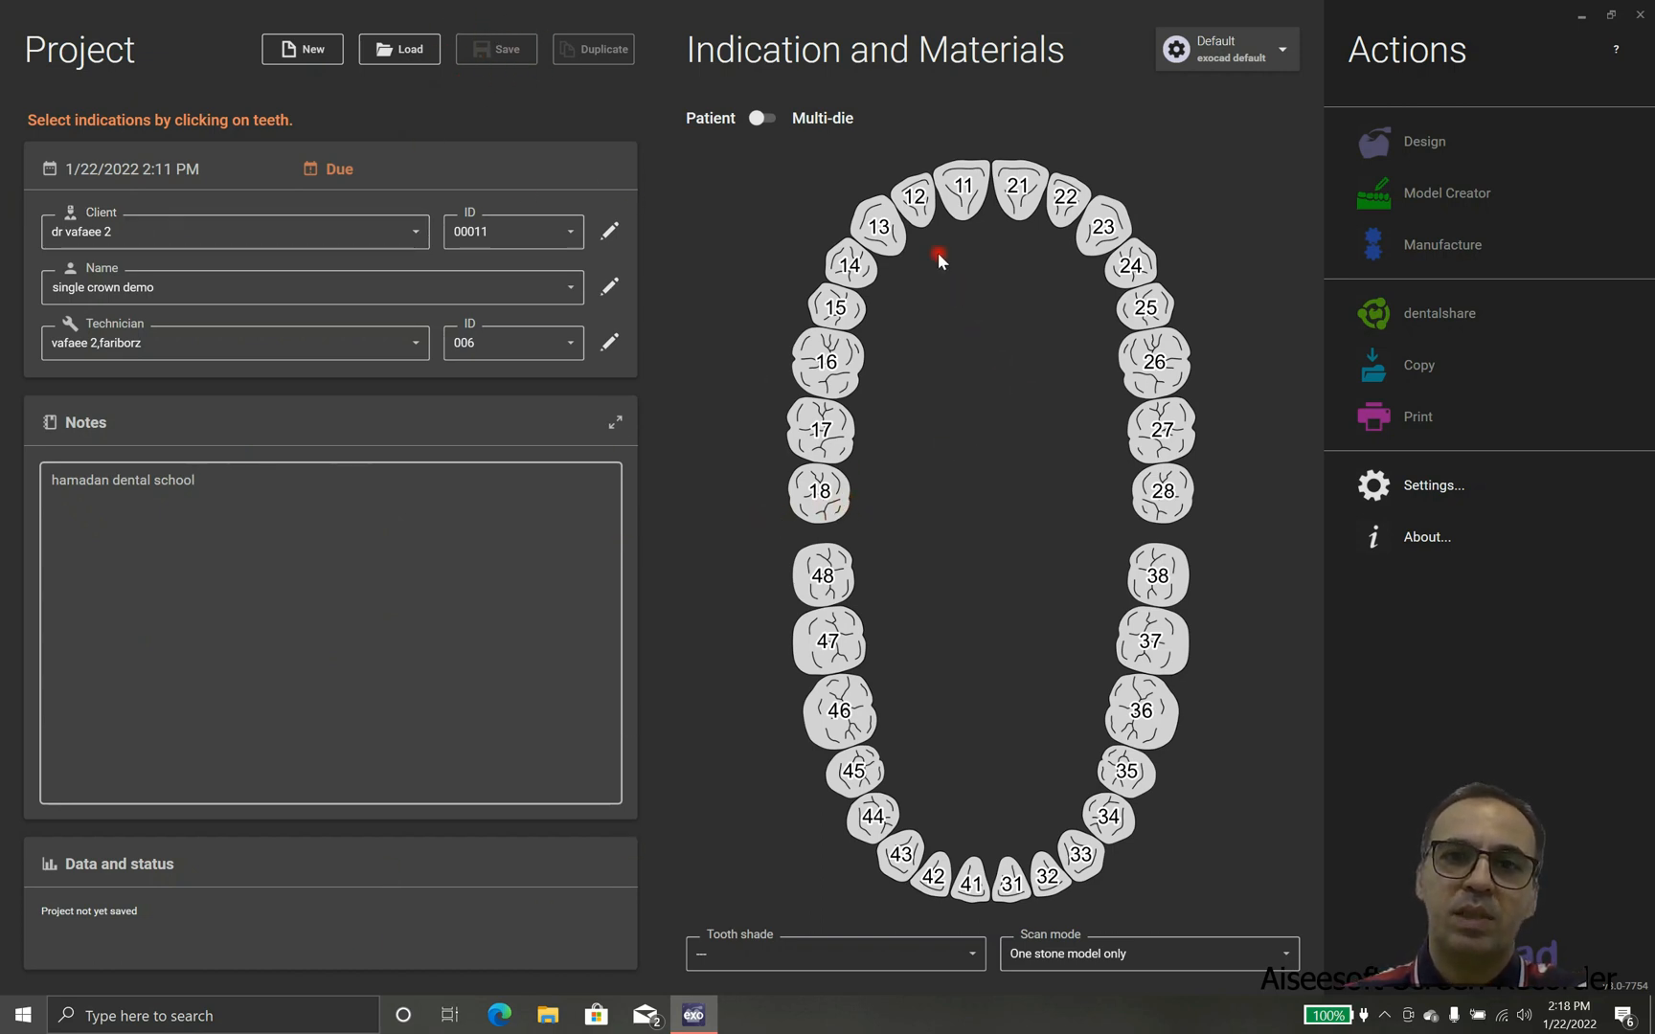
- Mark tooth 26 as an anatomic crown and choose zirconia as its material
left_click(1154, 362)
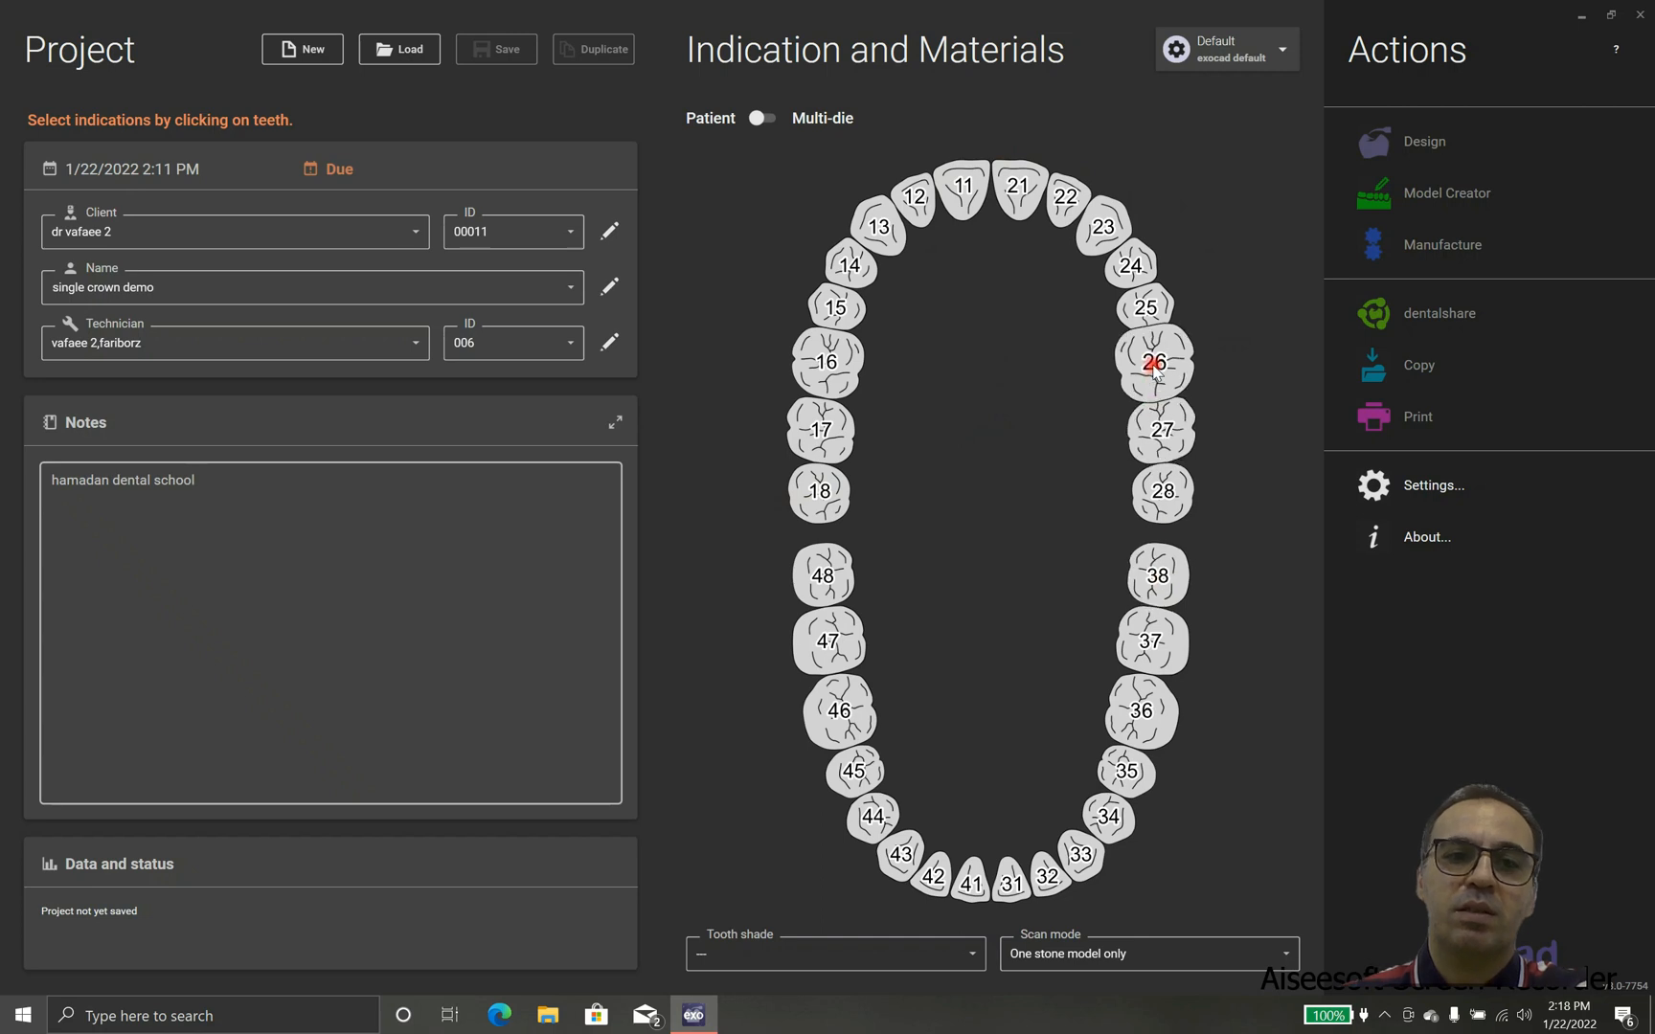
left_click(1151, 362)
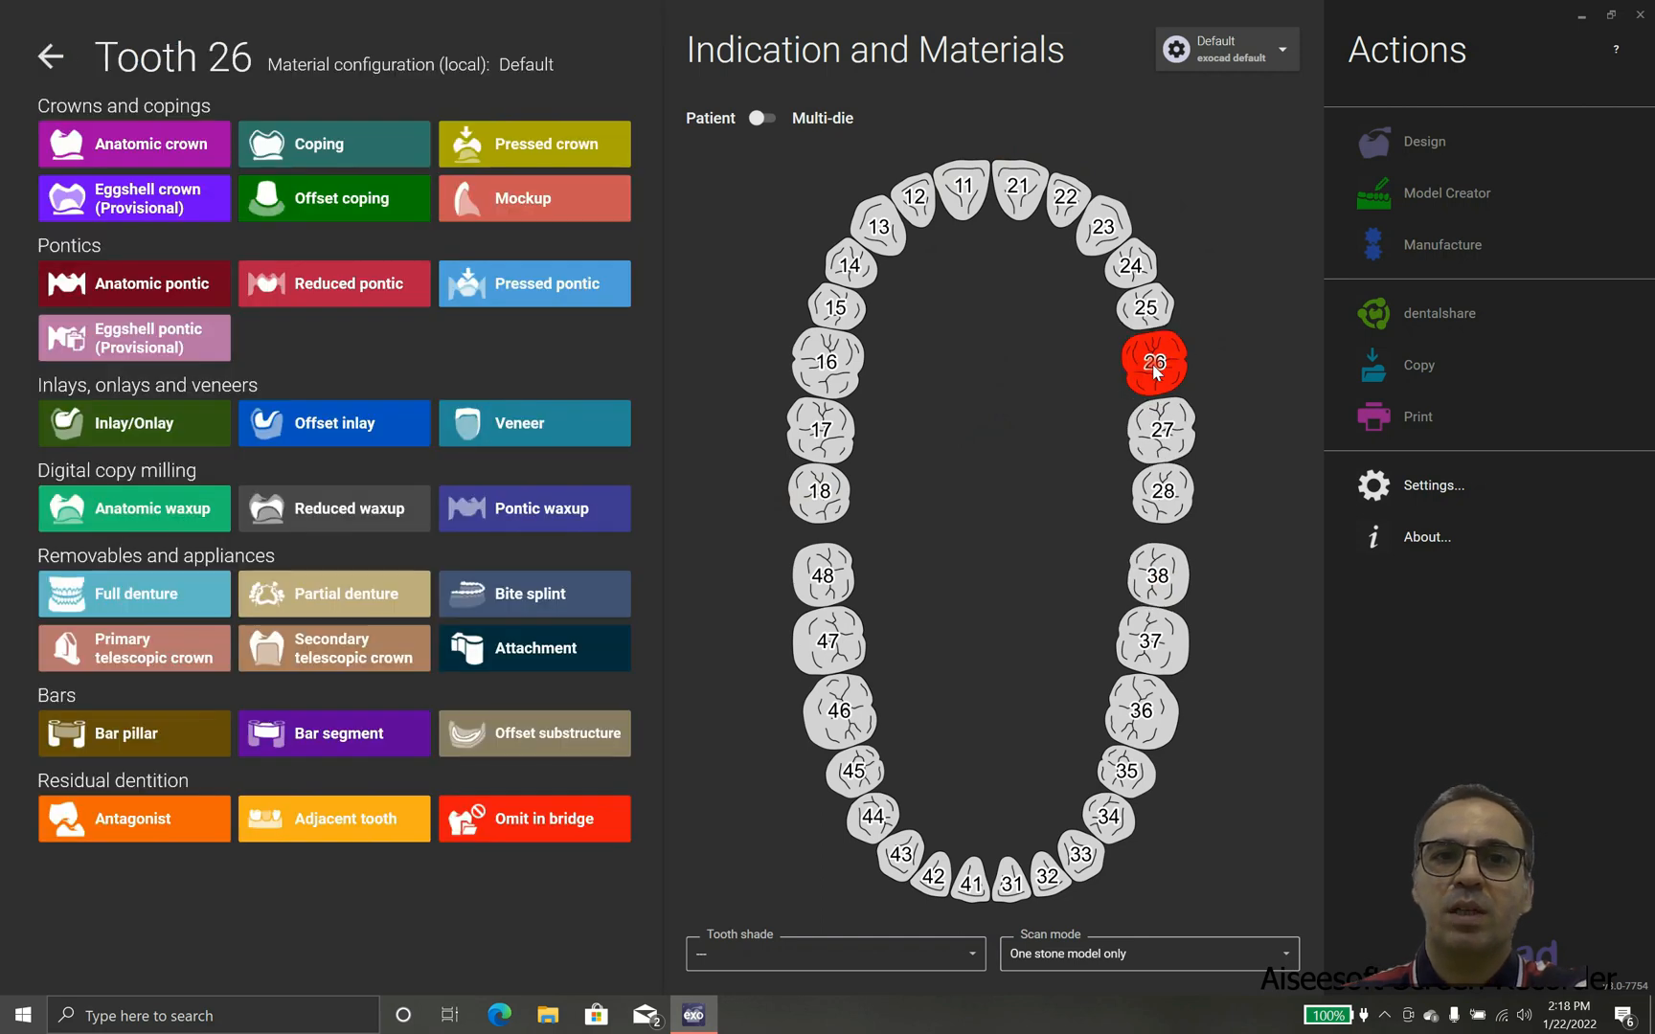
mouse_move(577, 371)
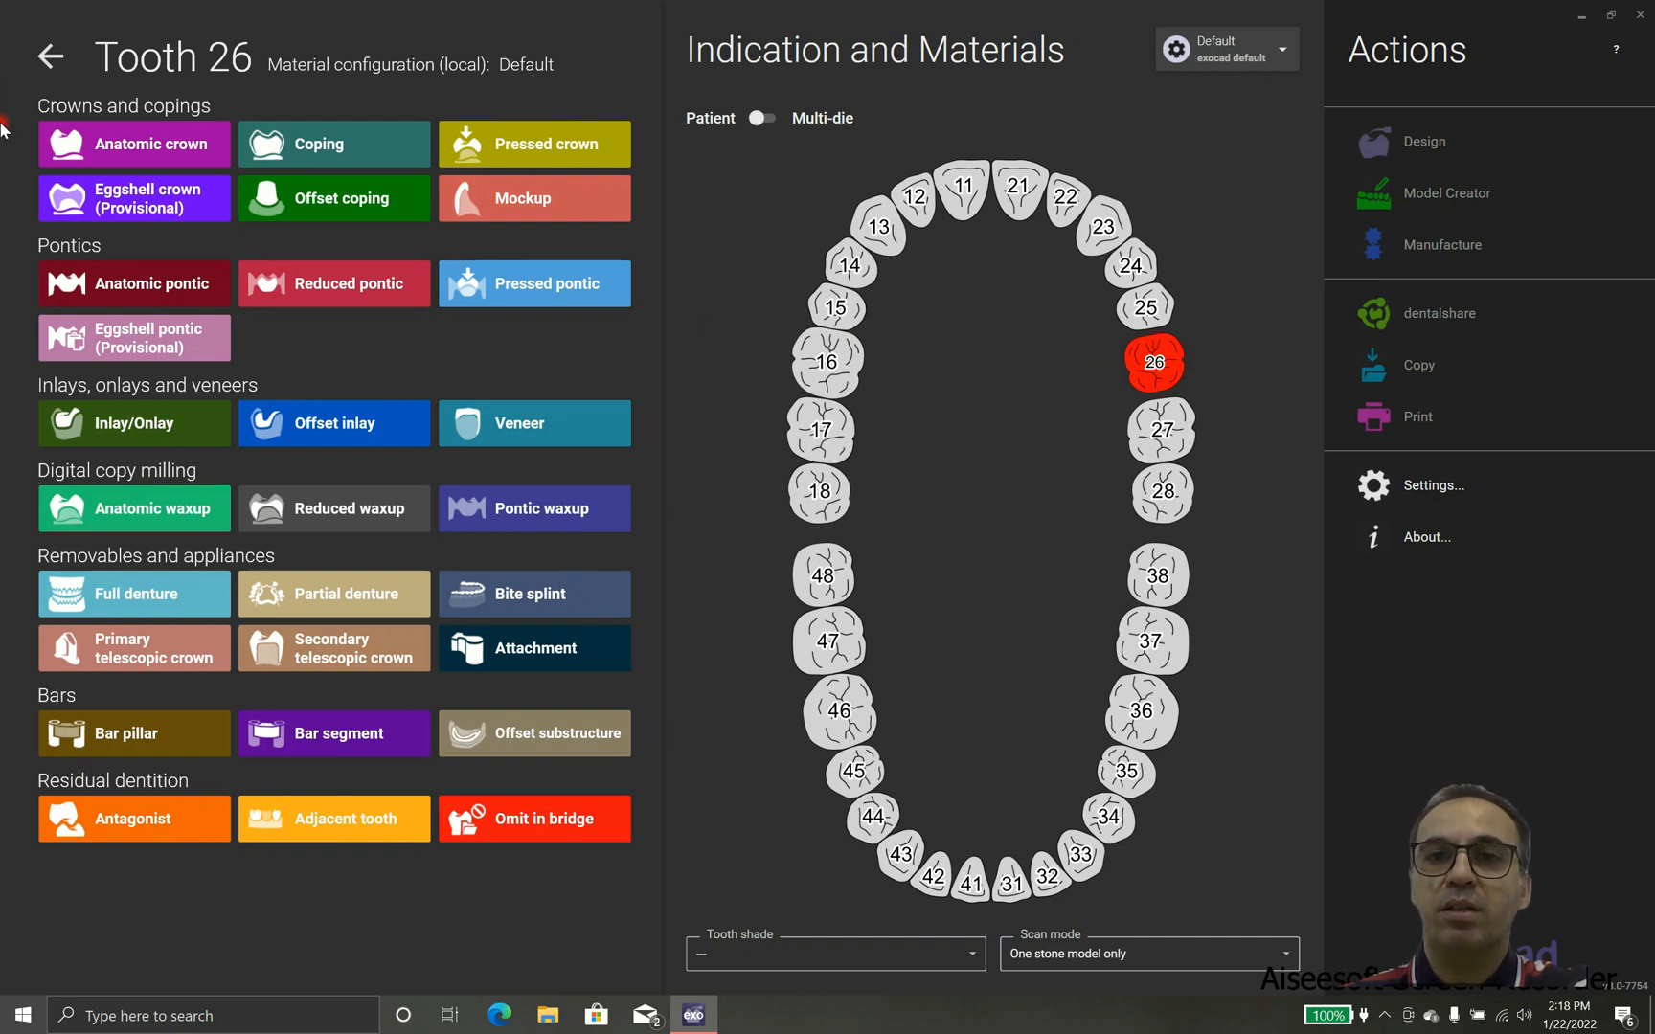
mouse_move(272, 837)
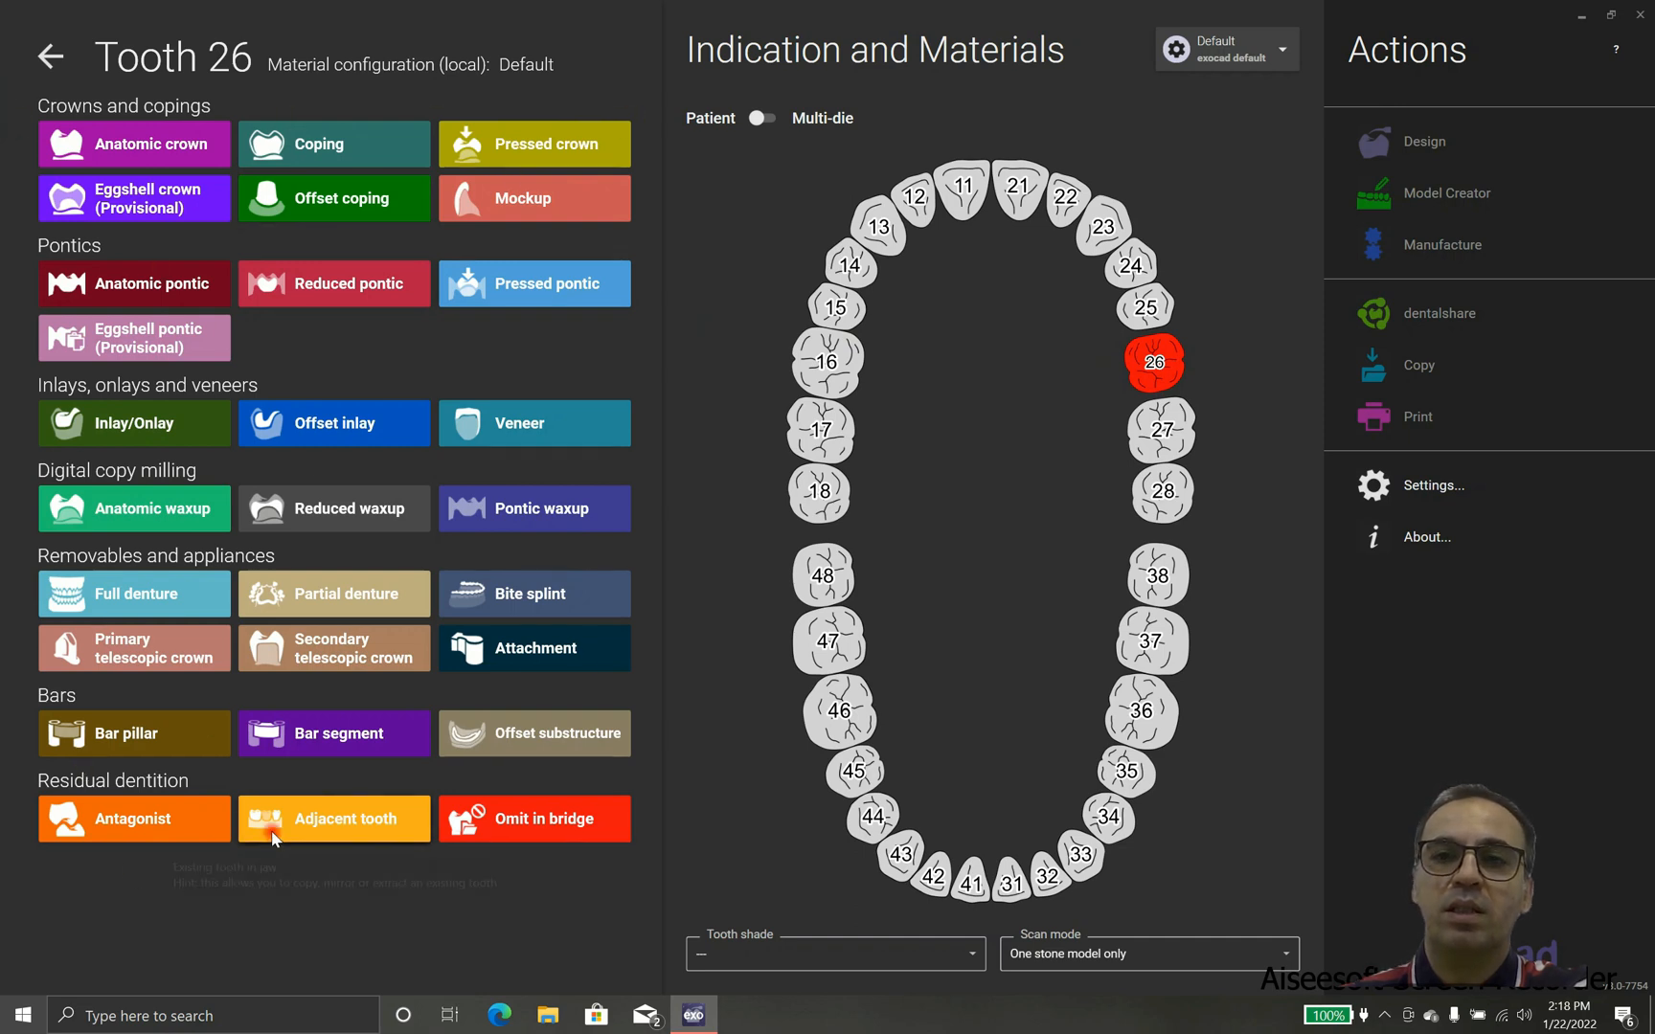
mouse_move(187, 216)
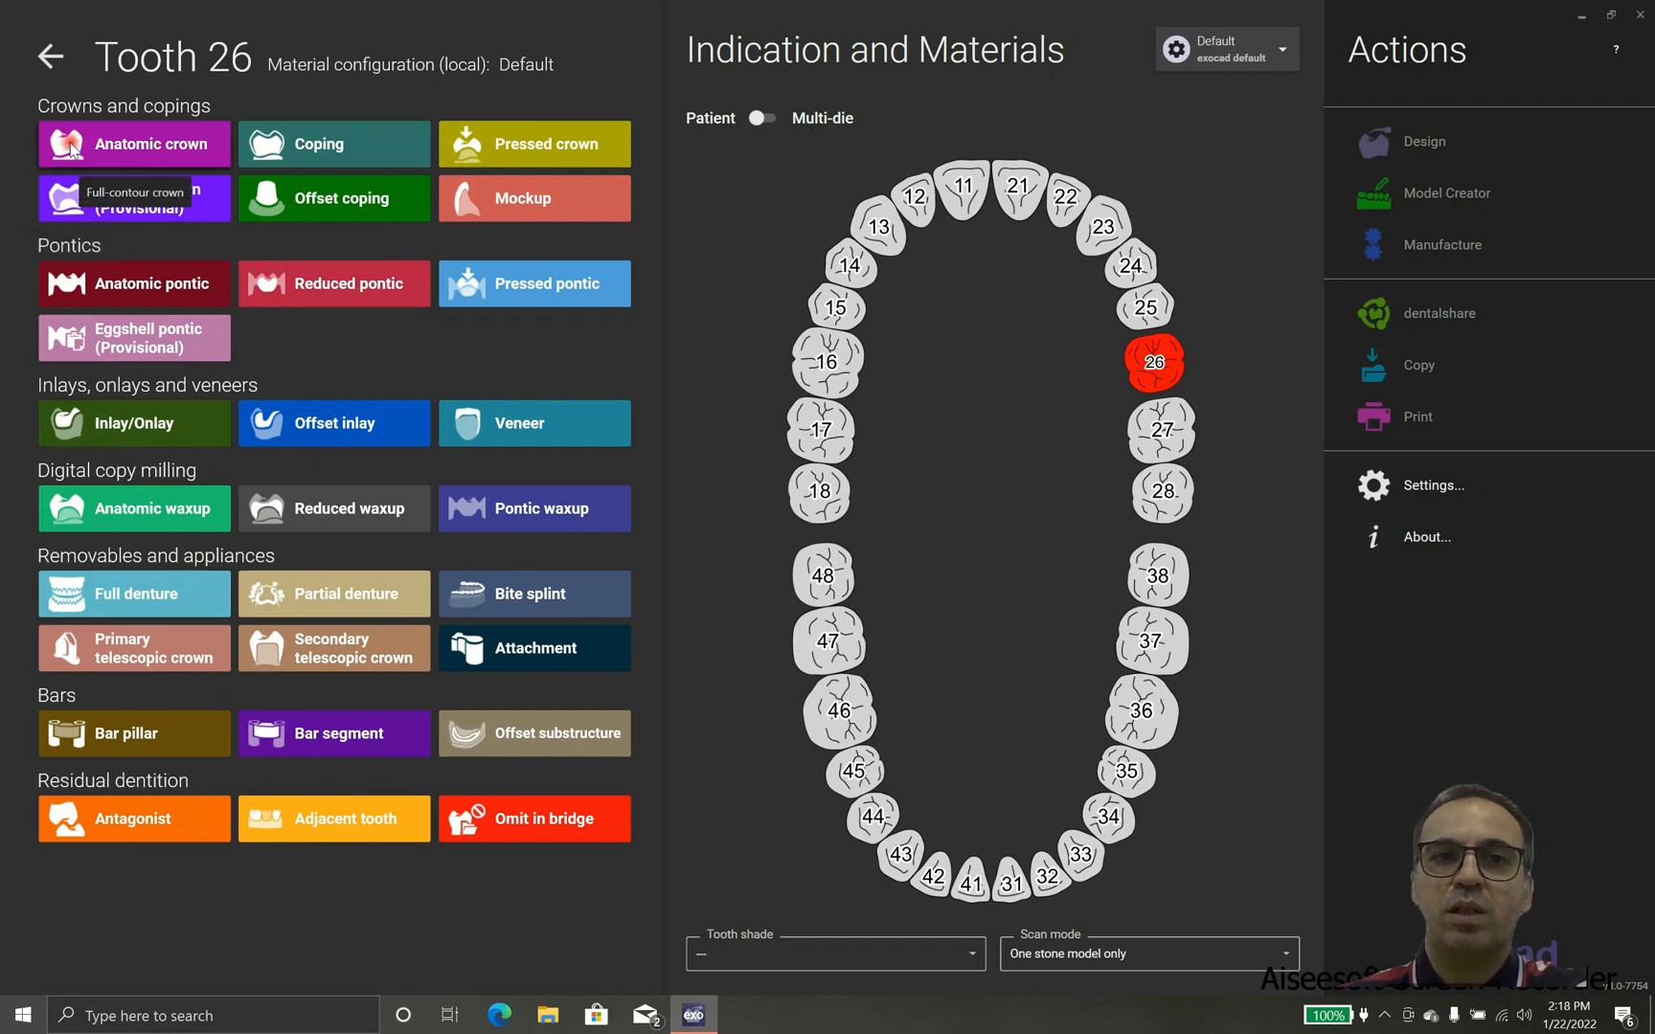
mouse_move(131, 144)
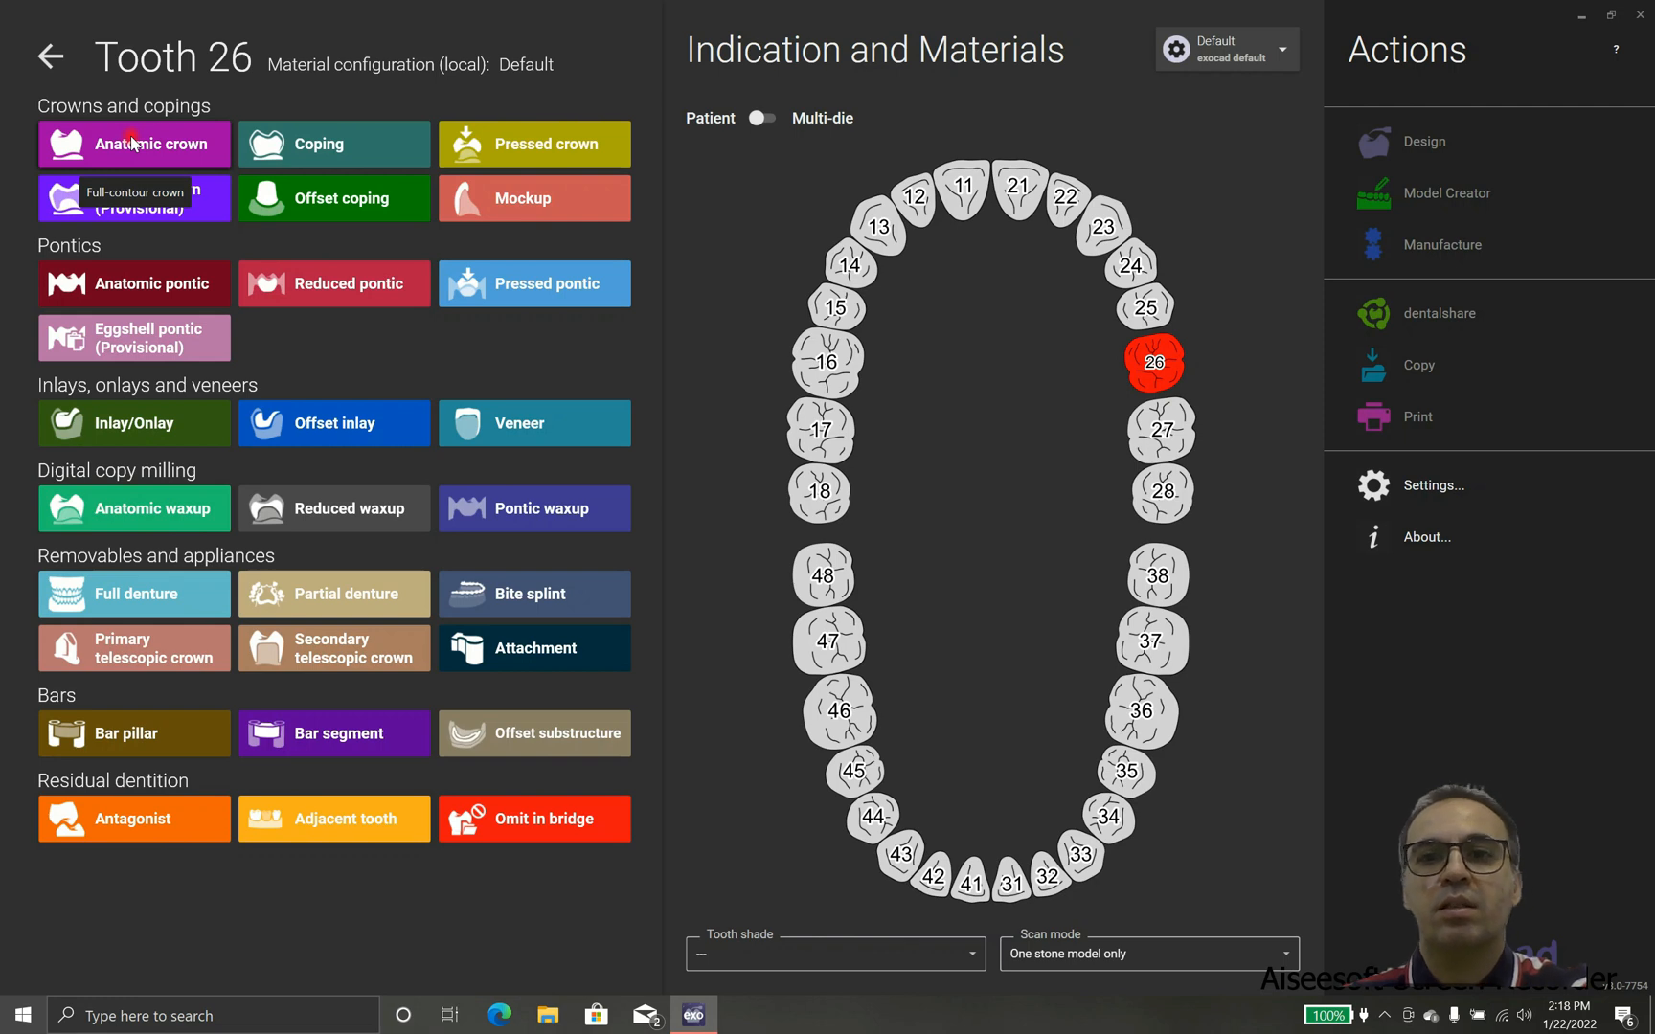
left_click(133, 144)
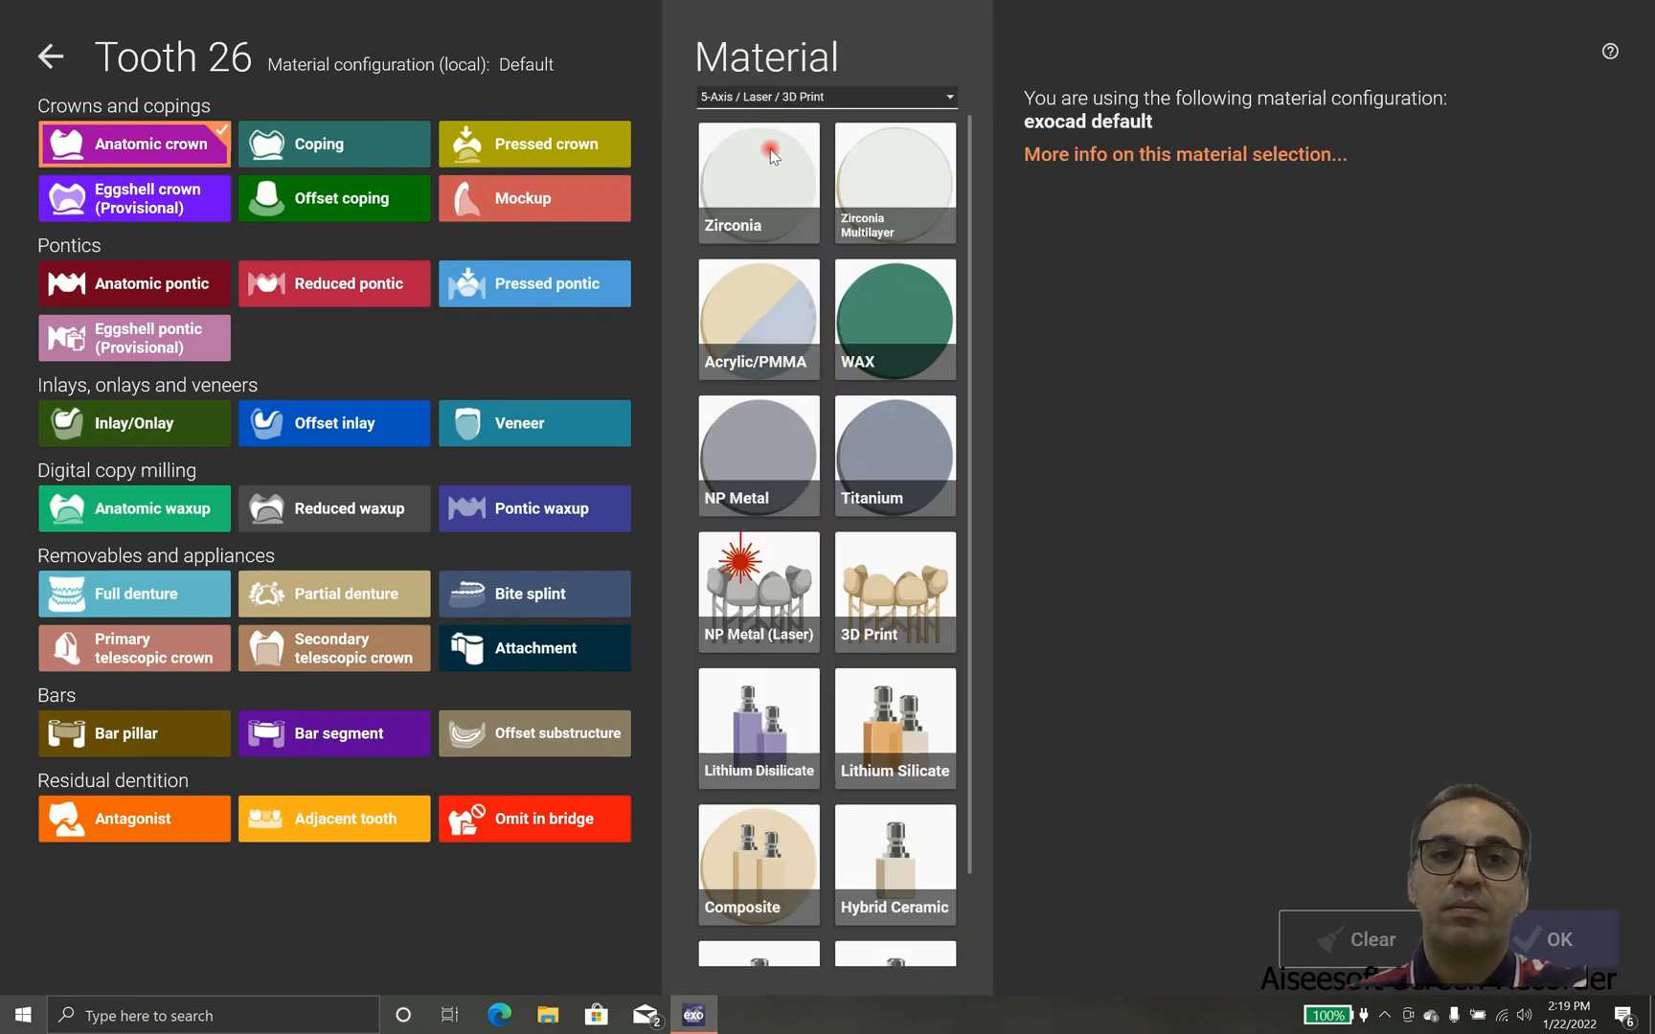
left_click(757, 182)
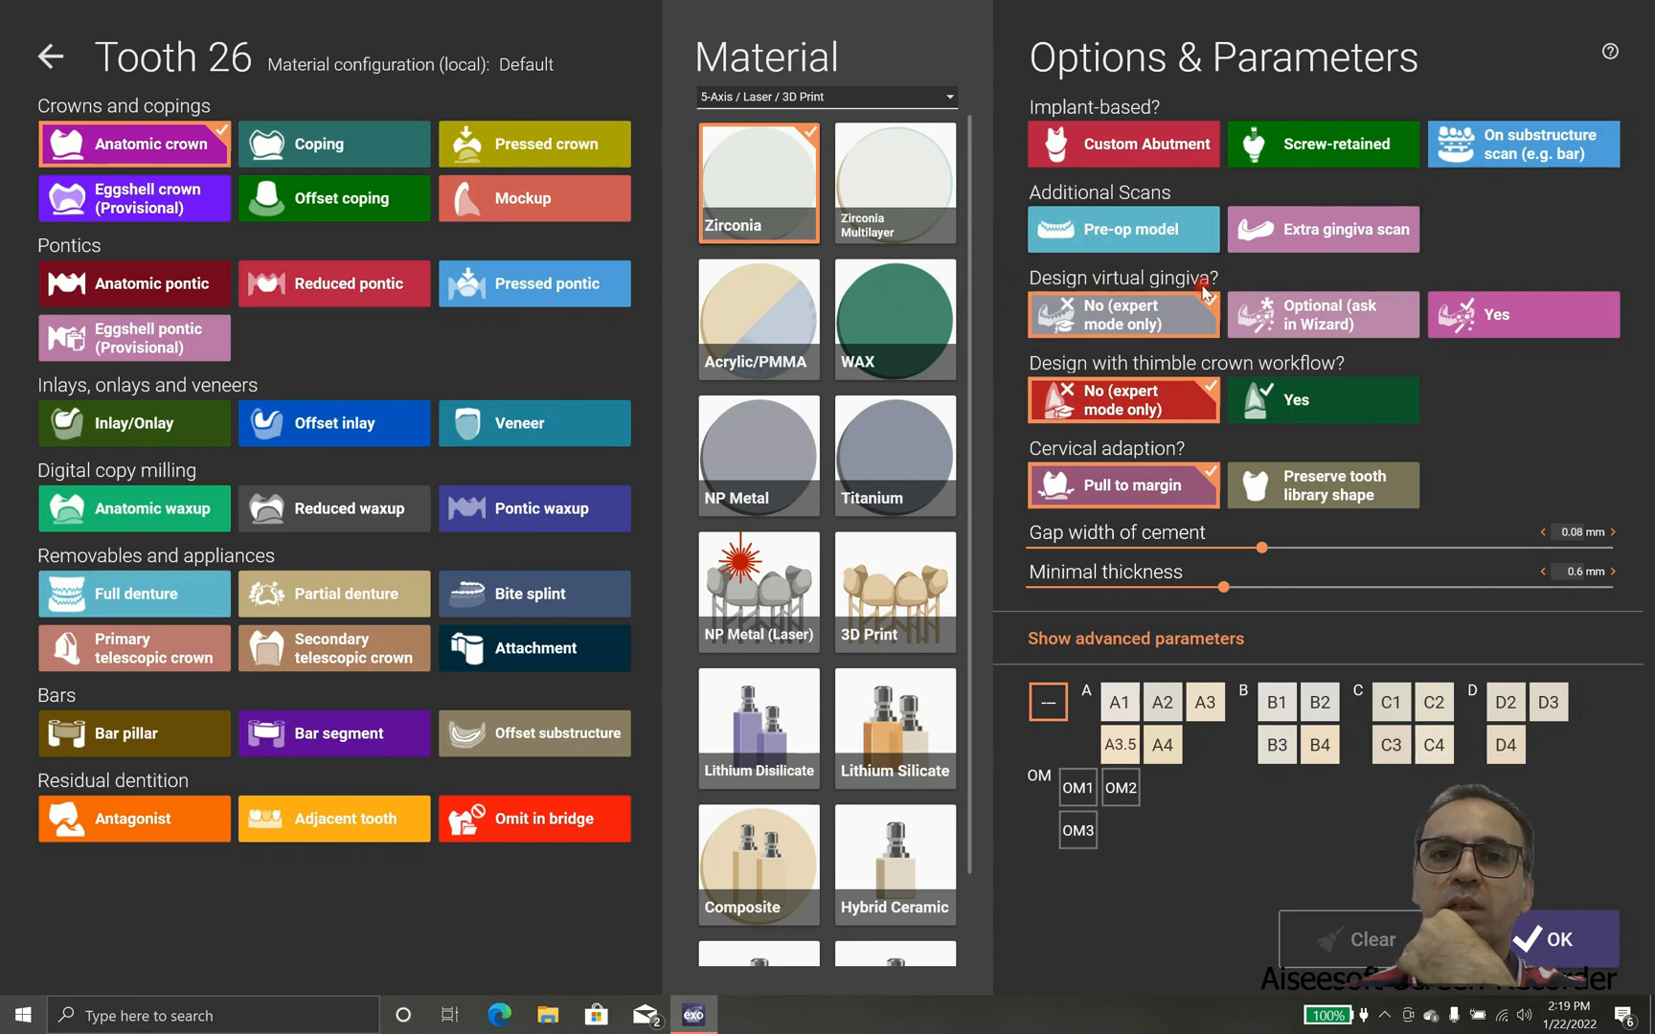
mouse_move(1167, 433)
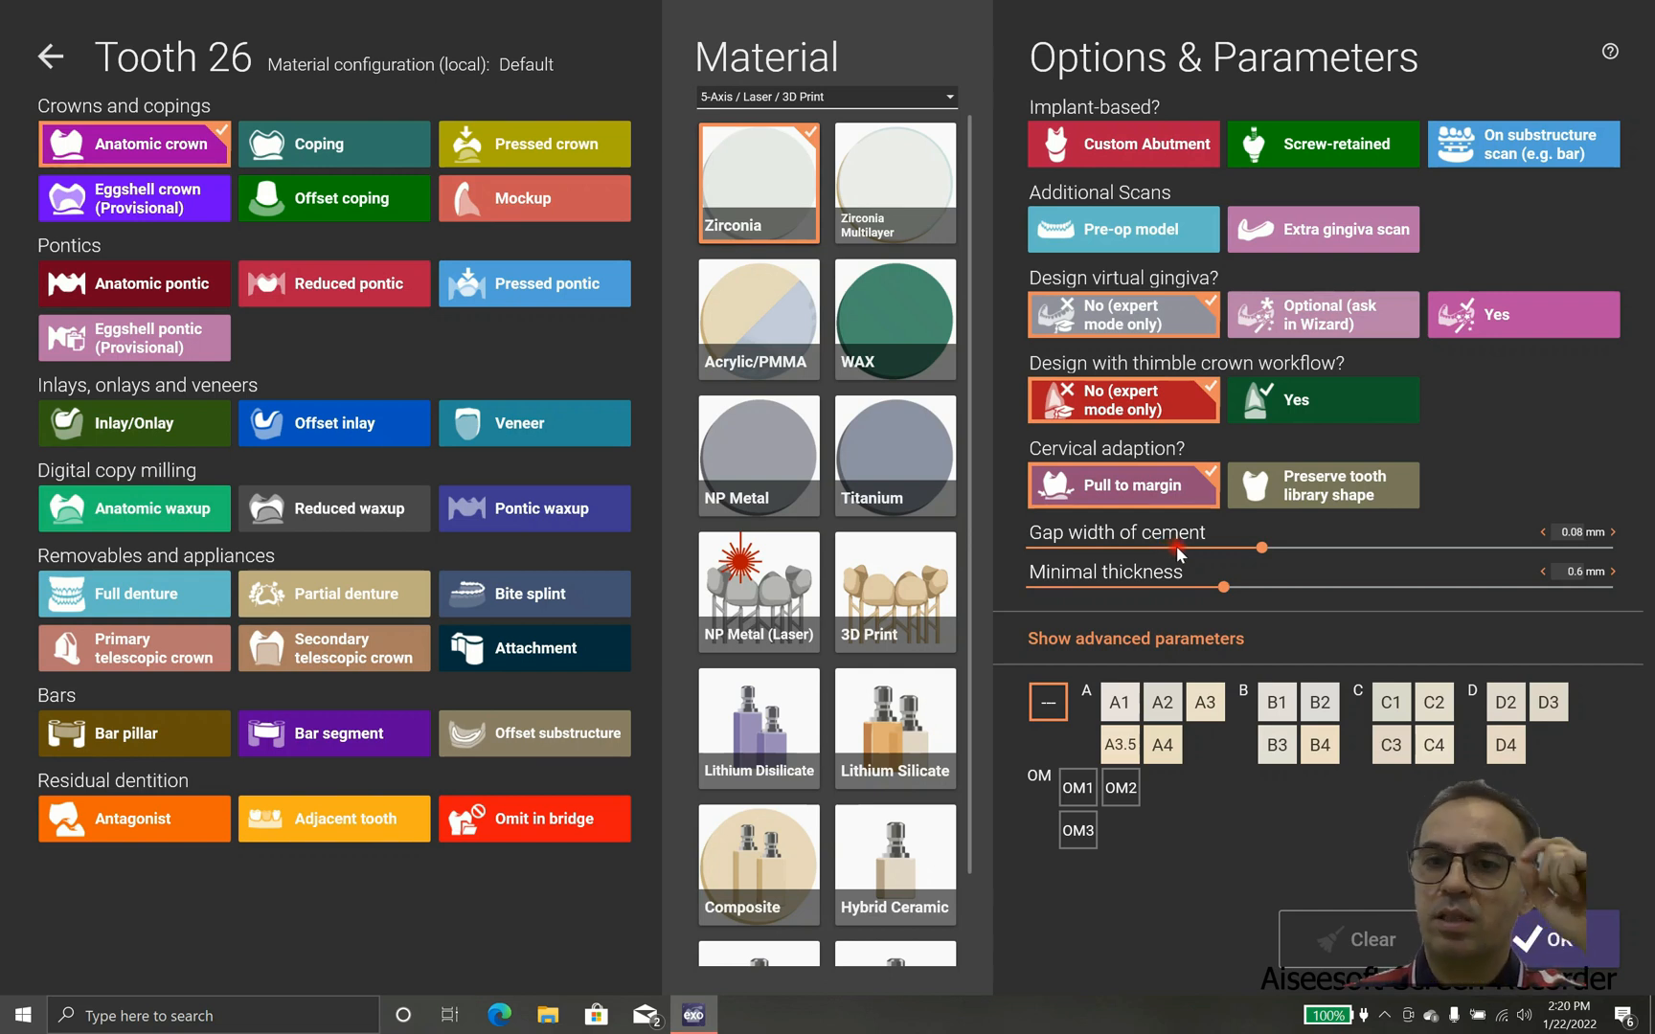
mouse_move(1203, 568)
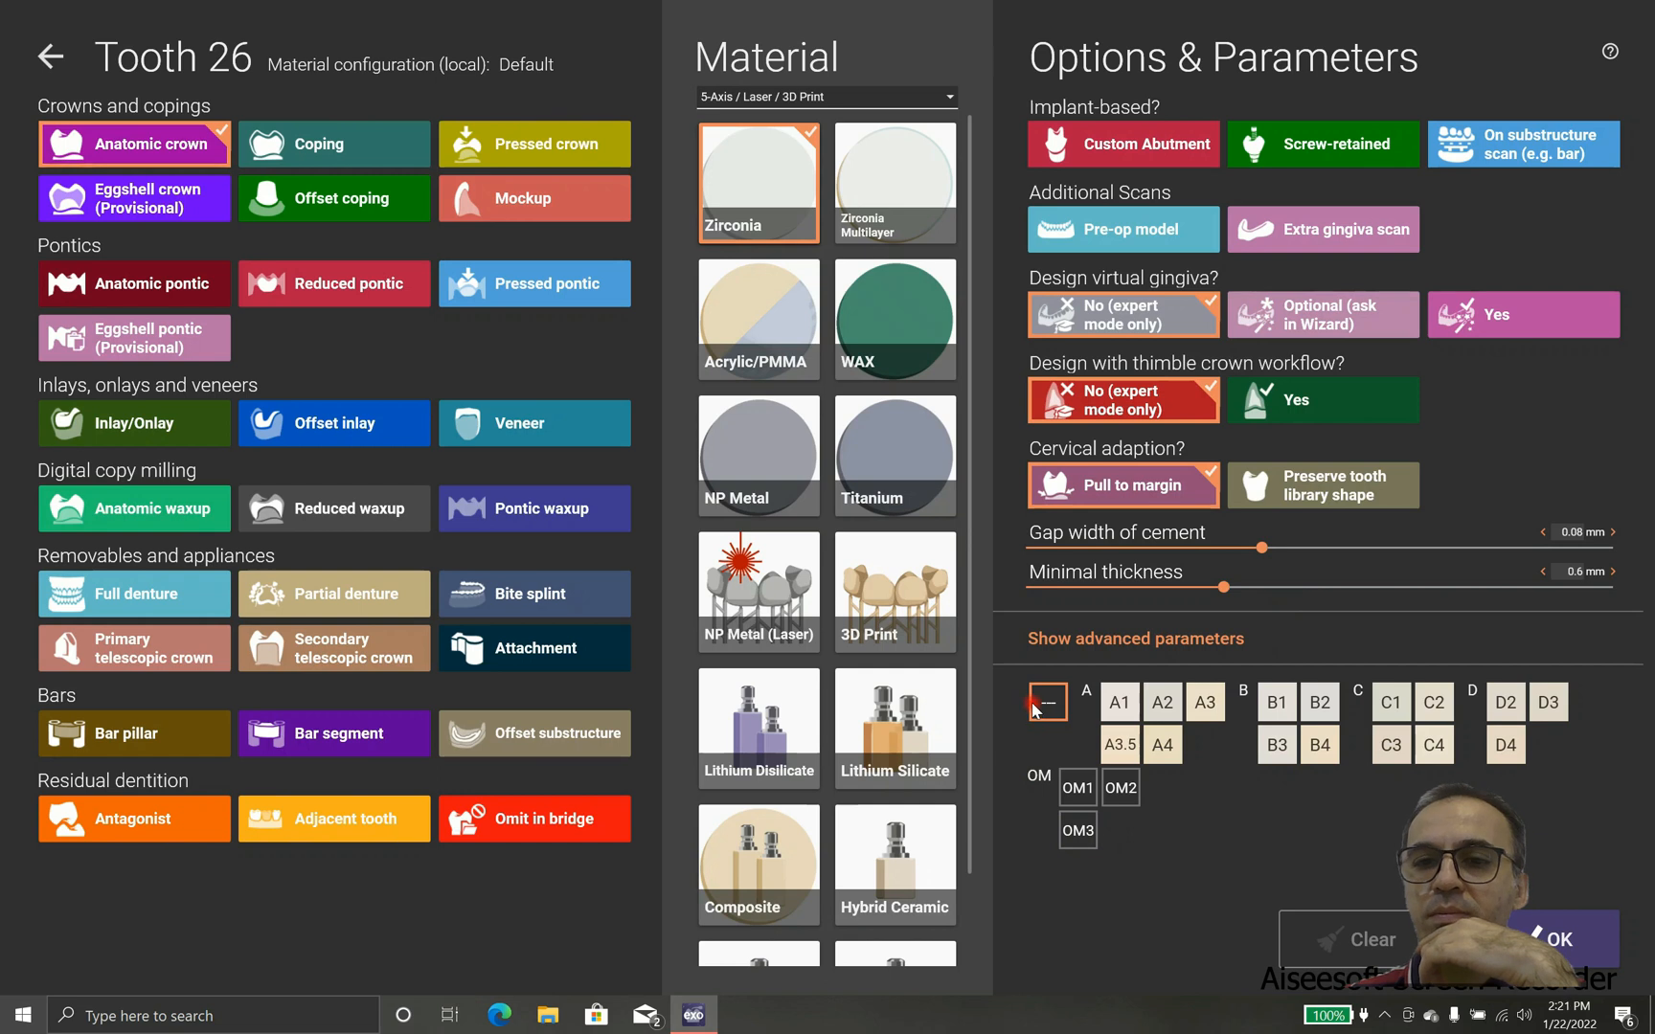
- Apply shade A3 to the tooth 26 crown and confirm its settings
left_click(1203, 702)
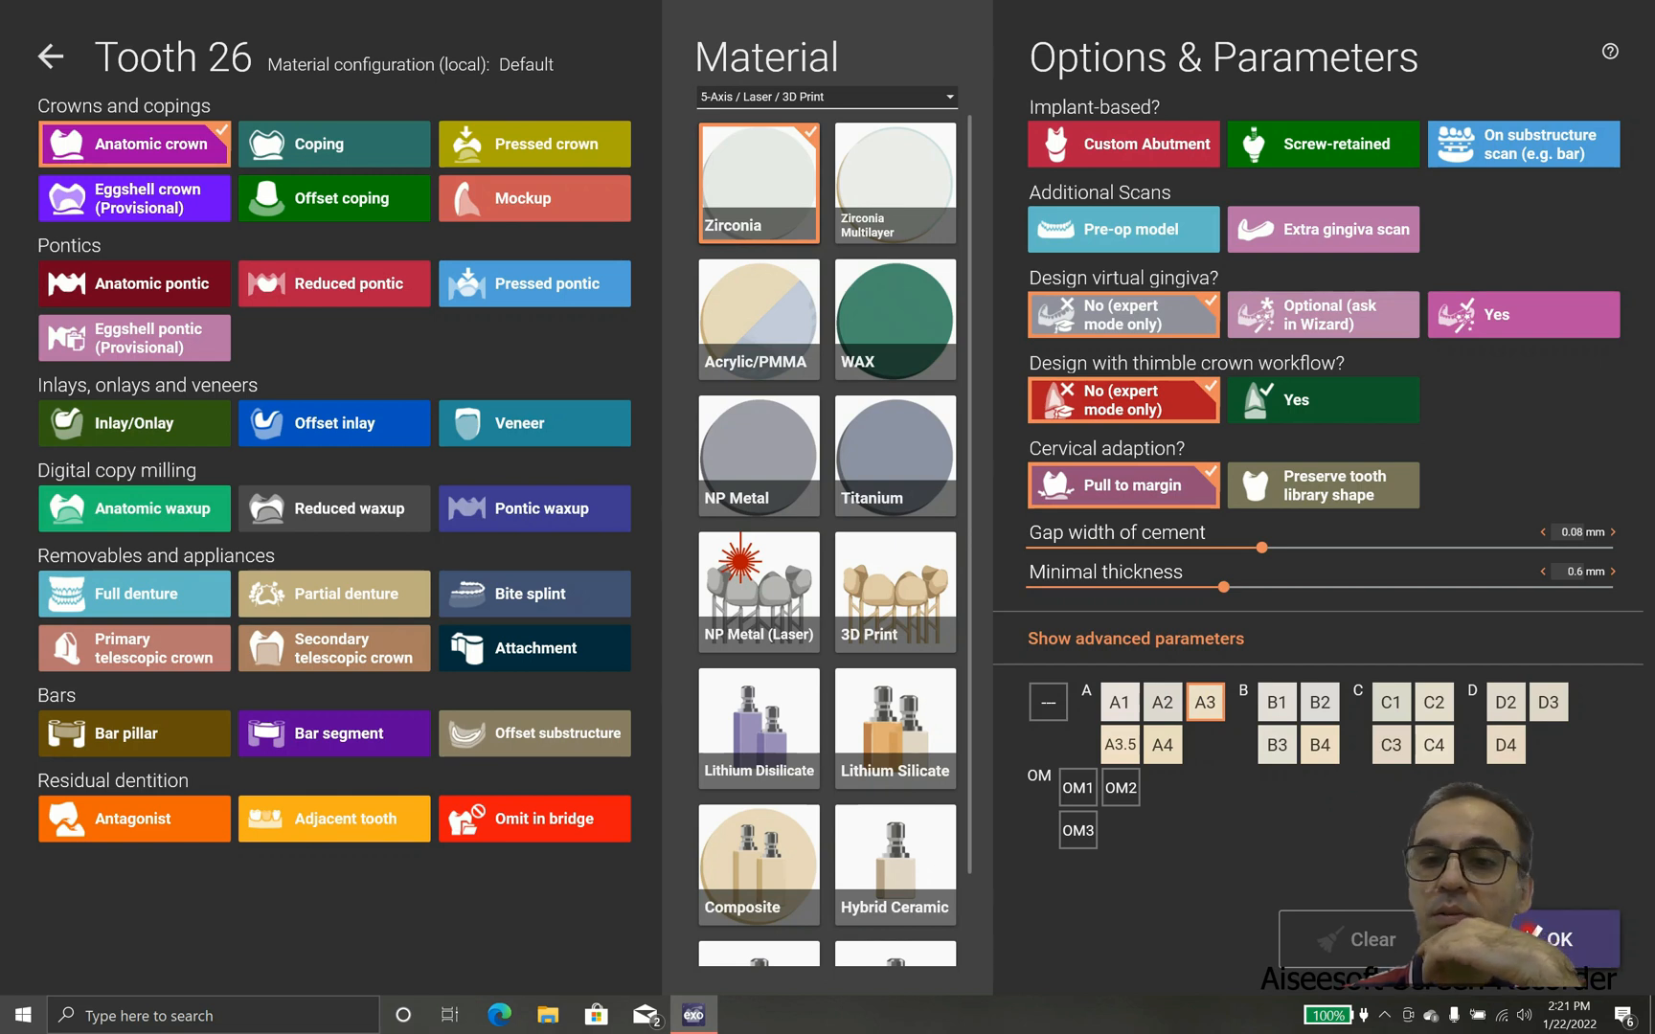
mouse_move(1358, 799)
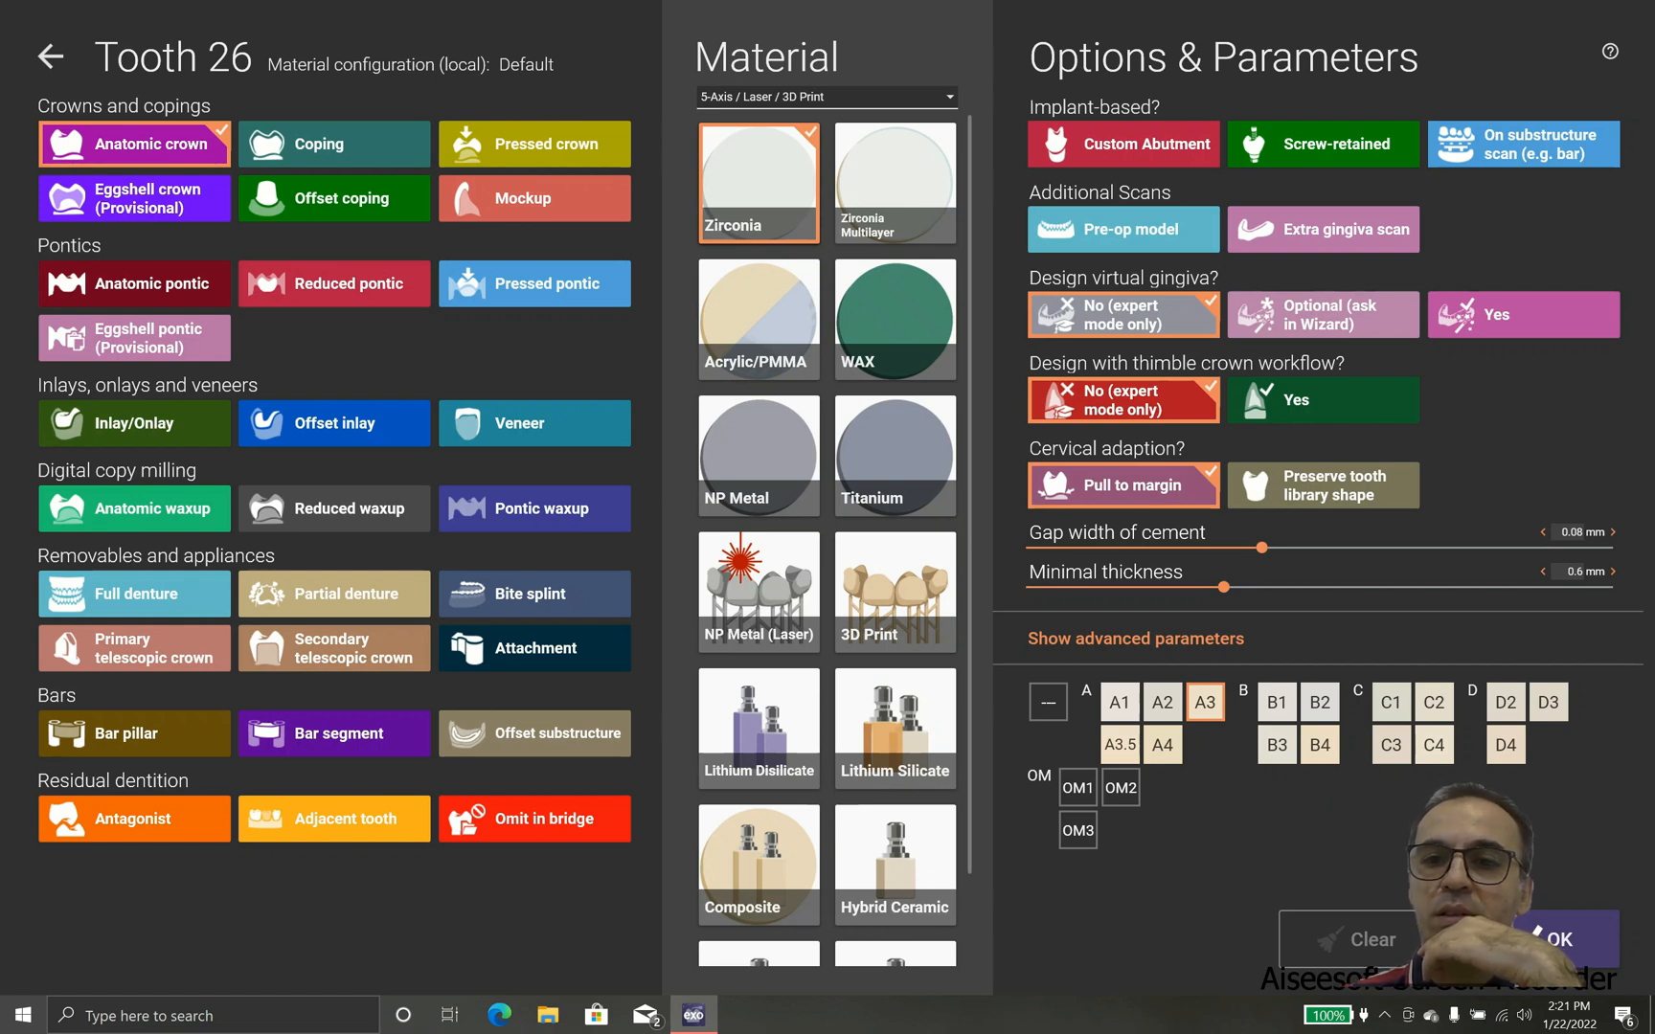
left_click(1563, 939)
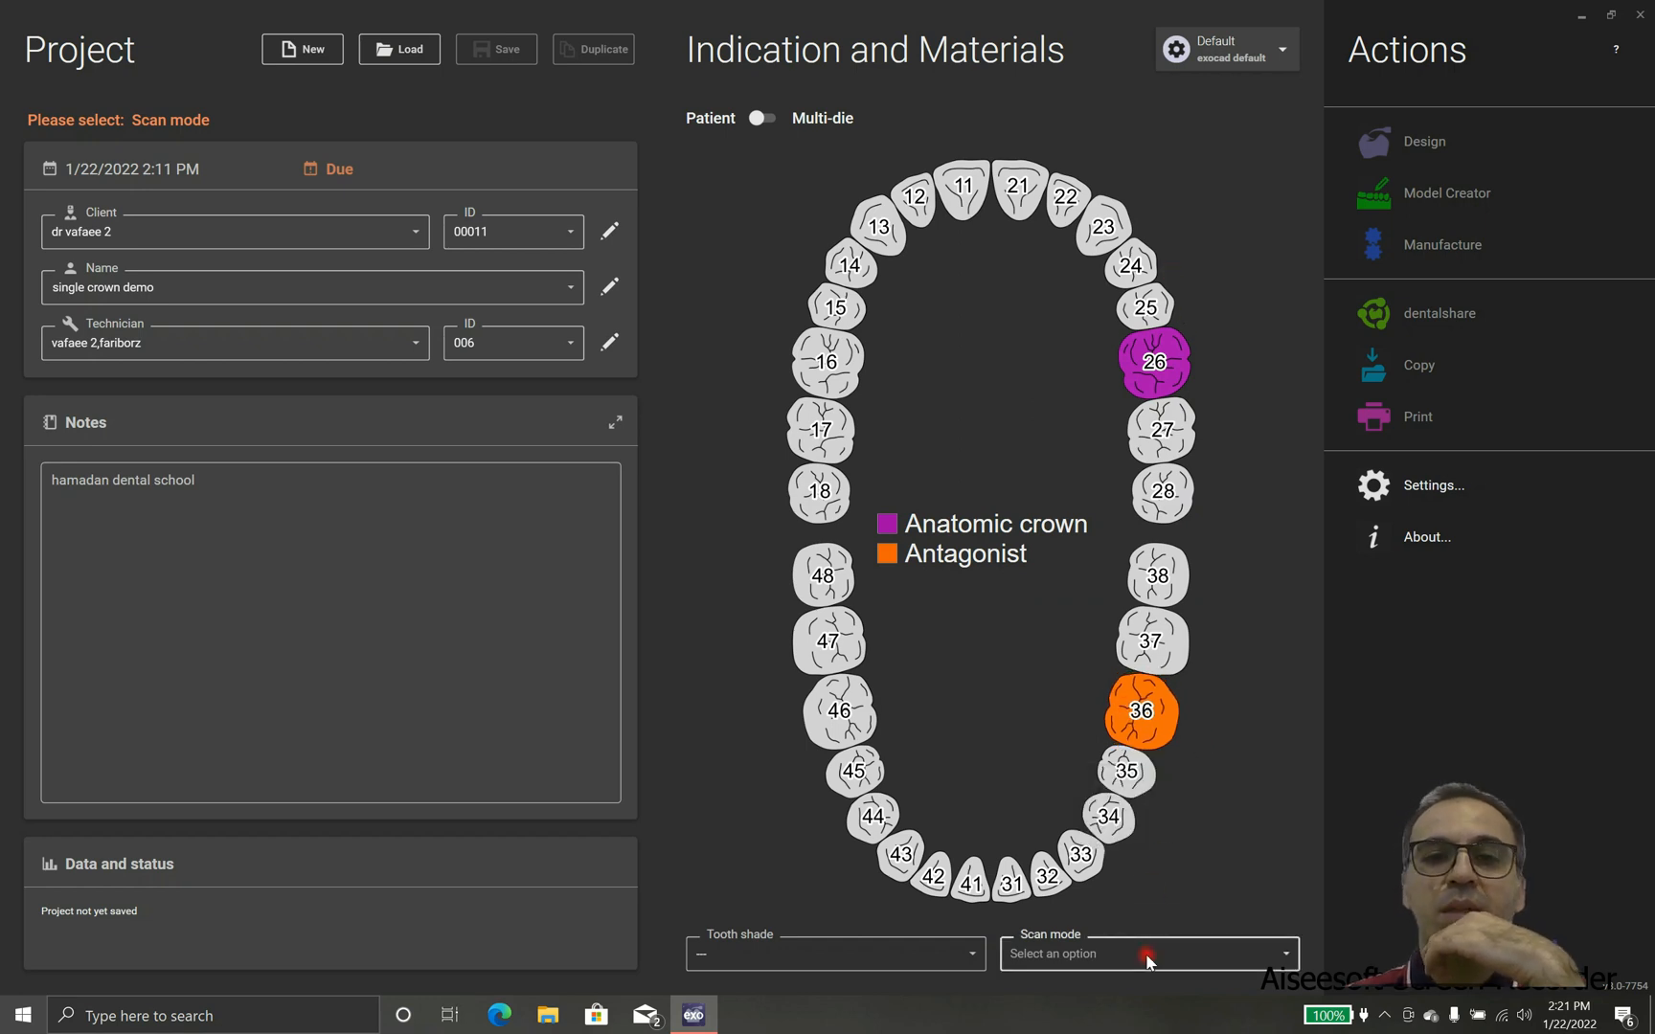
- Set scan mode 'Two stone models in occlusion' and shade A3, then save as case 00011-001
left_click(1146, 953)
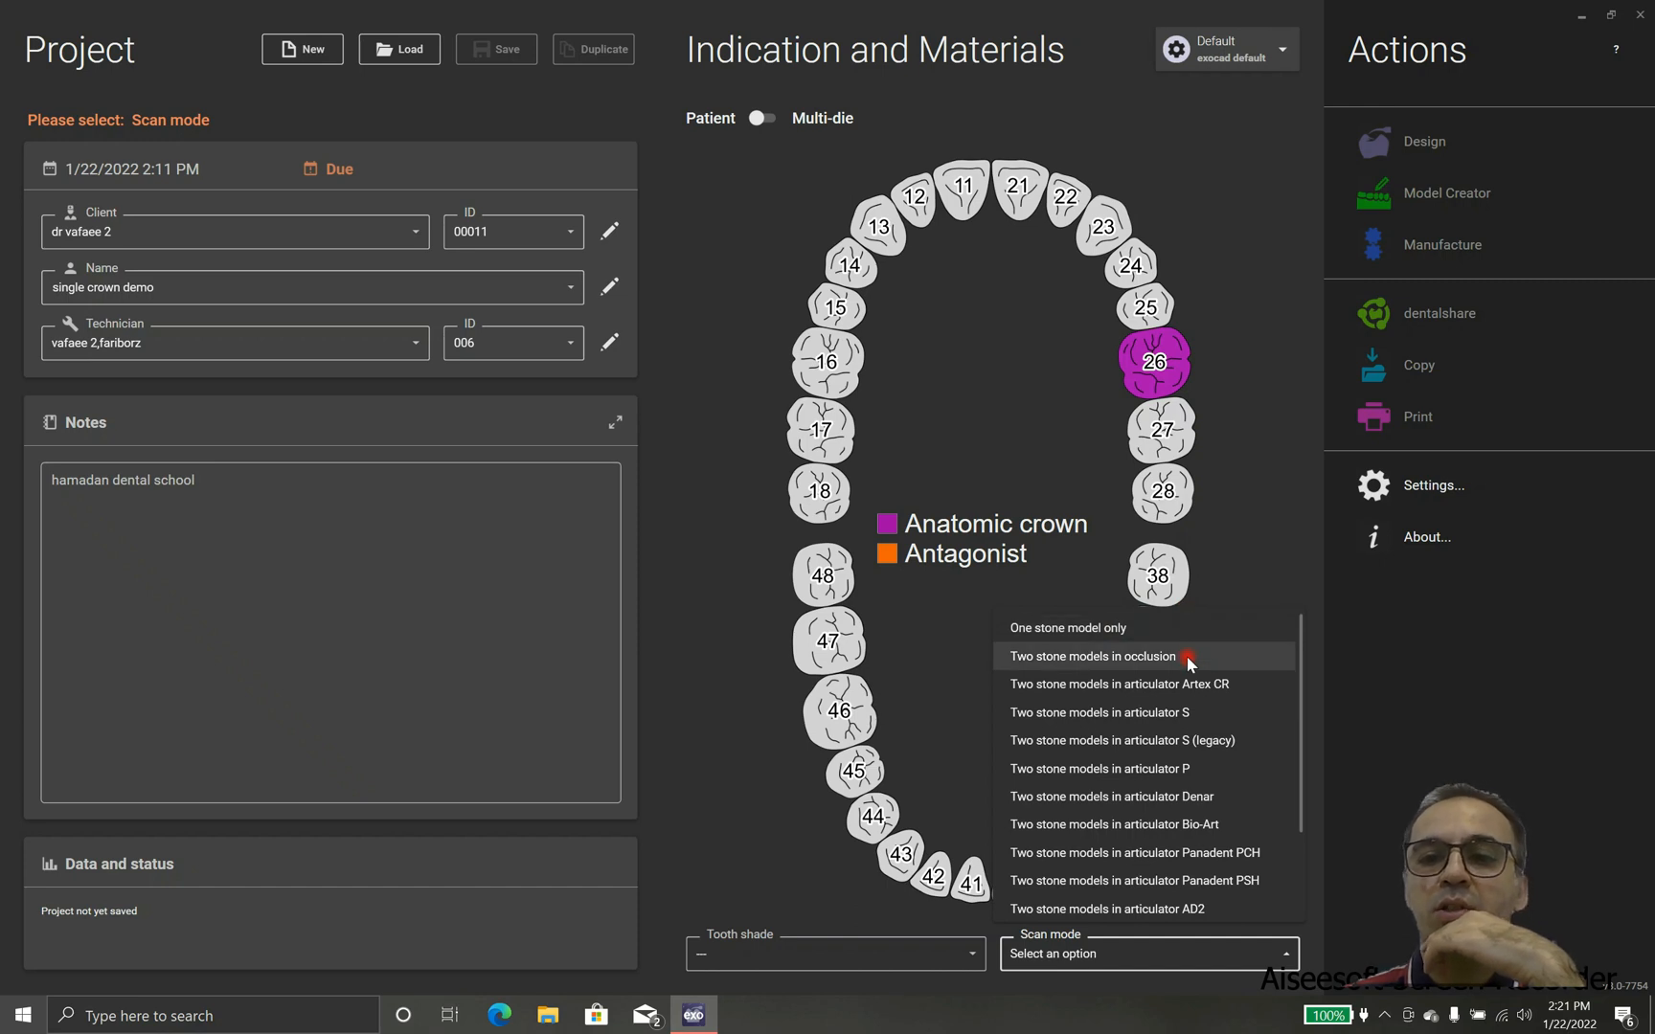
left_click(1093, 655)
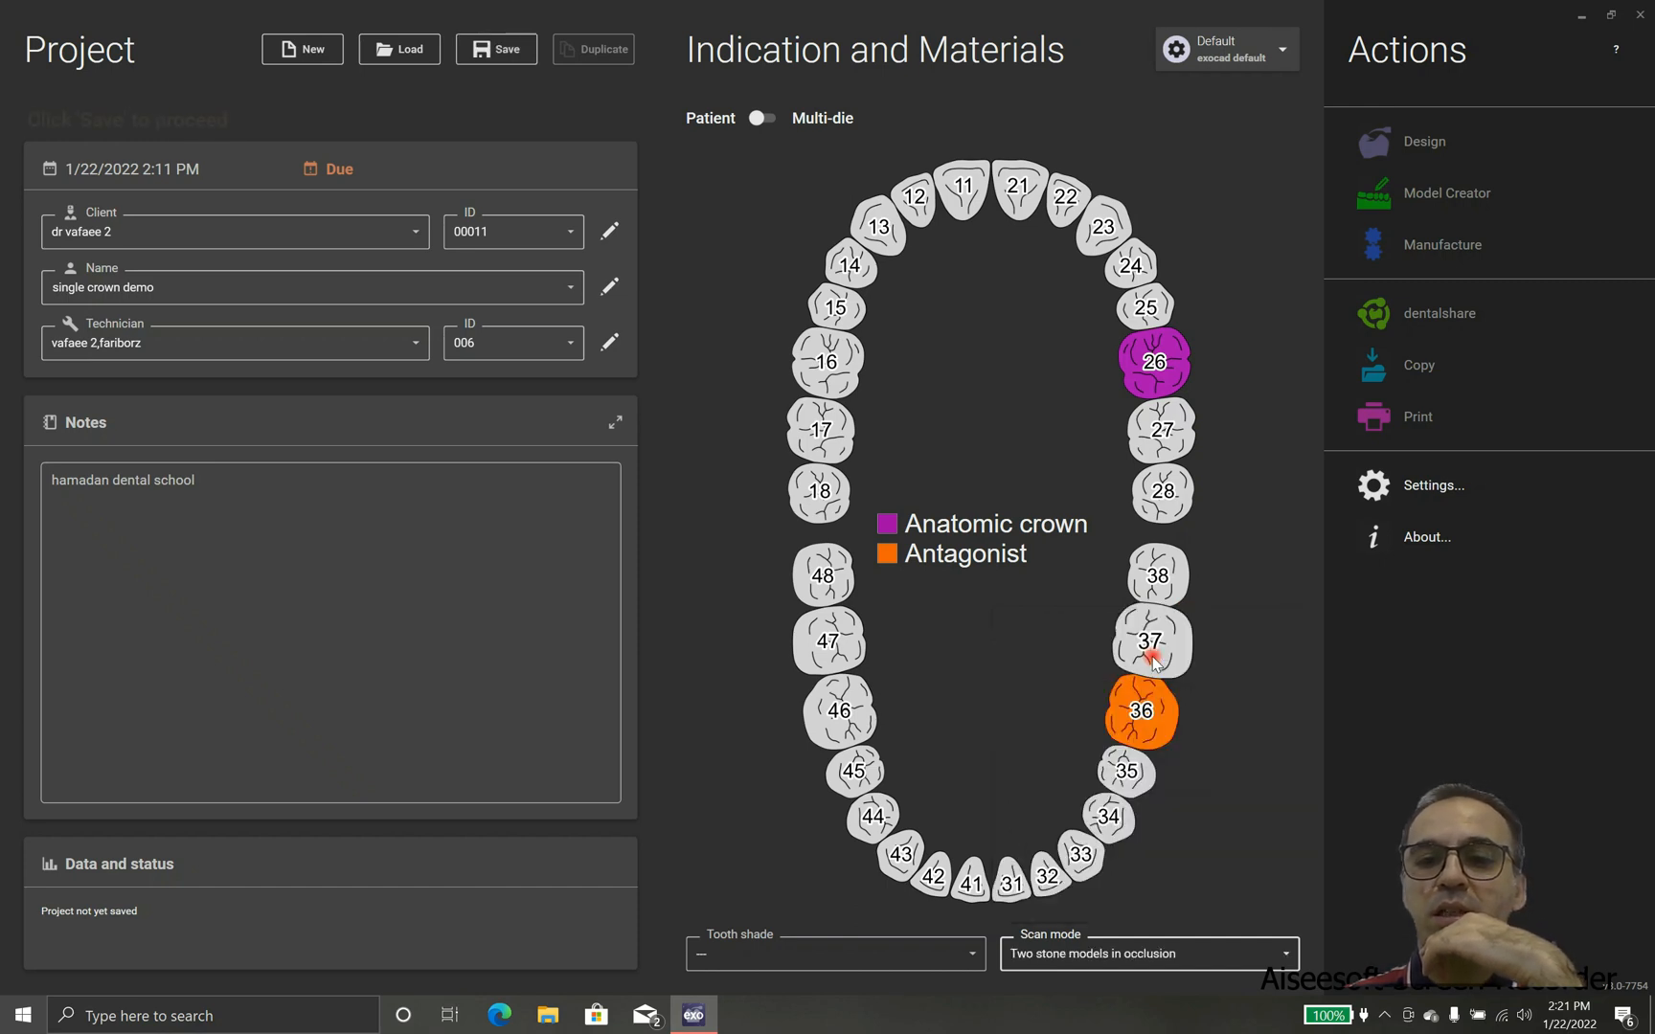
left_click(833, 953)
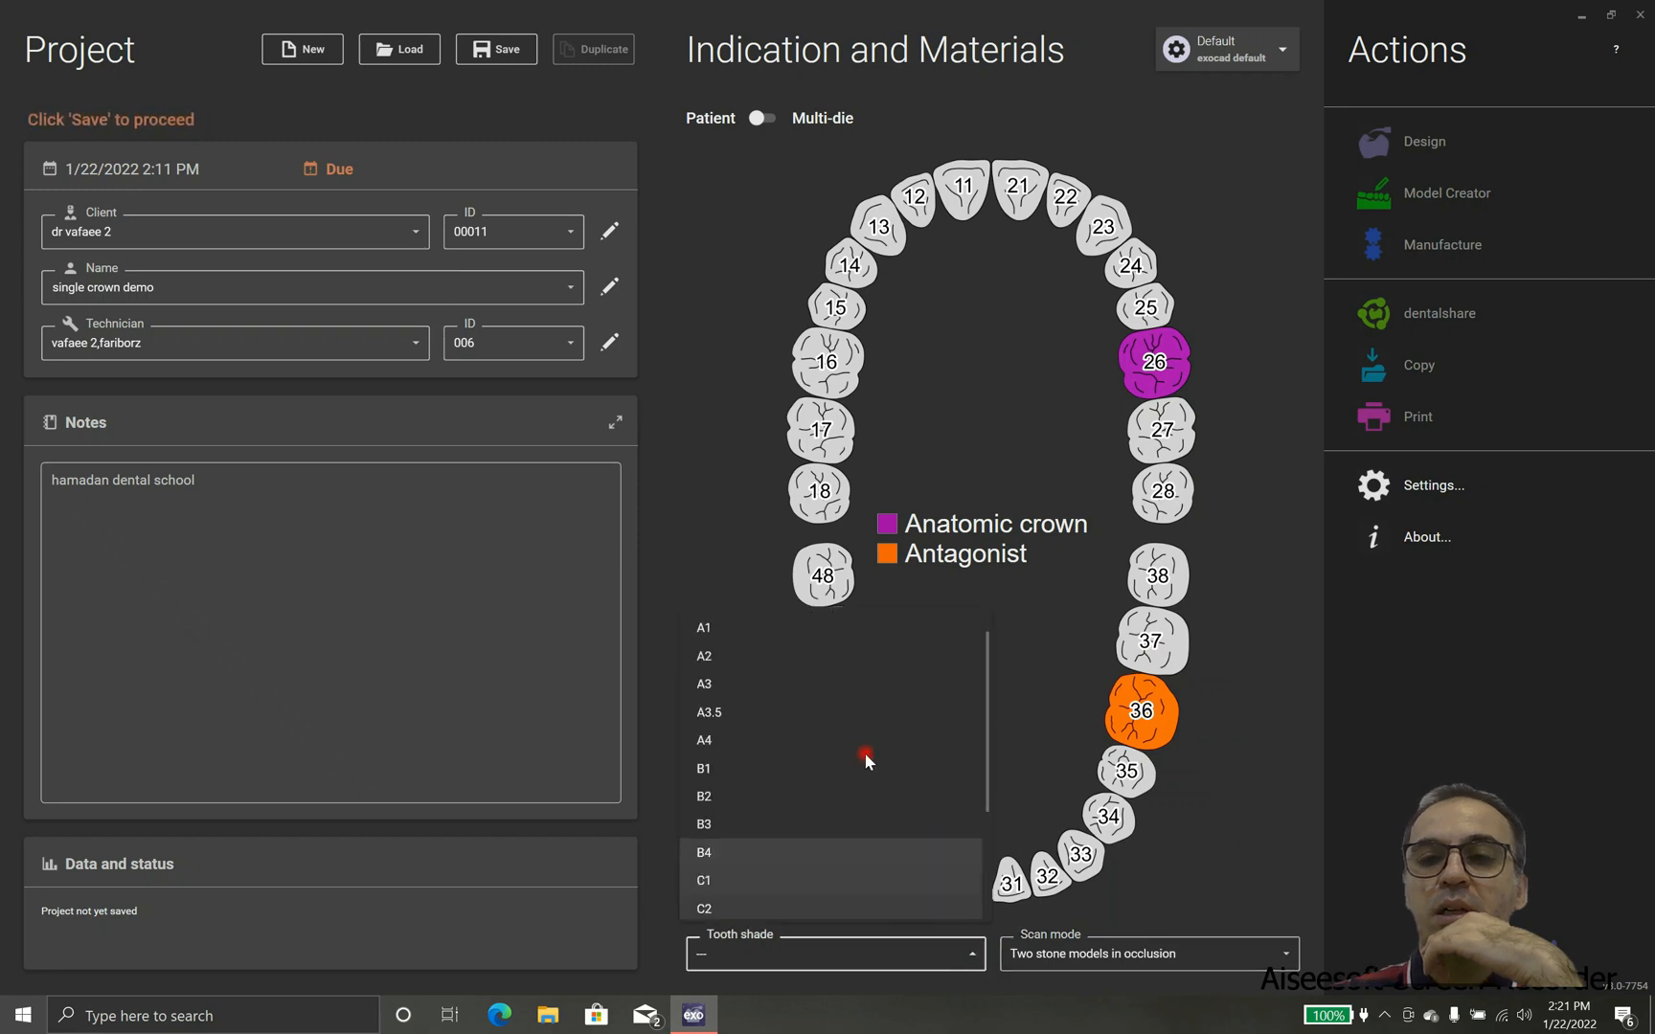
left_click(704, 683)
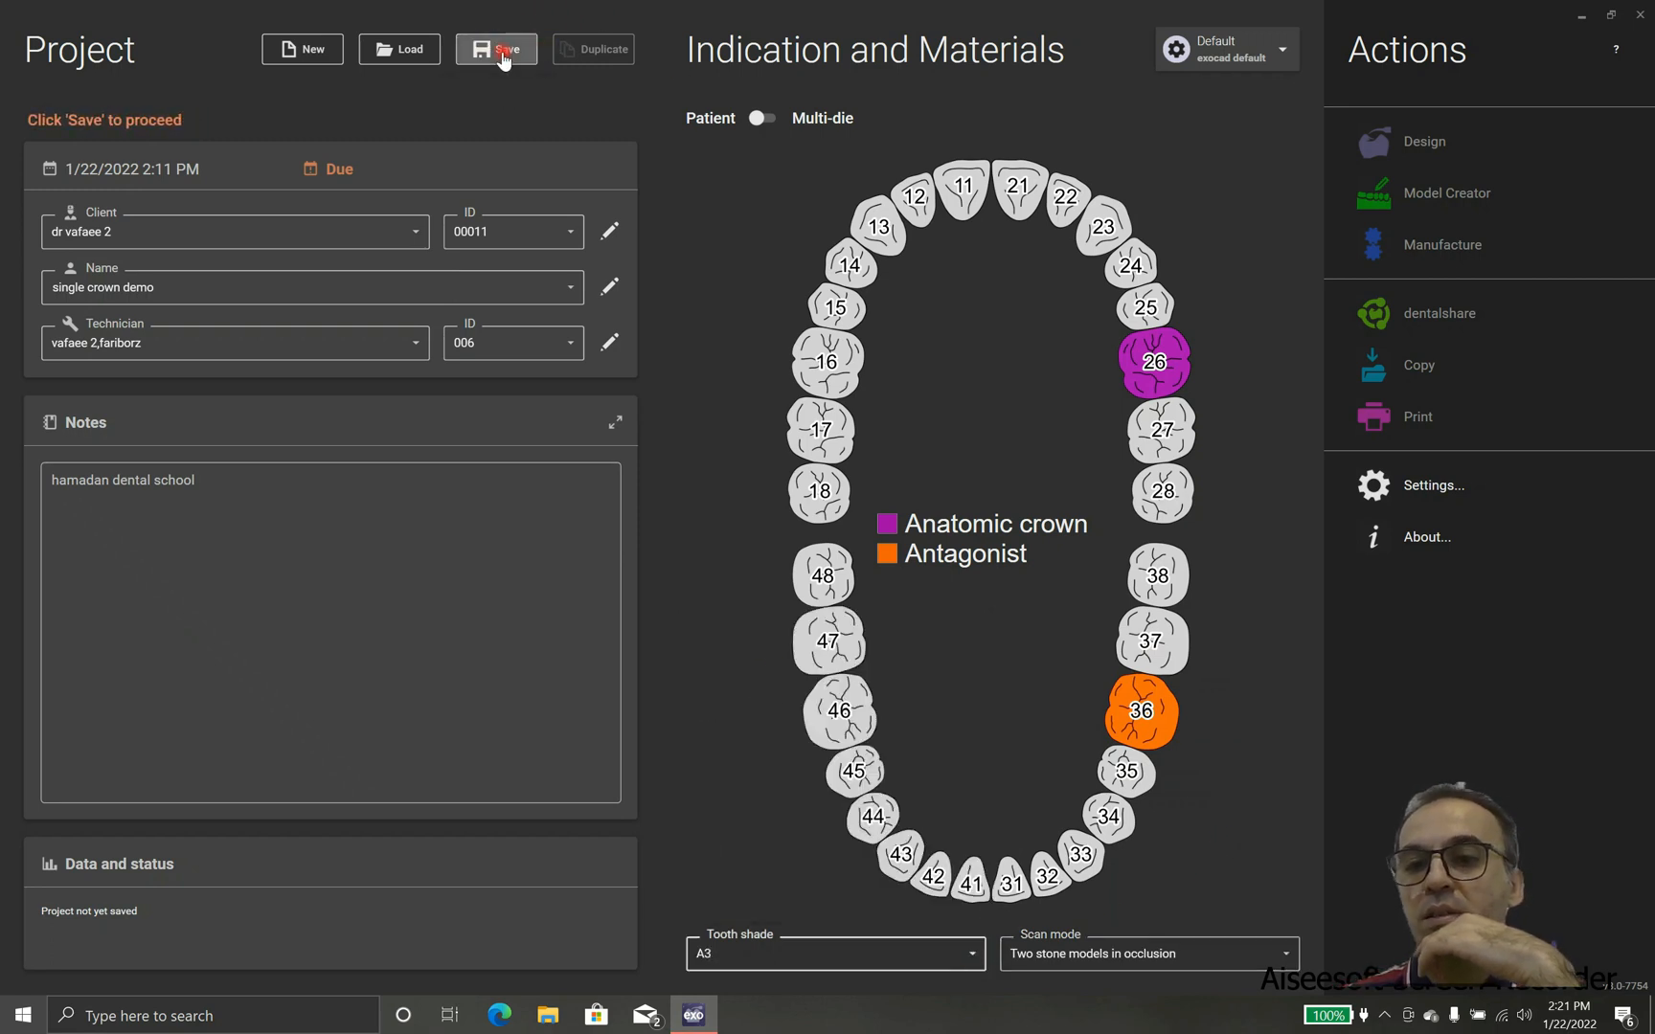
left_click(496, 49)
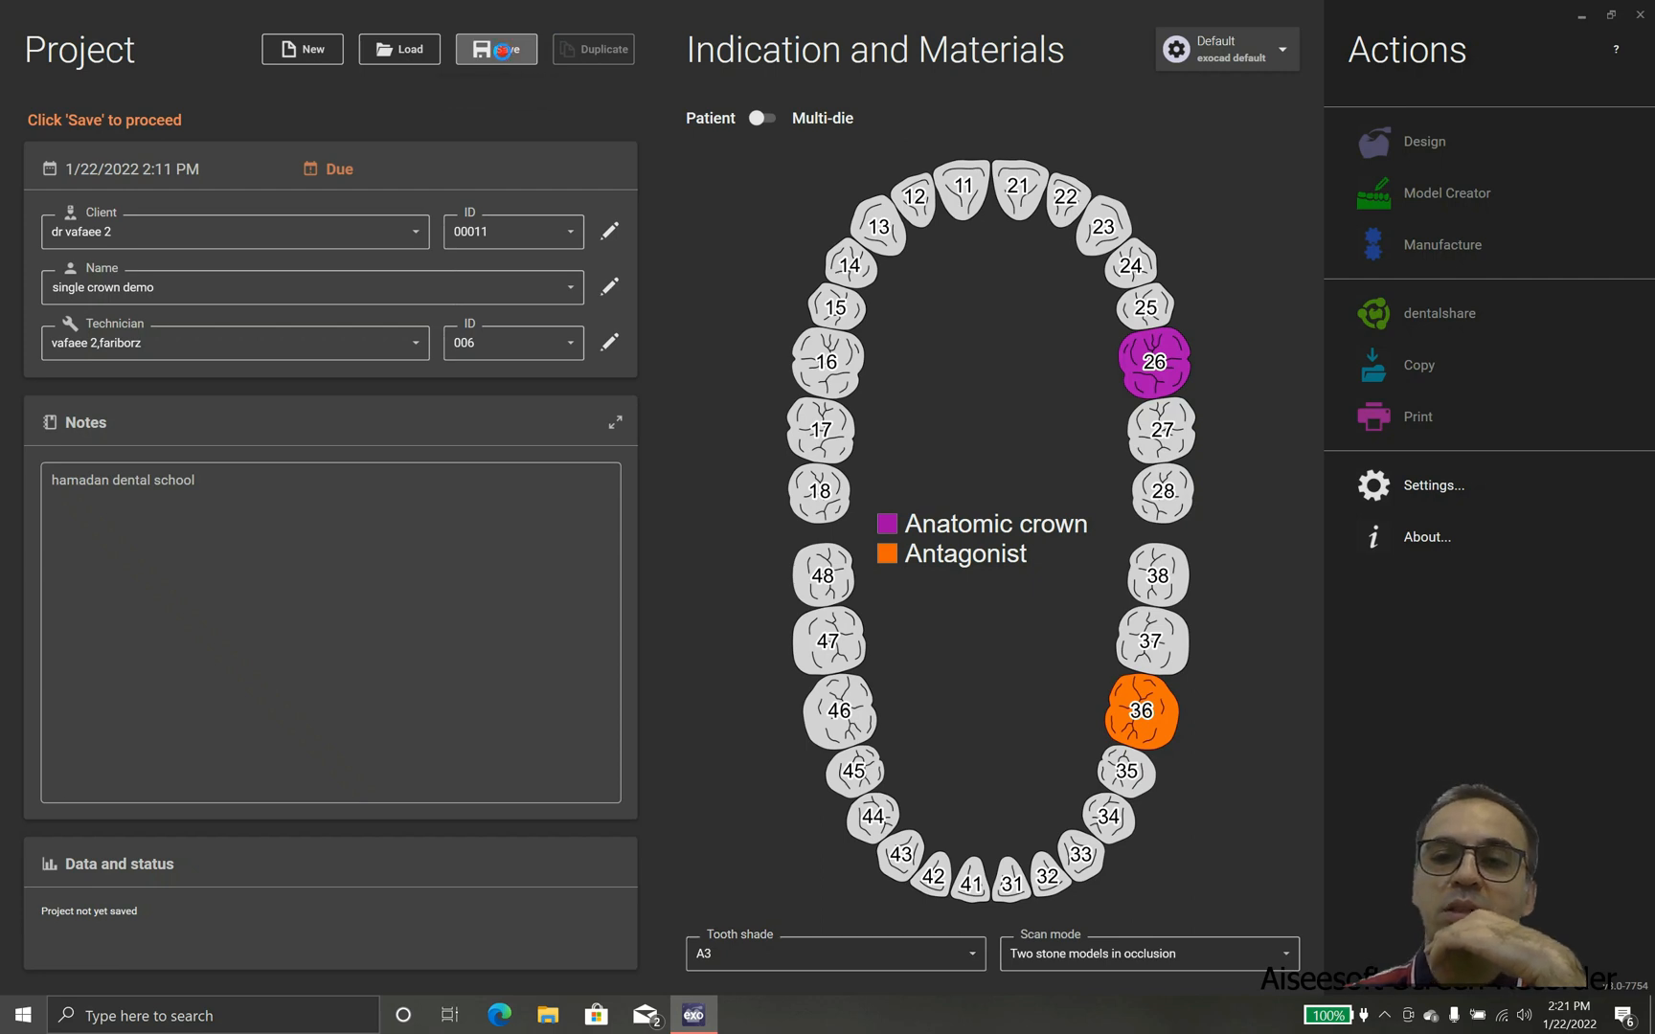
left_click(495, 48)
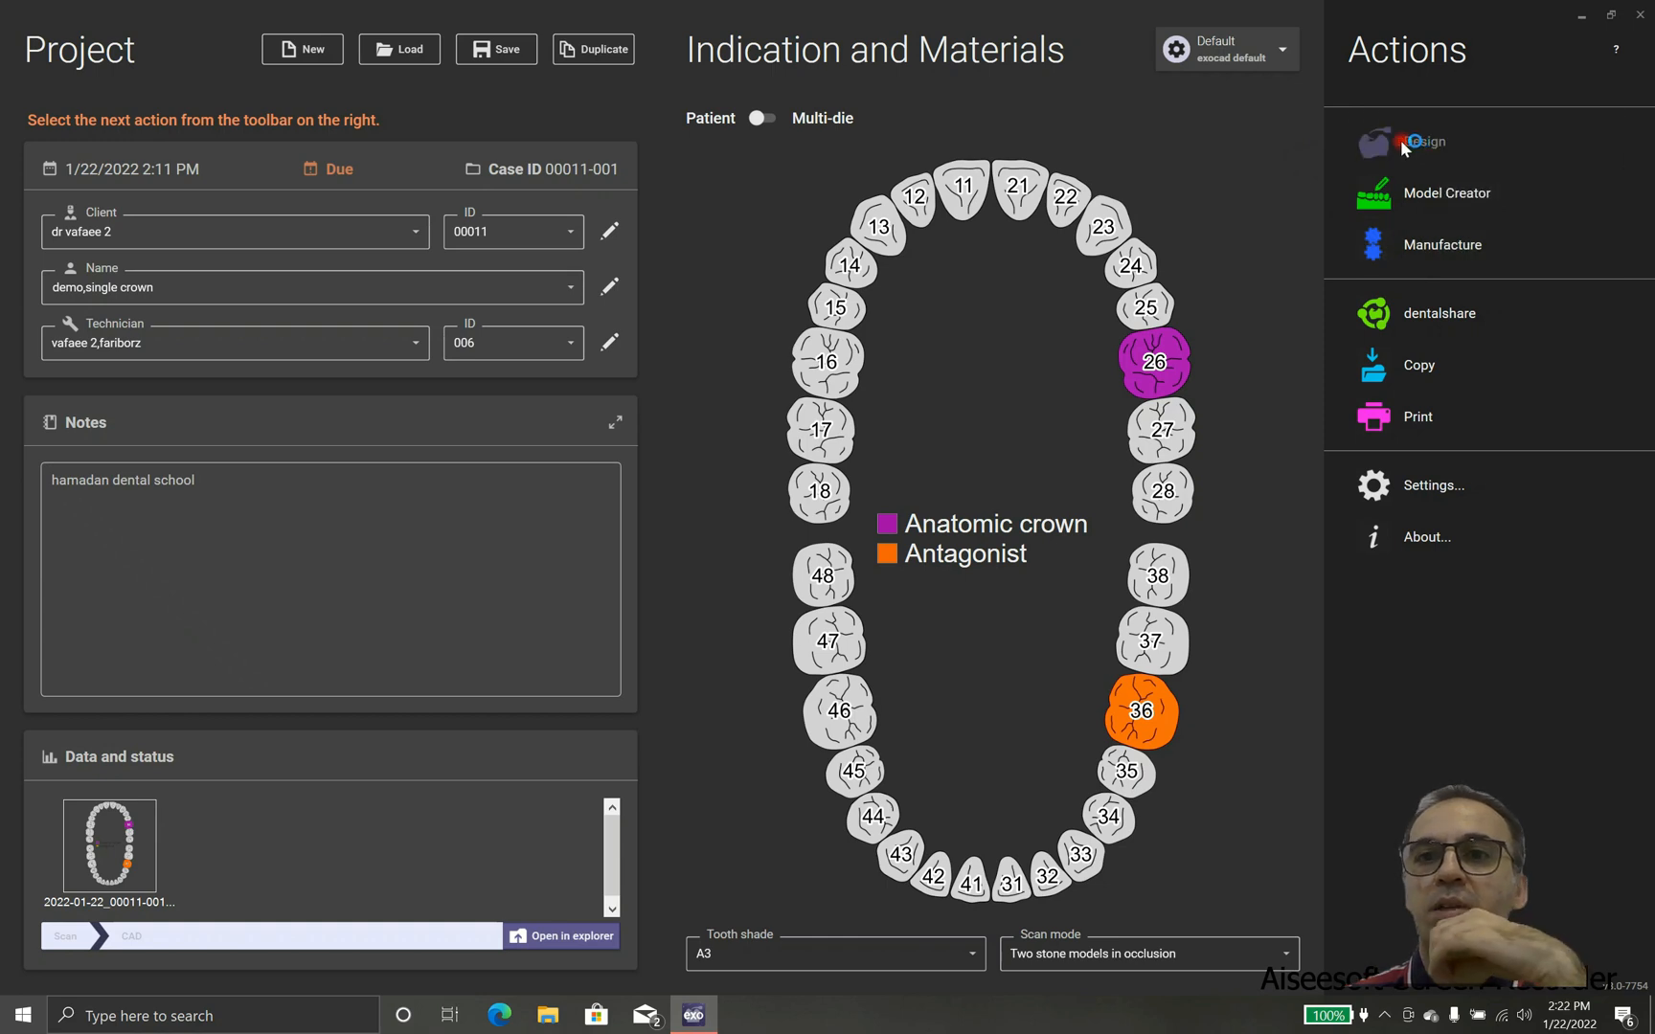
mouse_move(1312, 193)
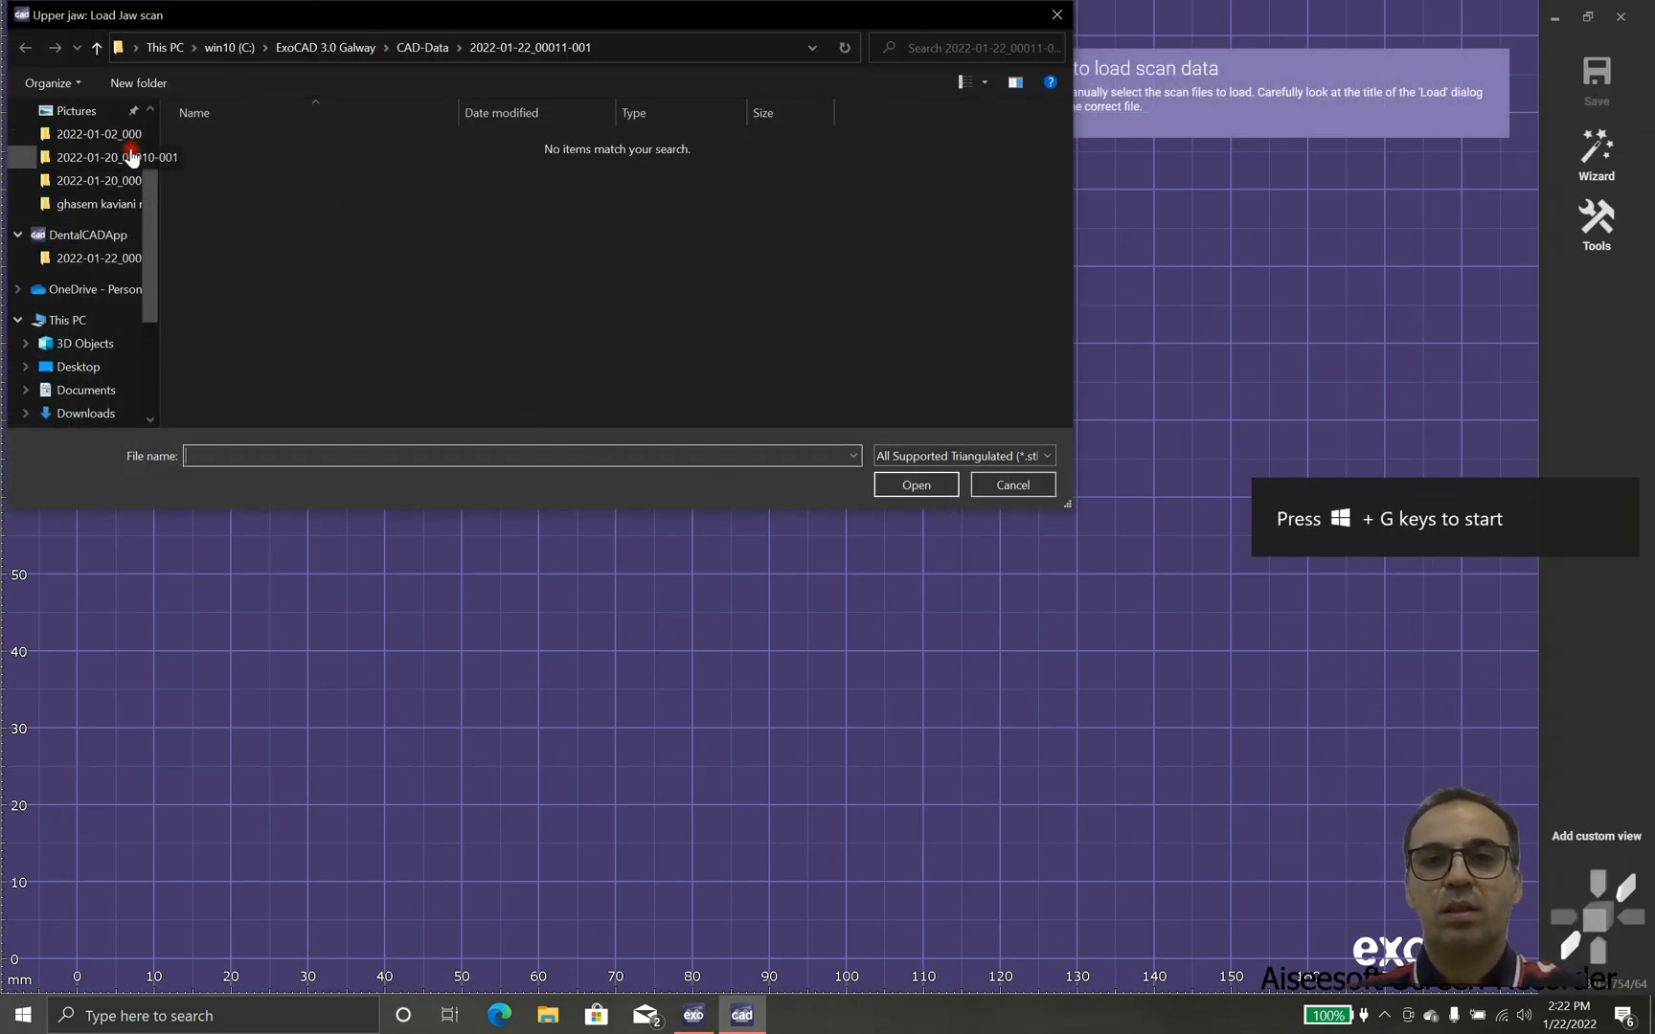
- Load the upperjaw and antagonist .obj scans from Desktop > single crown
left_click(76, 148)
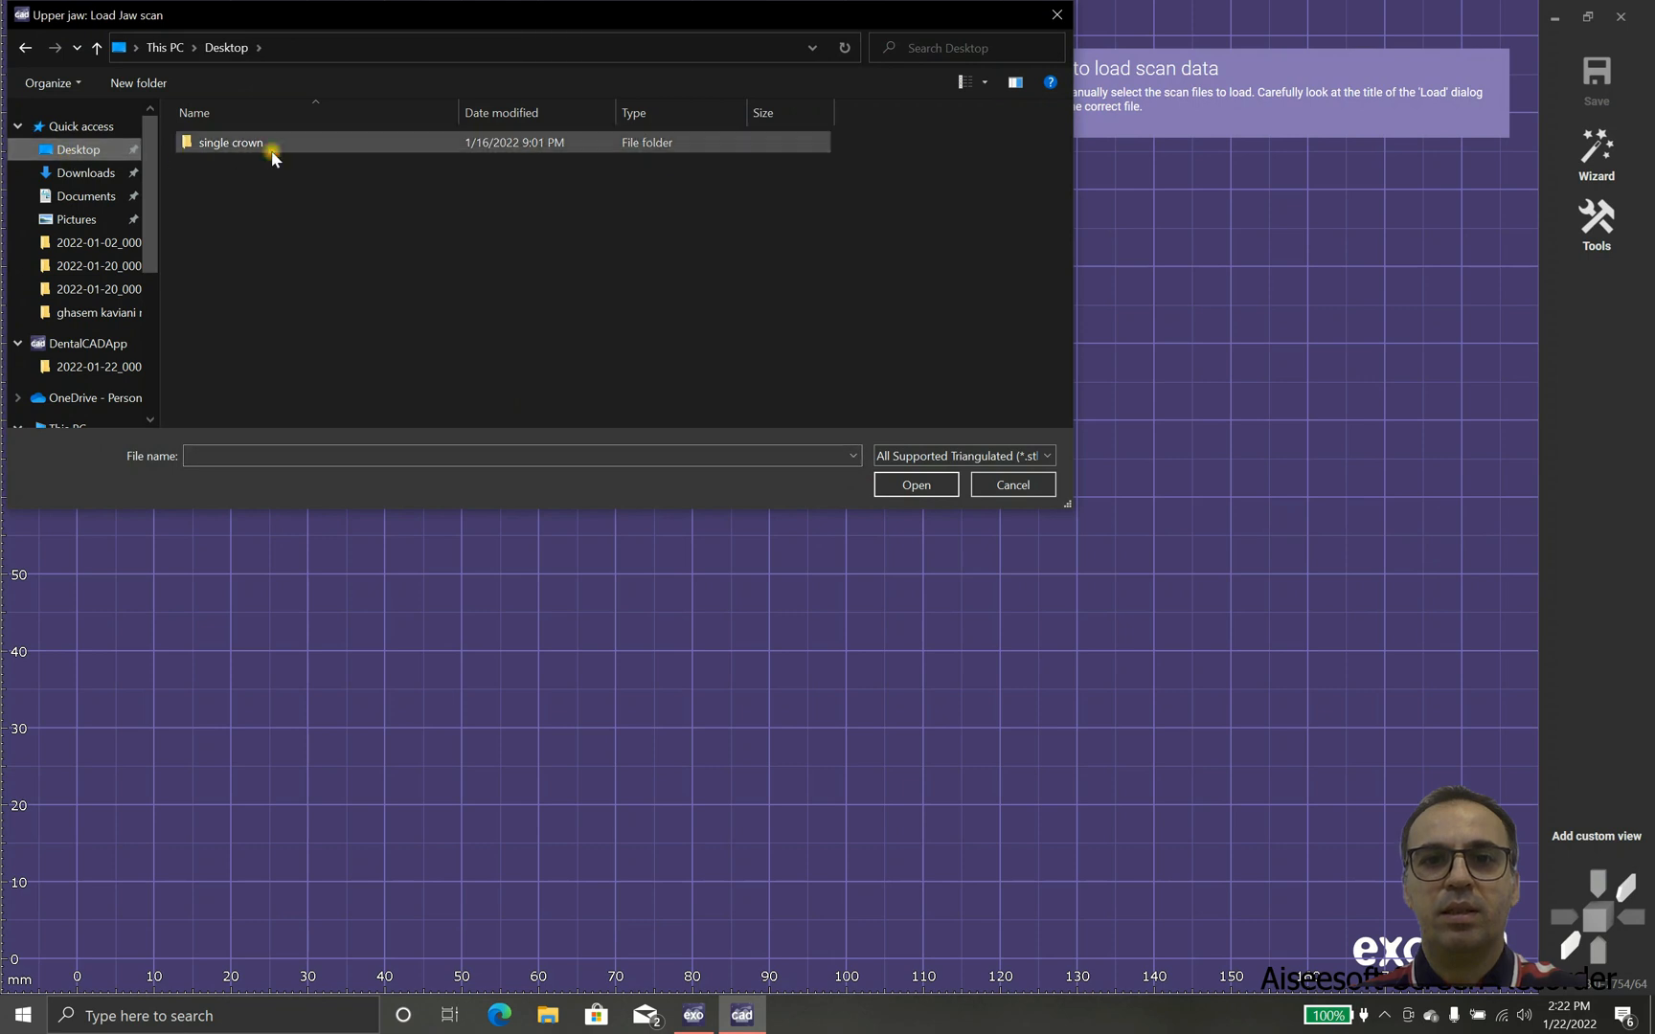
double_click(229, 143)
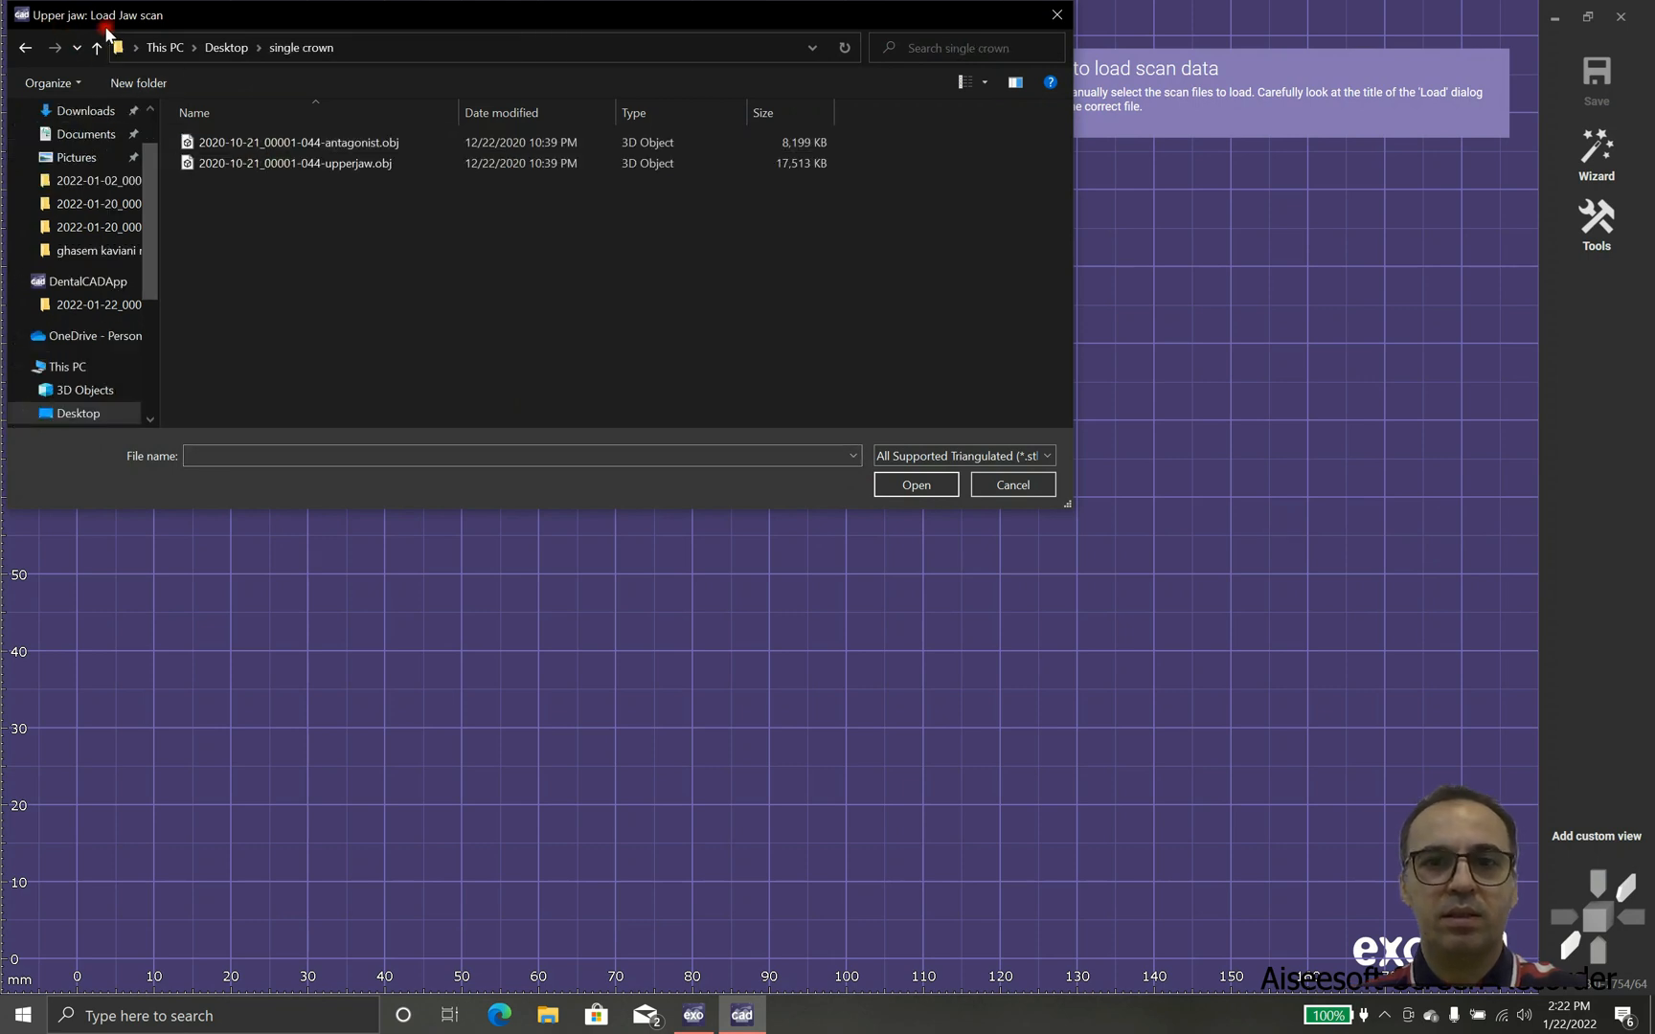
left_click(296, 164)
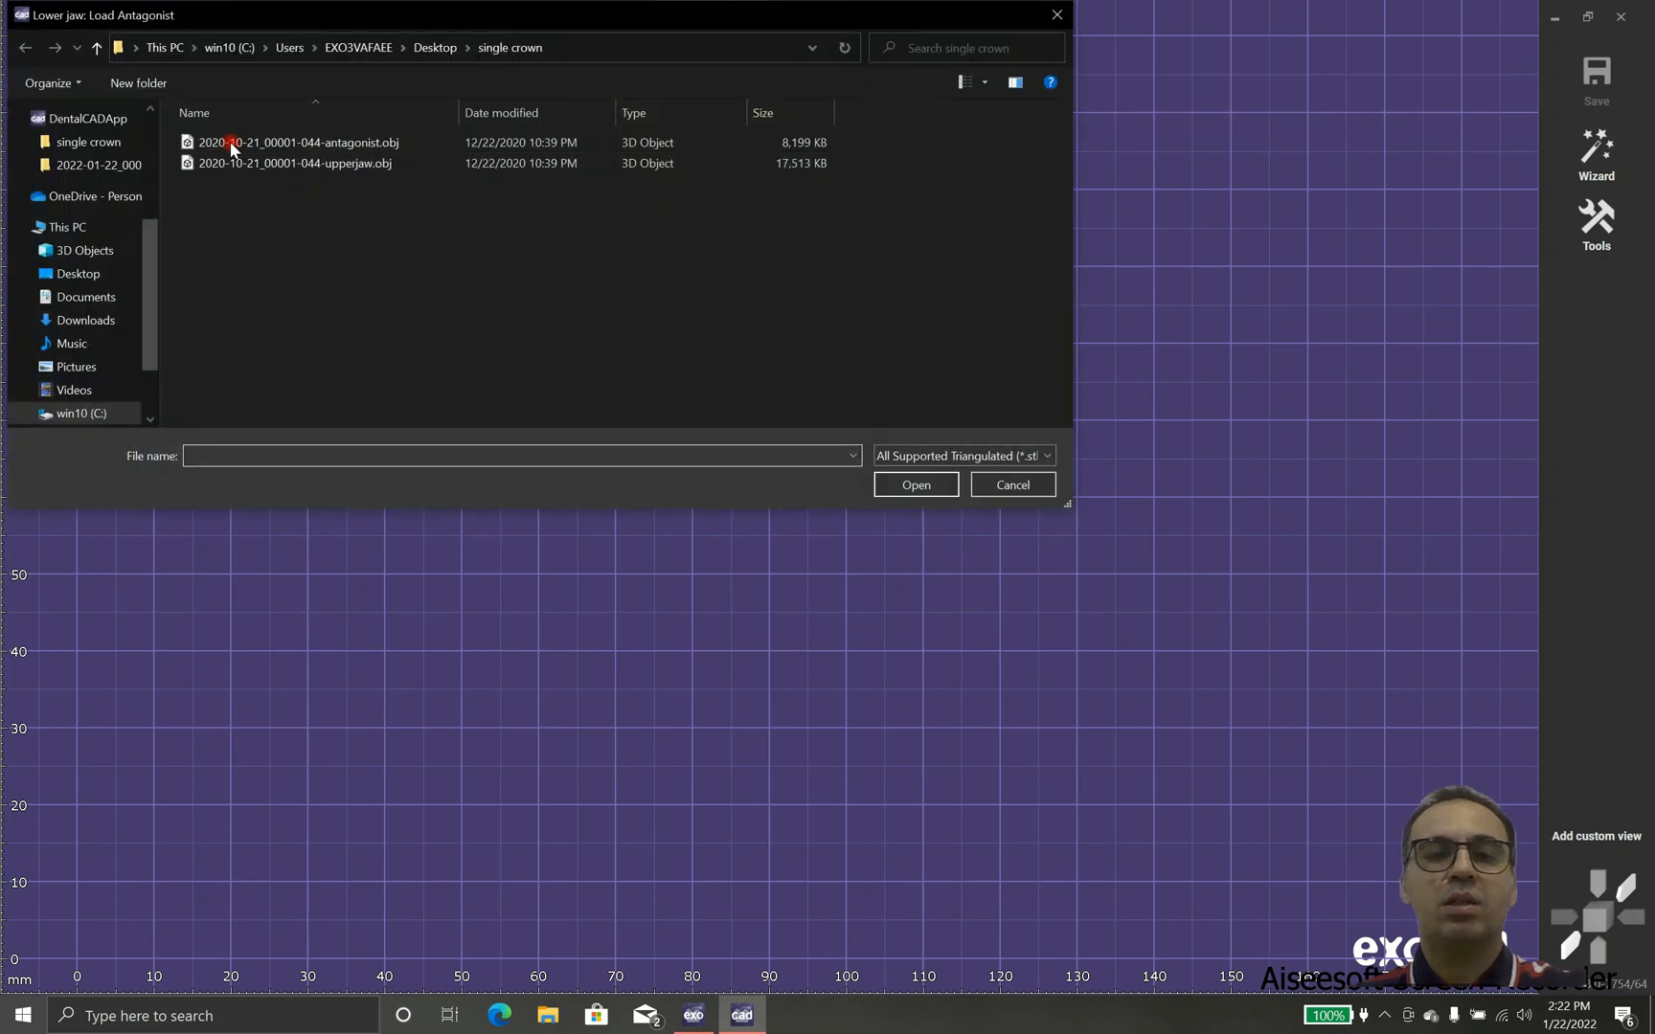
left_click(299, 142)
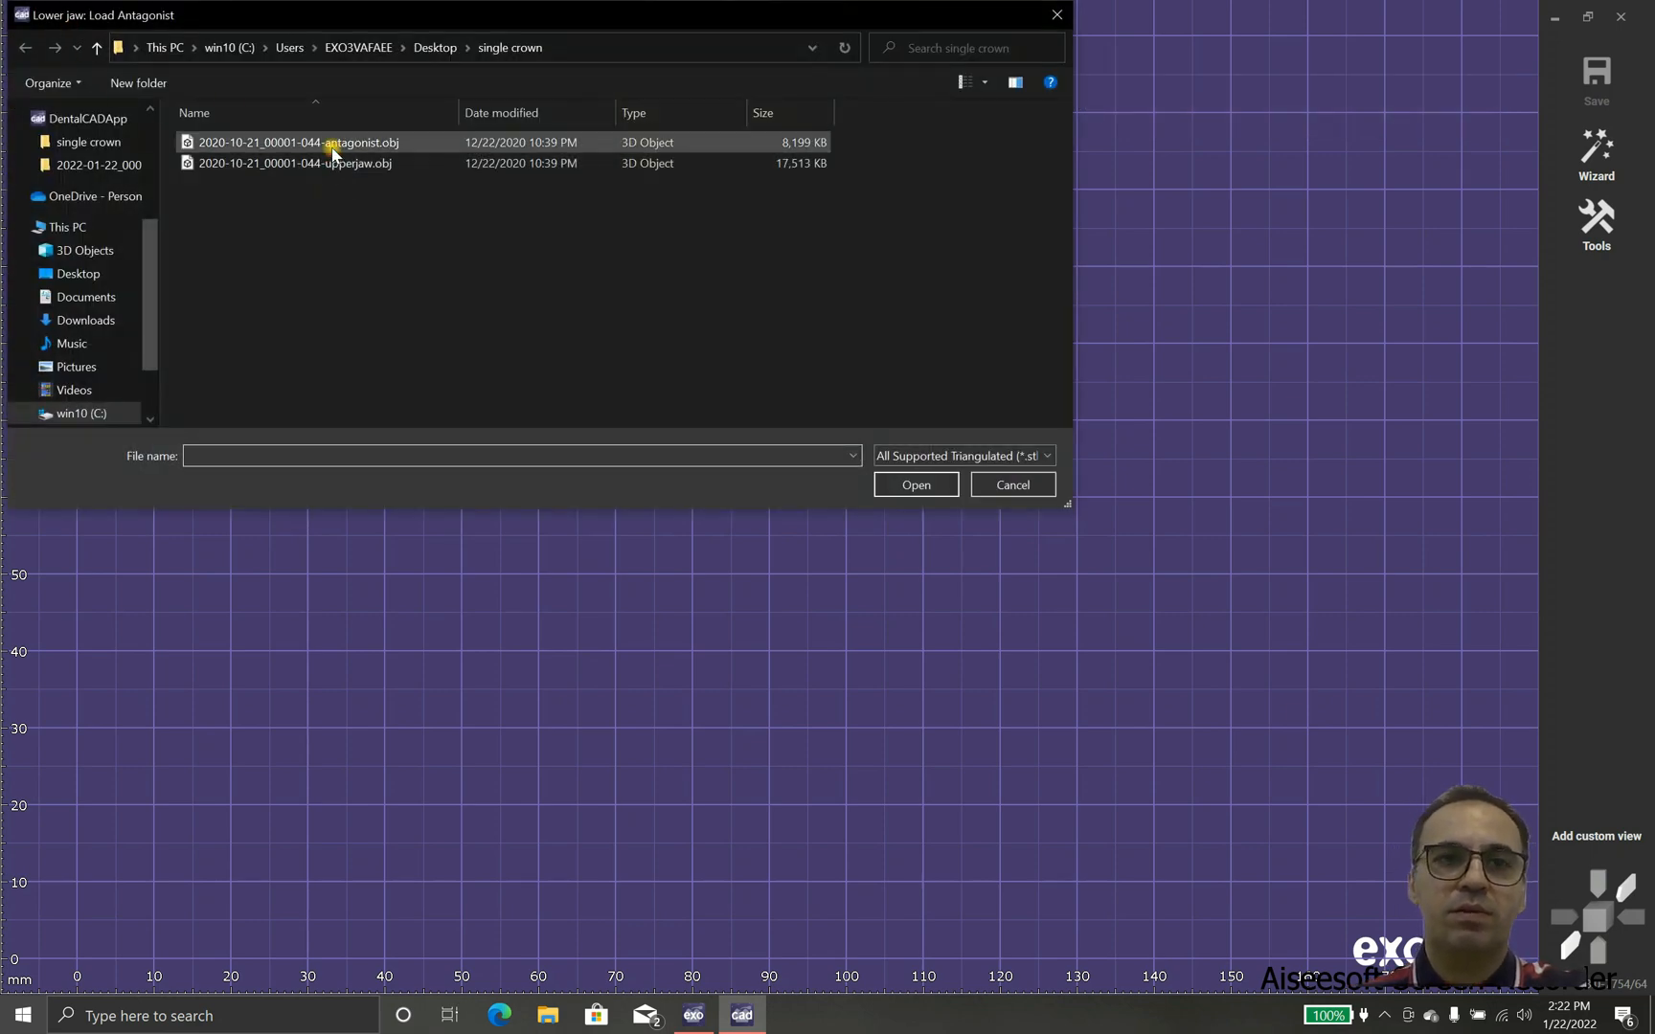
left_click(913, 484)
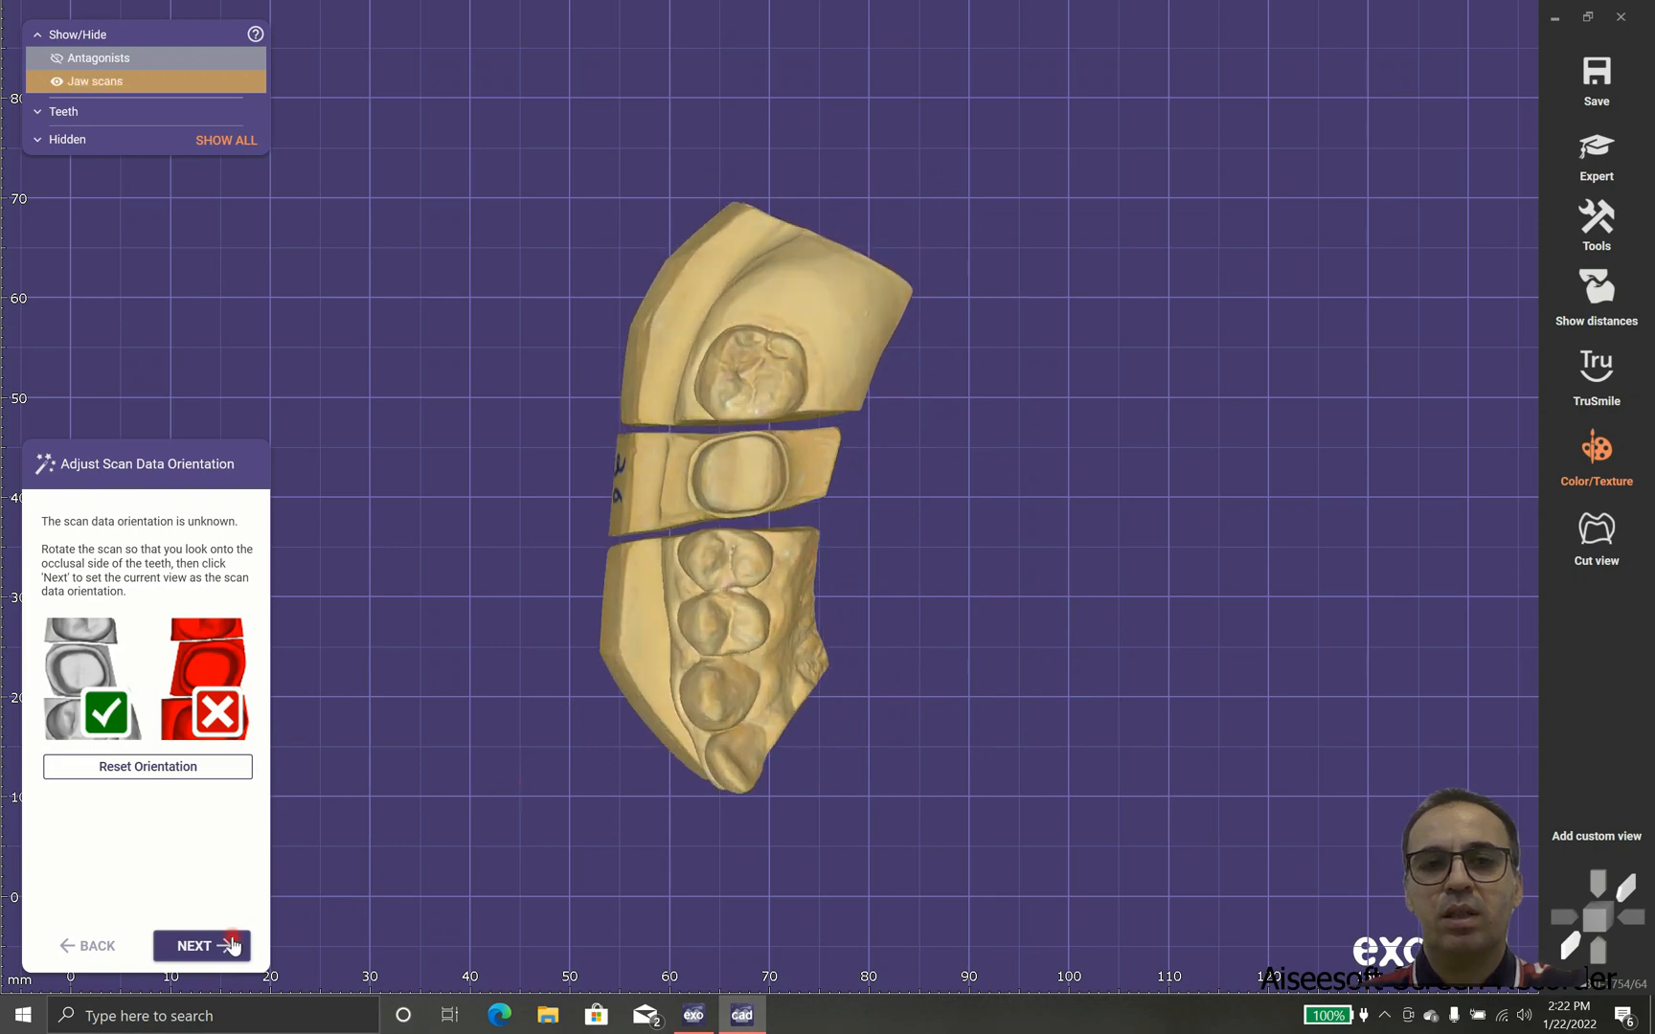
- Keep the current scan data orientation and proceed with NEXT
left_click(200, 944)
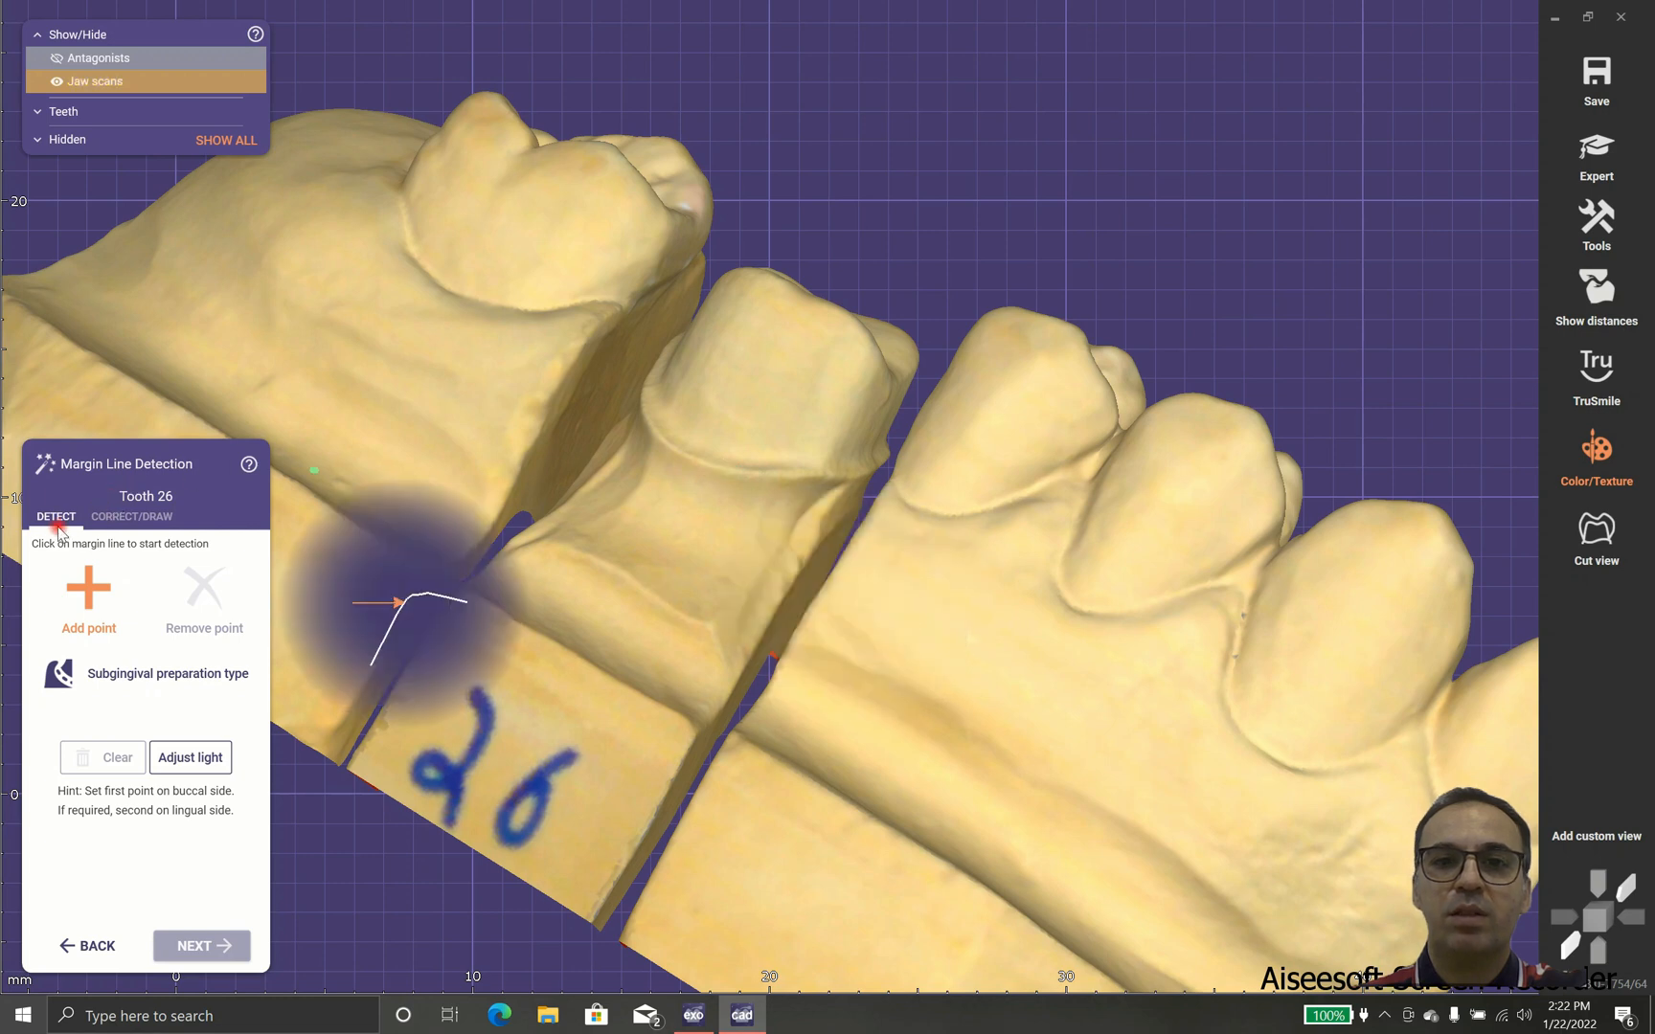
- Hand-draw and accept a tooth 26 margin, then request clearing the entire margin
left_click(131, 516)
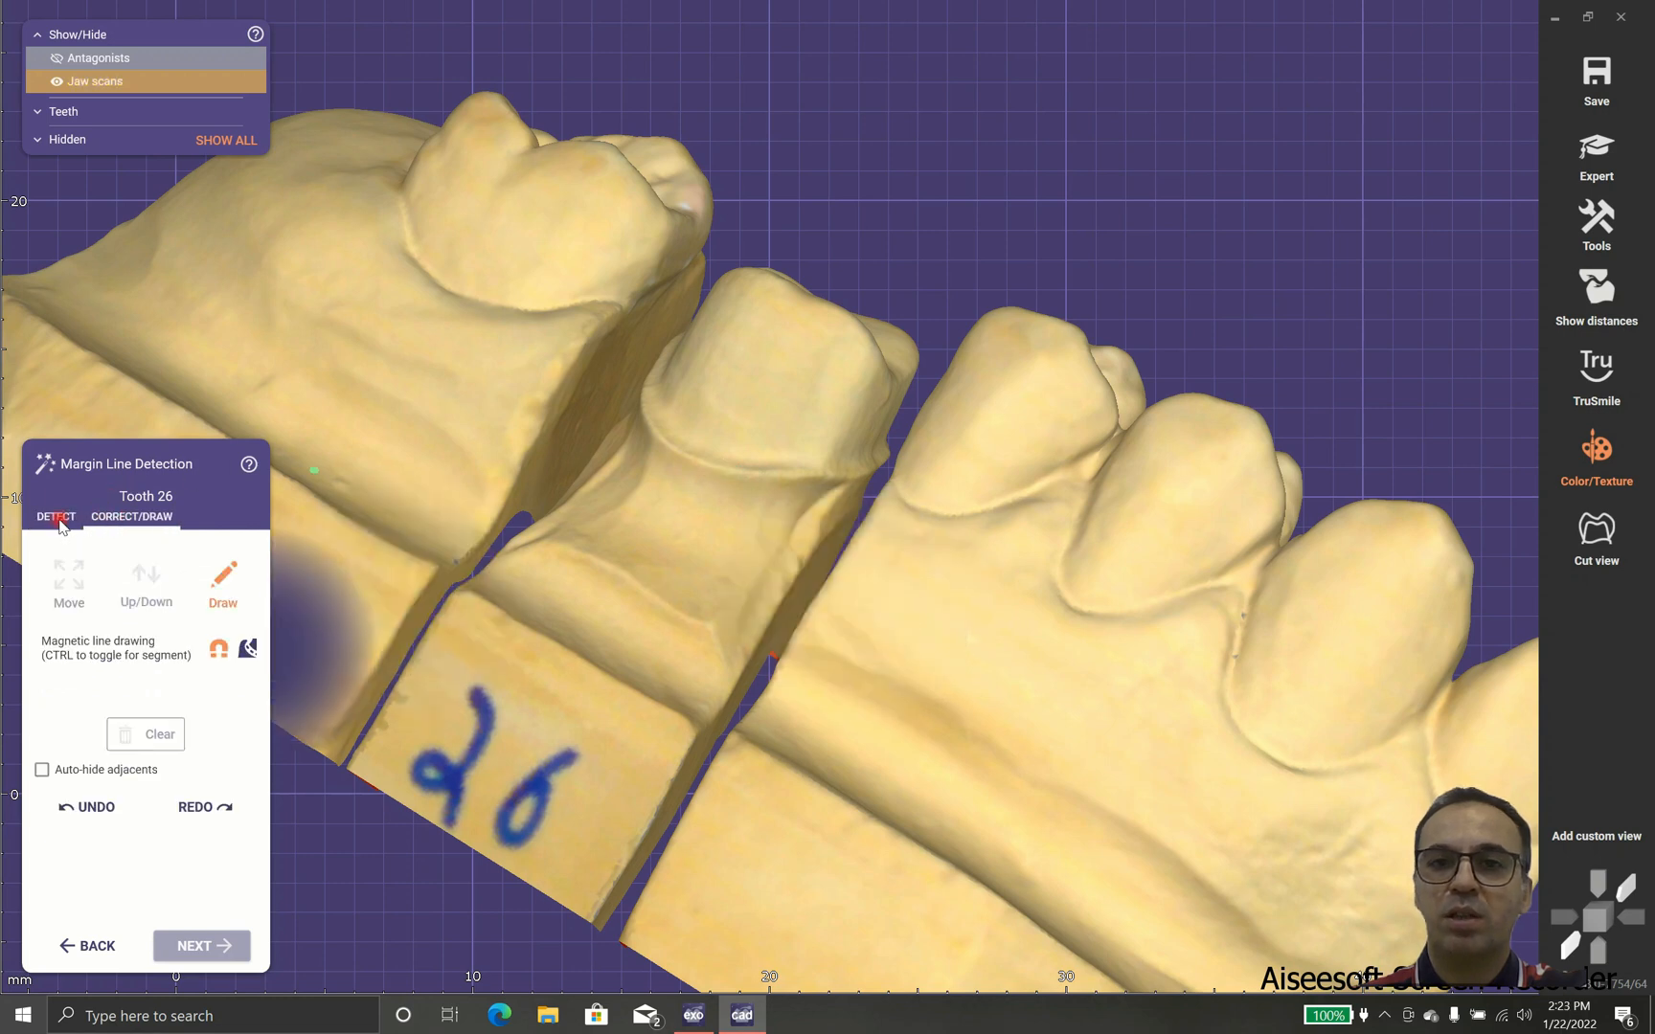
left_click(131, 516)
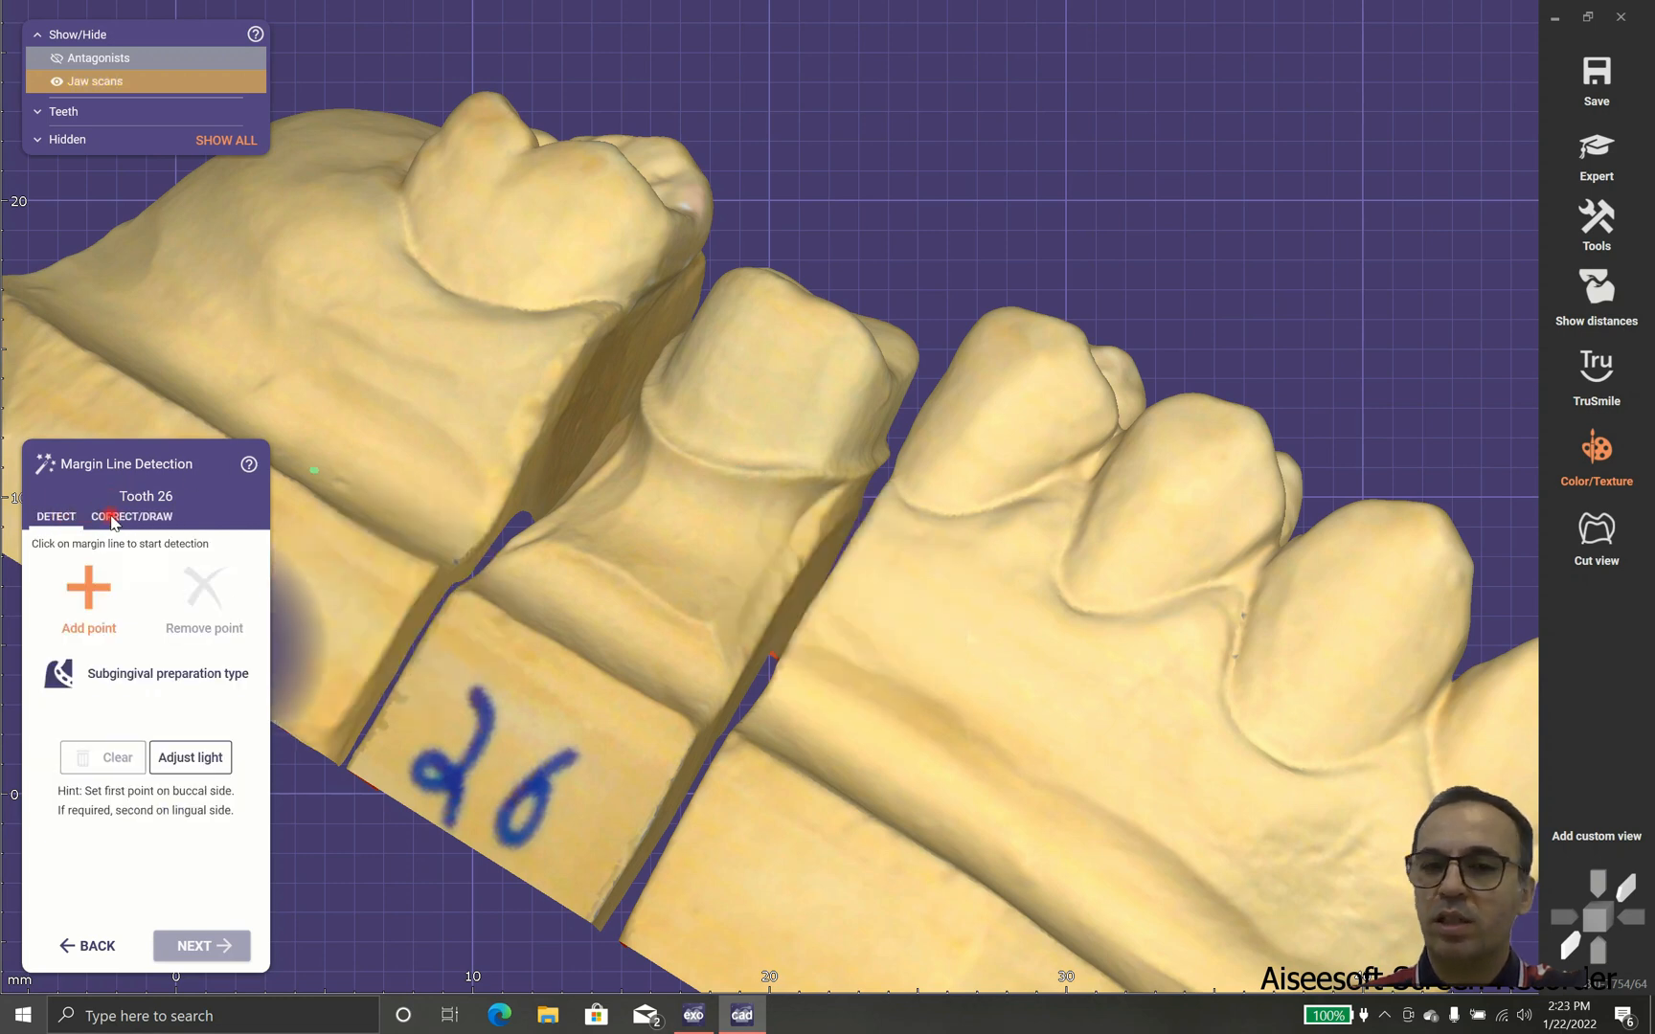
left_click(131, 516)
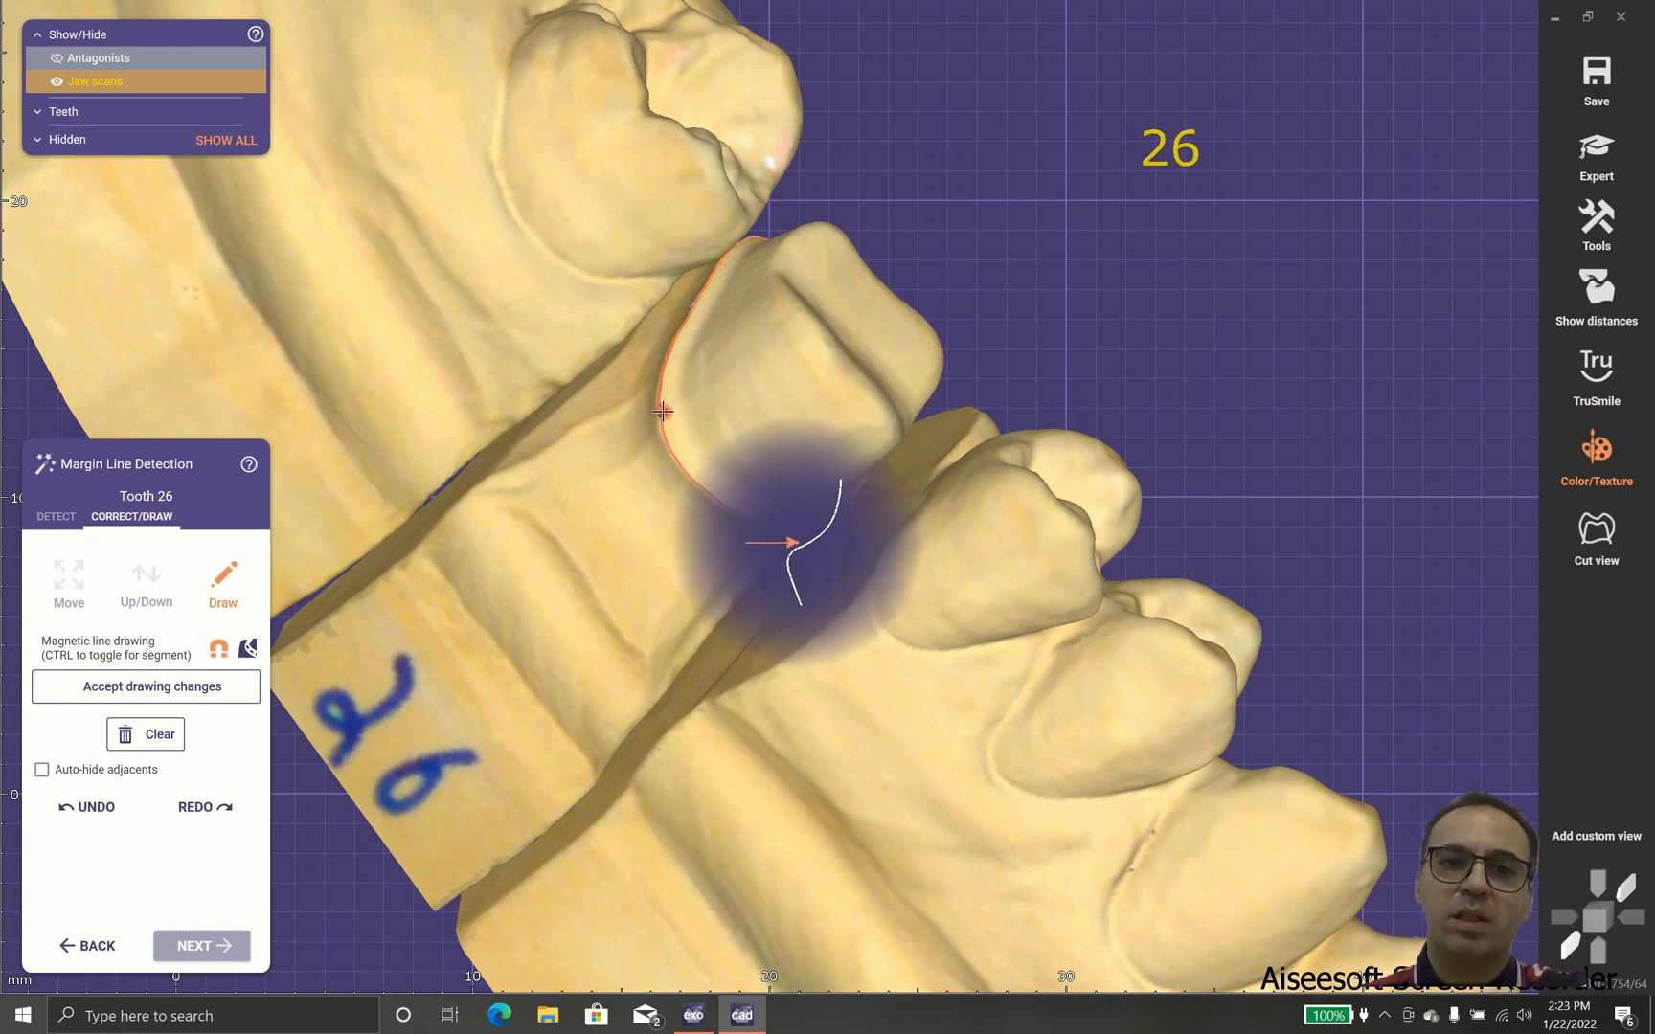
left_click(68, 578)
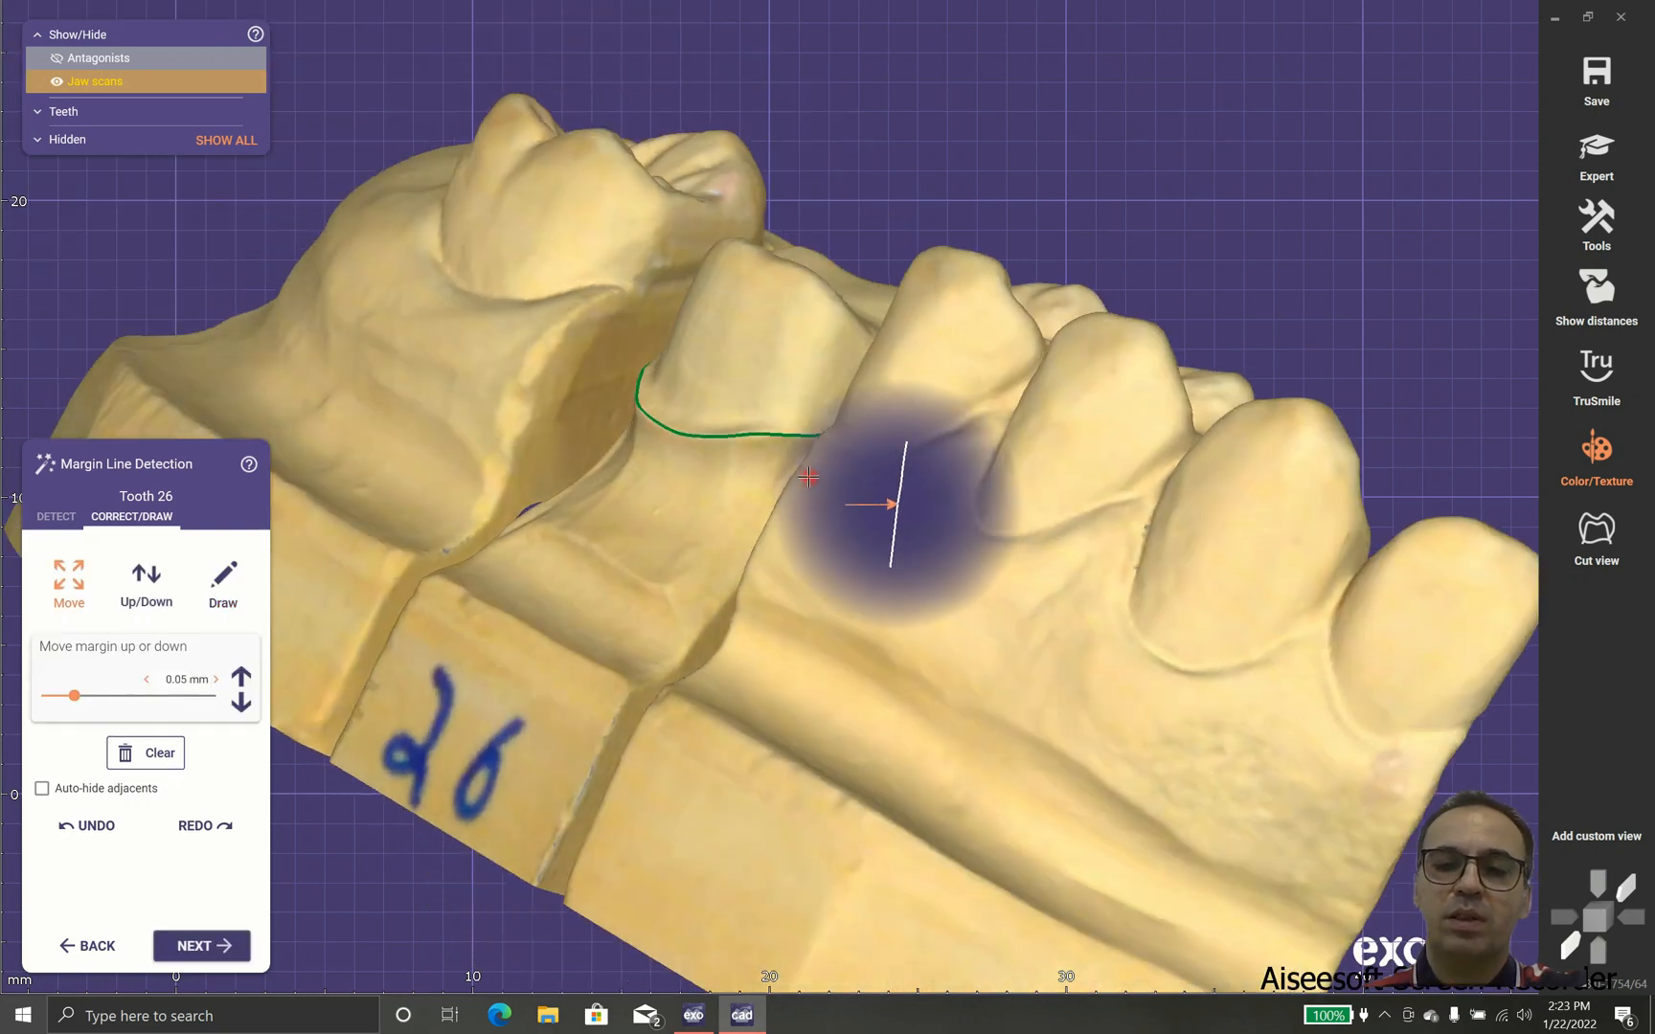
left_click(146, 753)
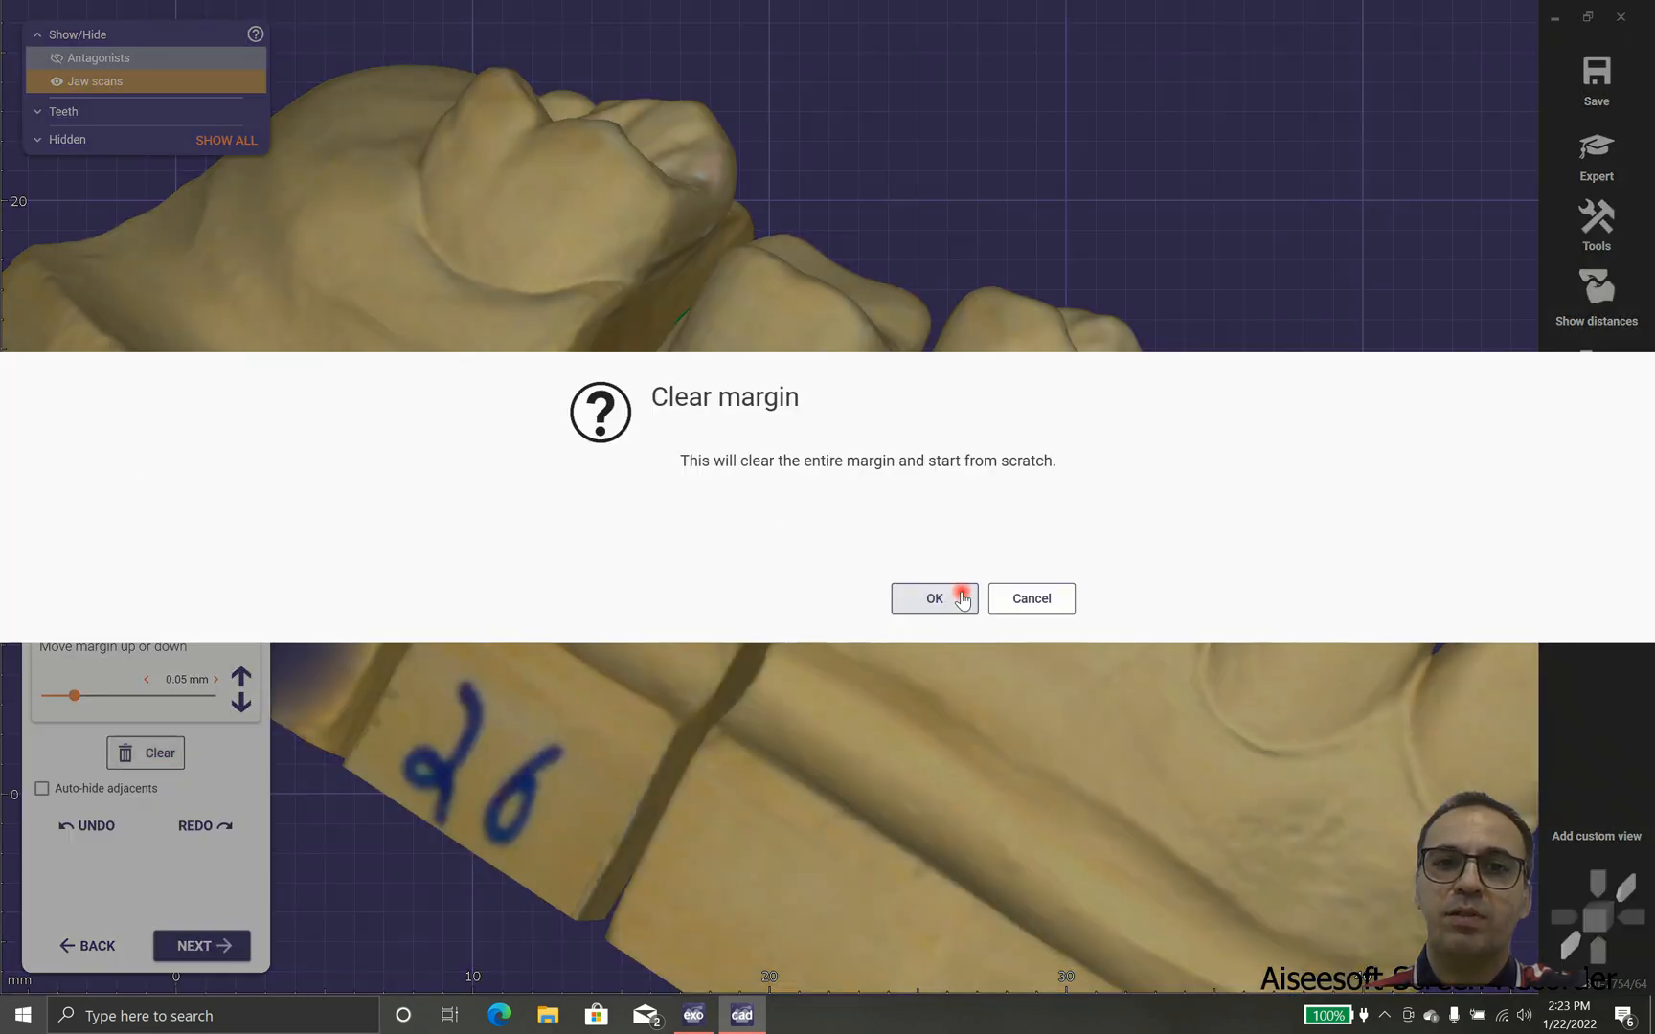
- Clear tooth 26's margin, accept the re-detected margin, and advance to crown bottom generation
left_click(933, 599)
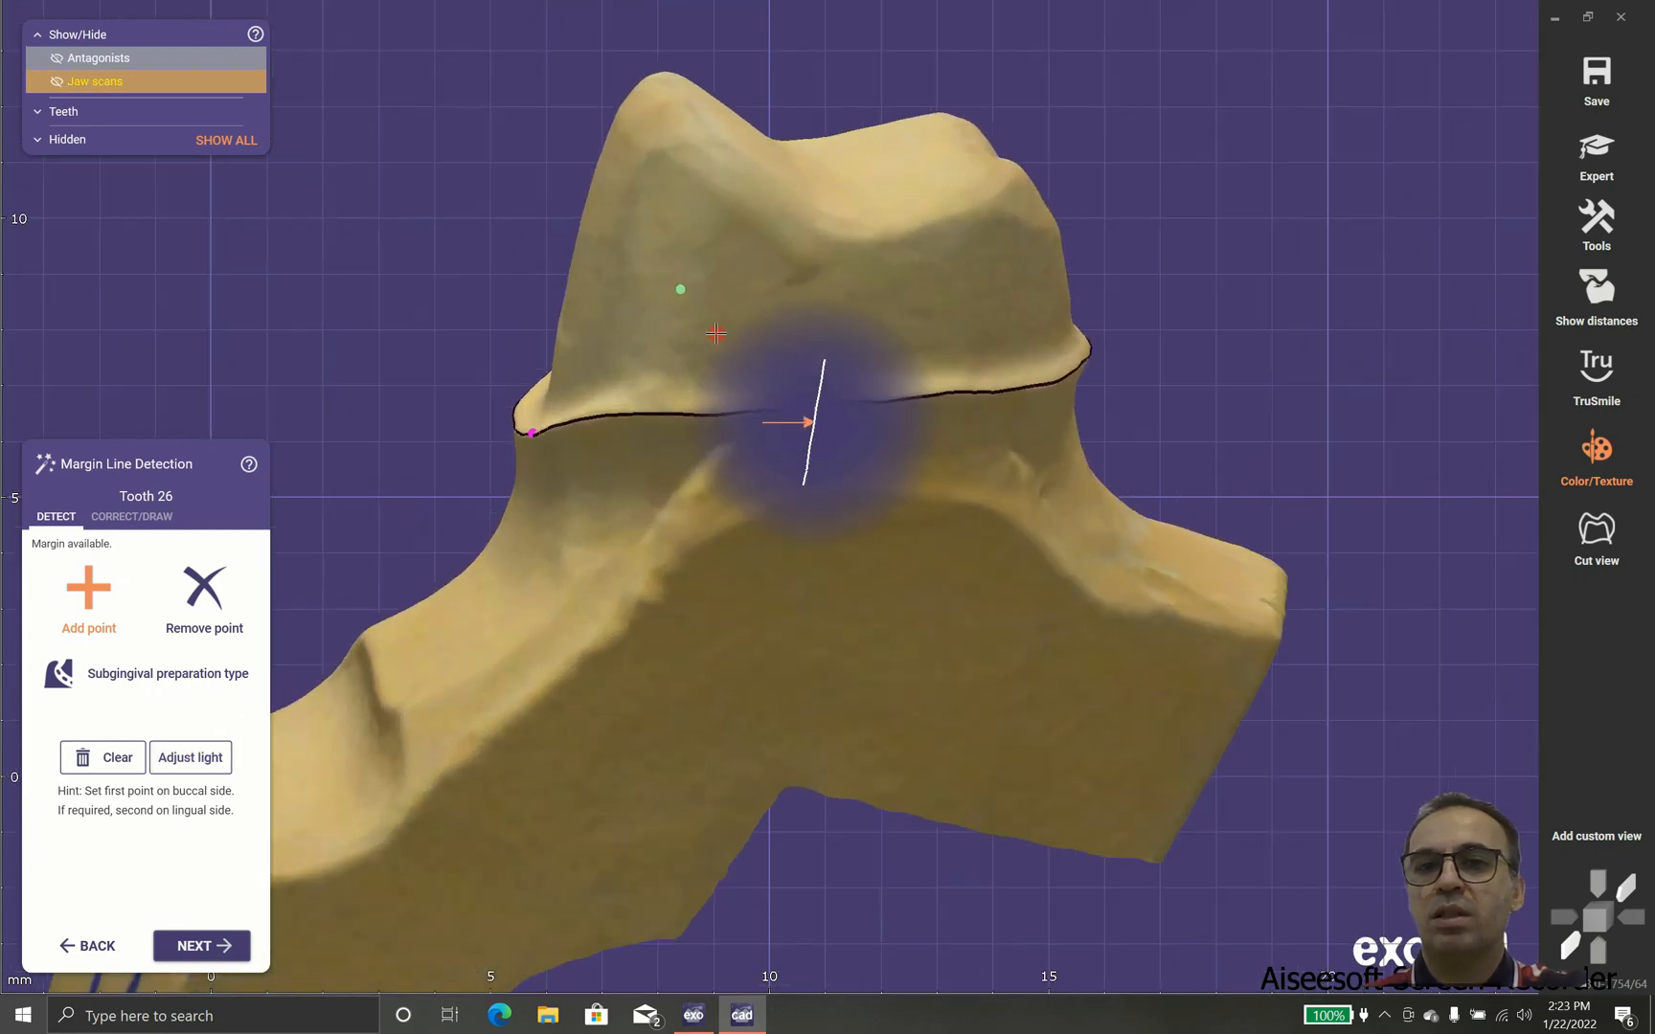
left_click(131, 516)
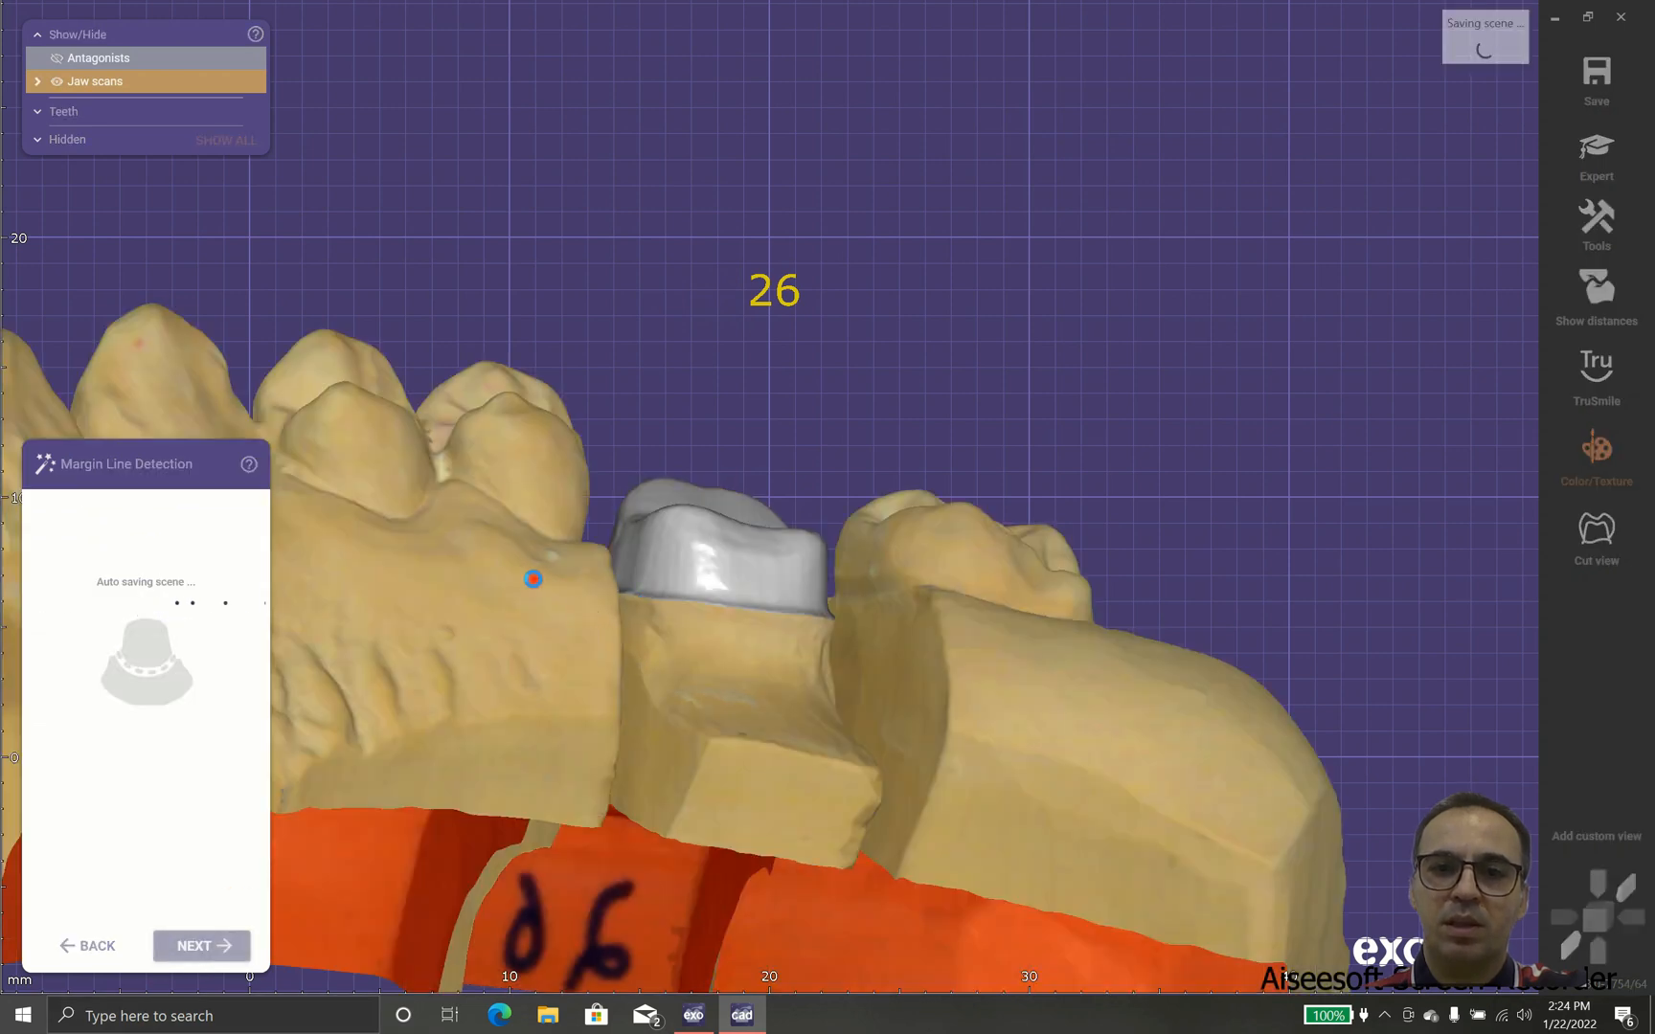
left_click(200, 944)
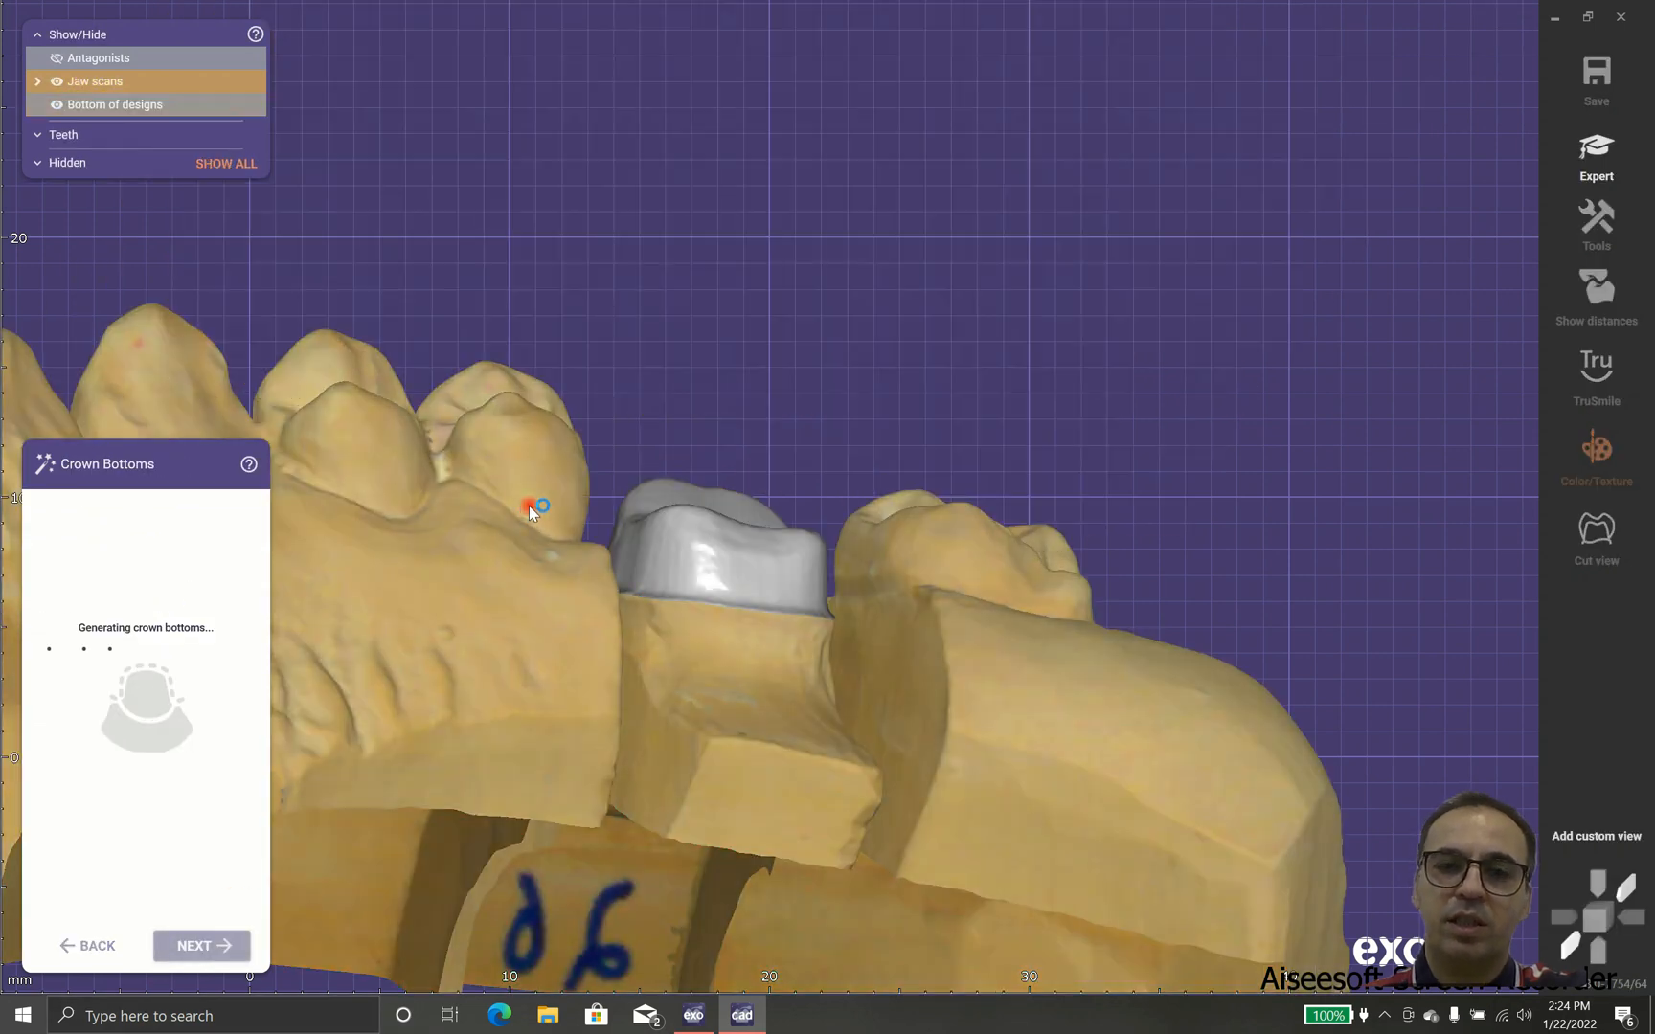